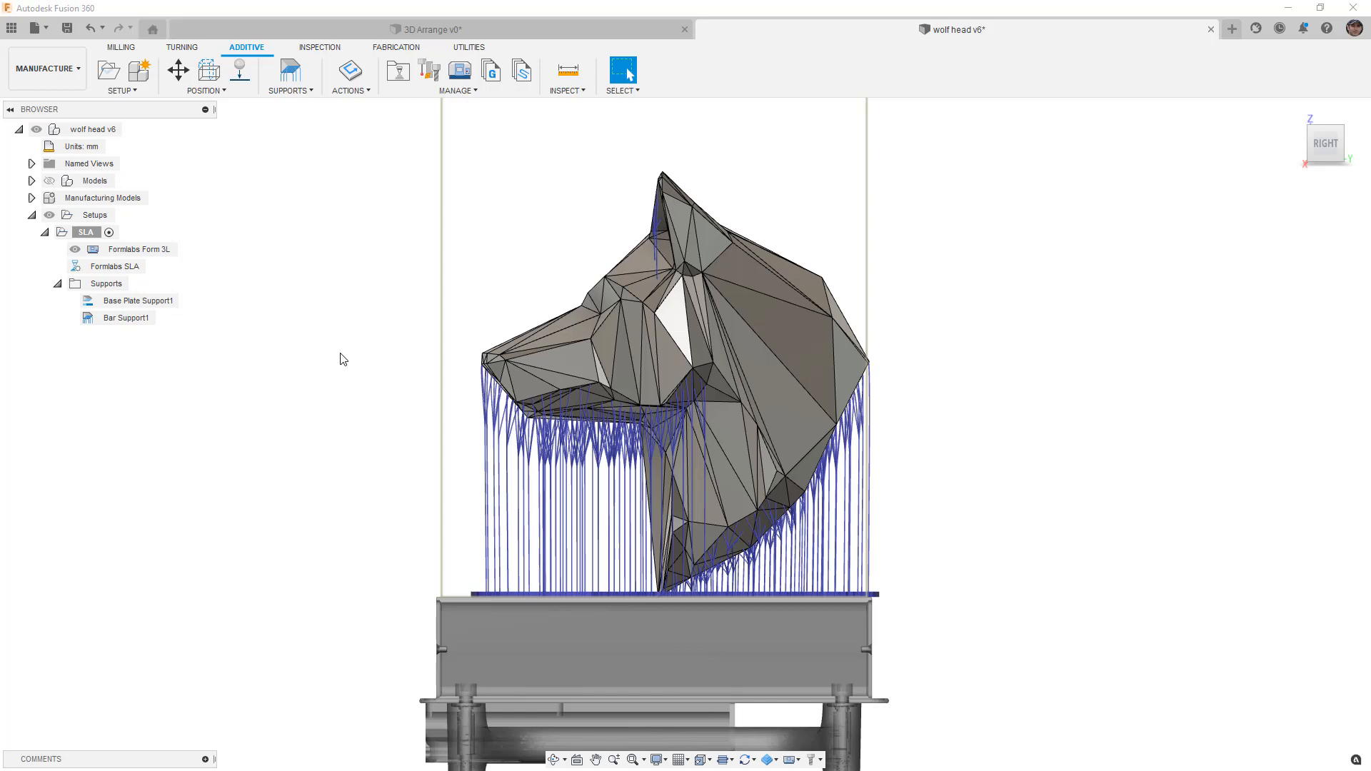
mouse_move(552, 341)
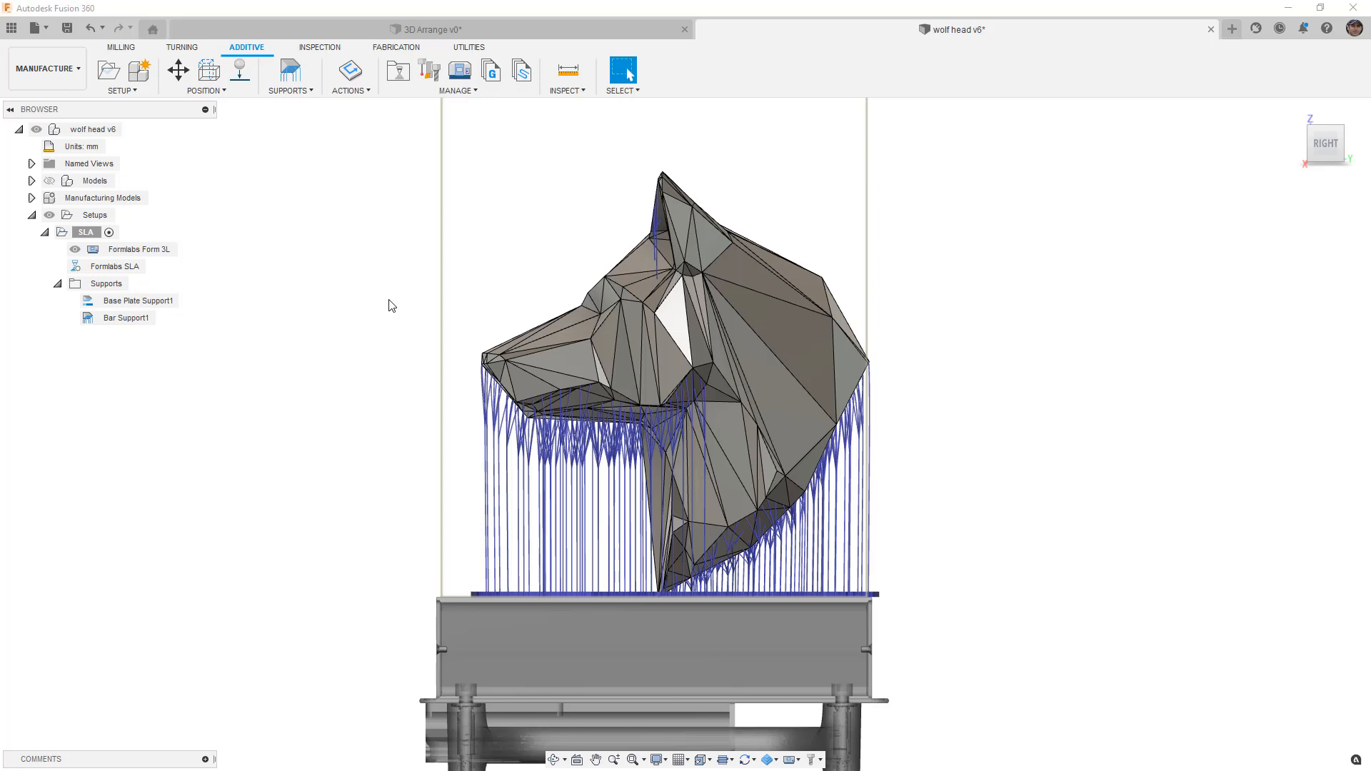
mouse_move(547, 460)
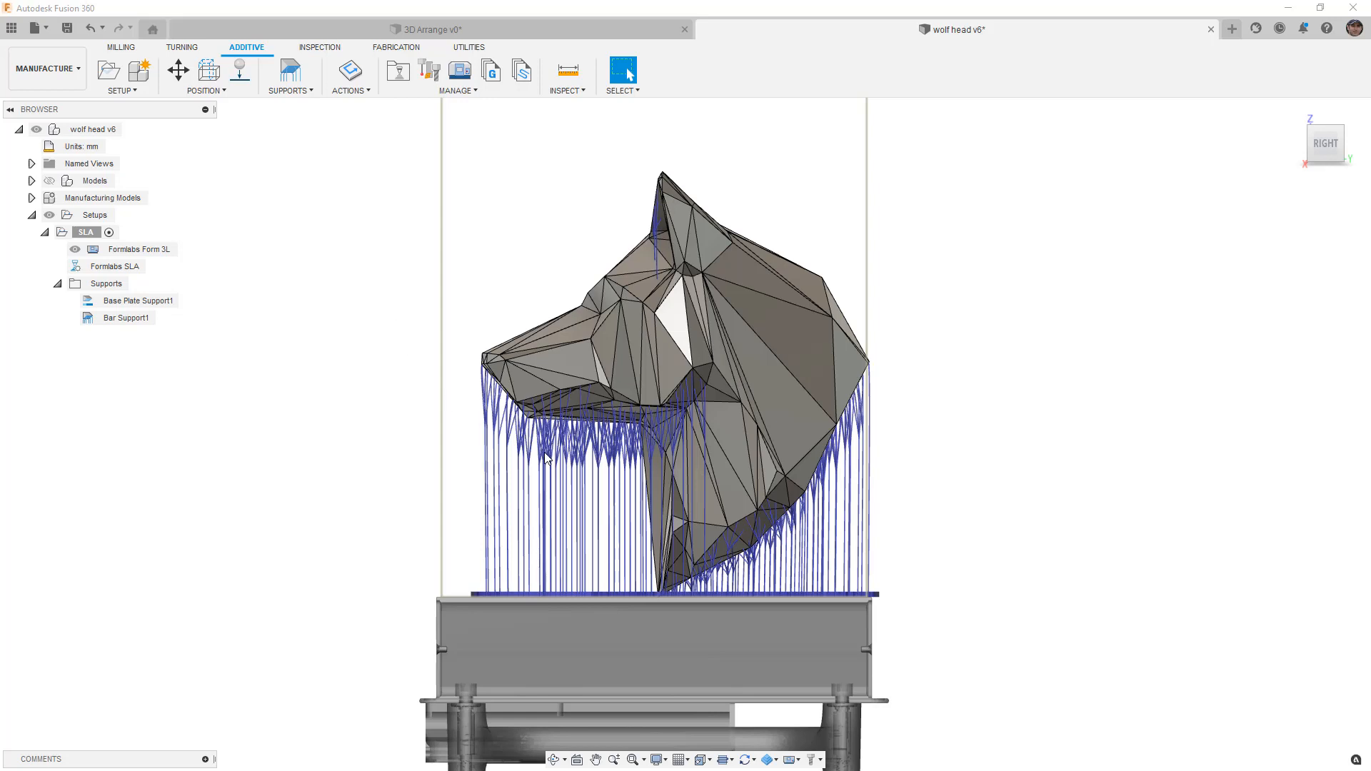
mouse_move(387, 387)
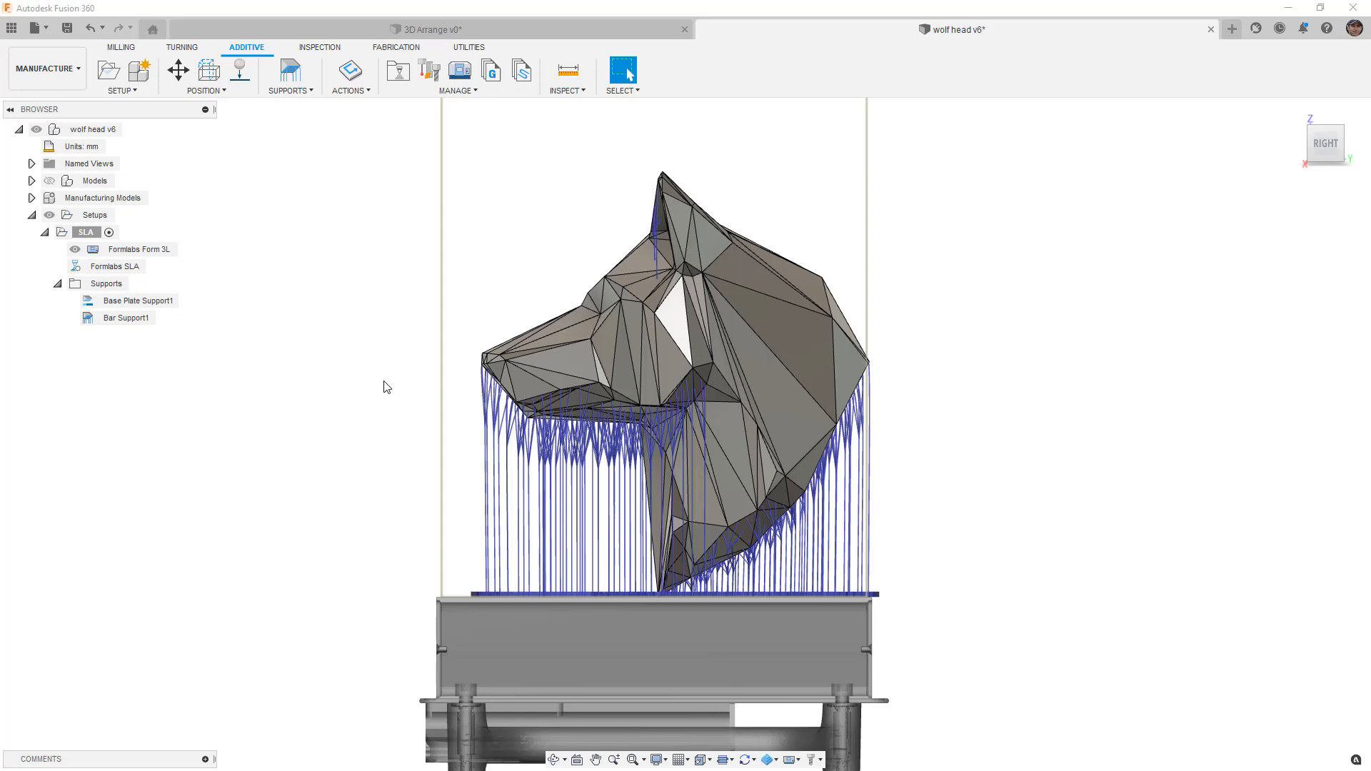
mouse_move(383, 375)
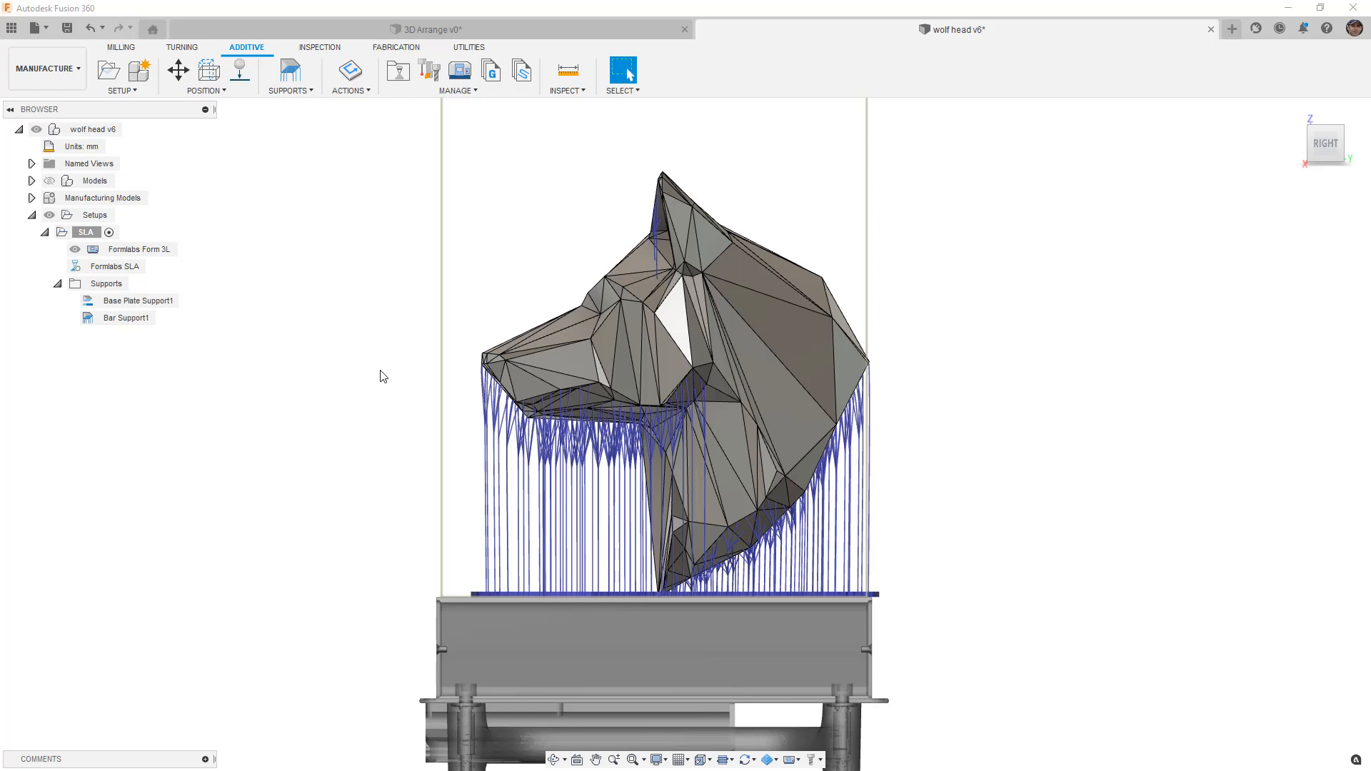
- Create a new setup and assign the Creality Ender 5 PLUS from the FFF machine library
click(108, 70)
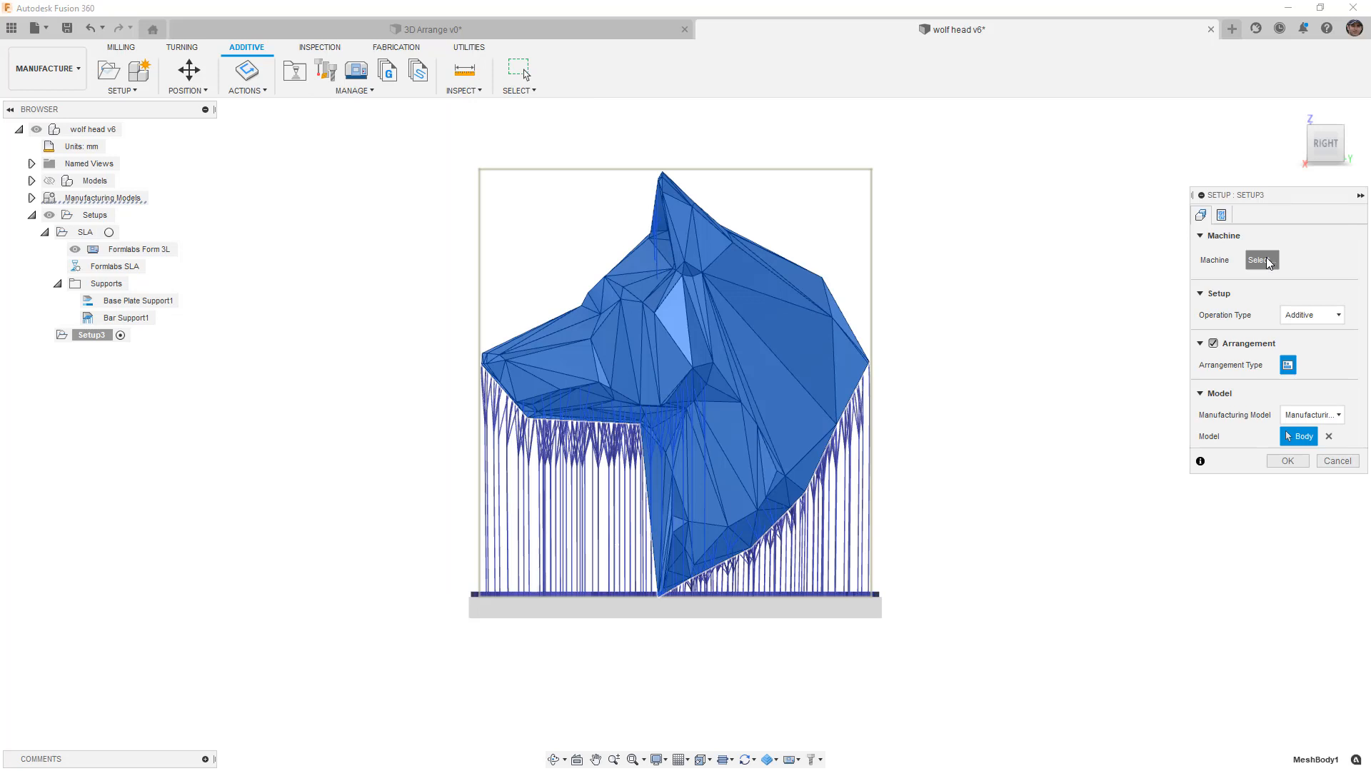
click(1260, 260)
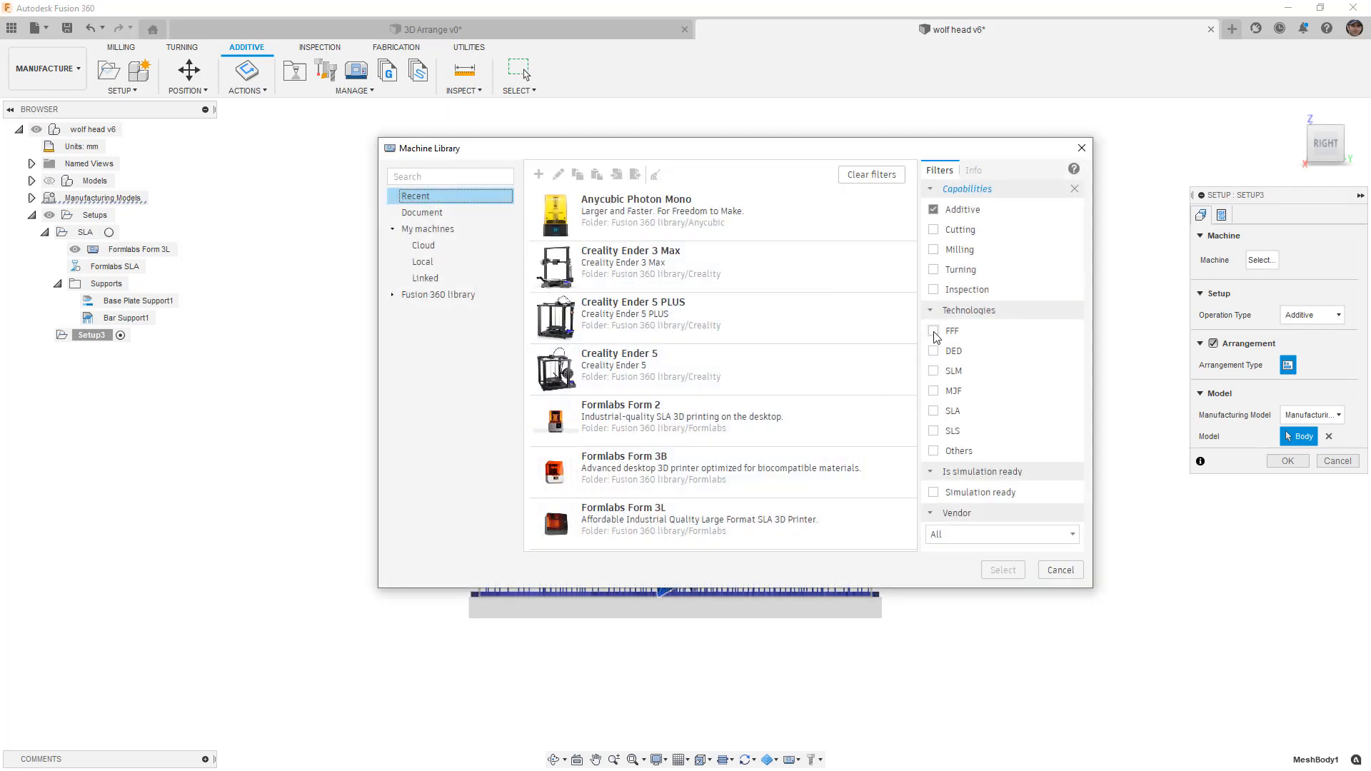
click(932, 330)
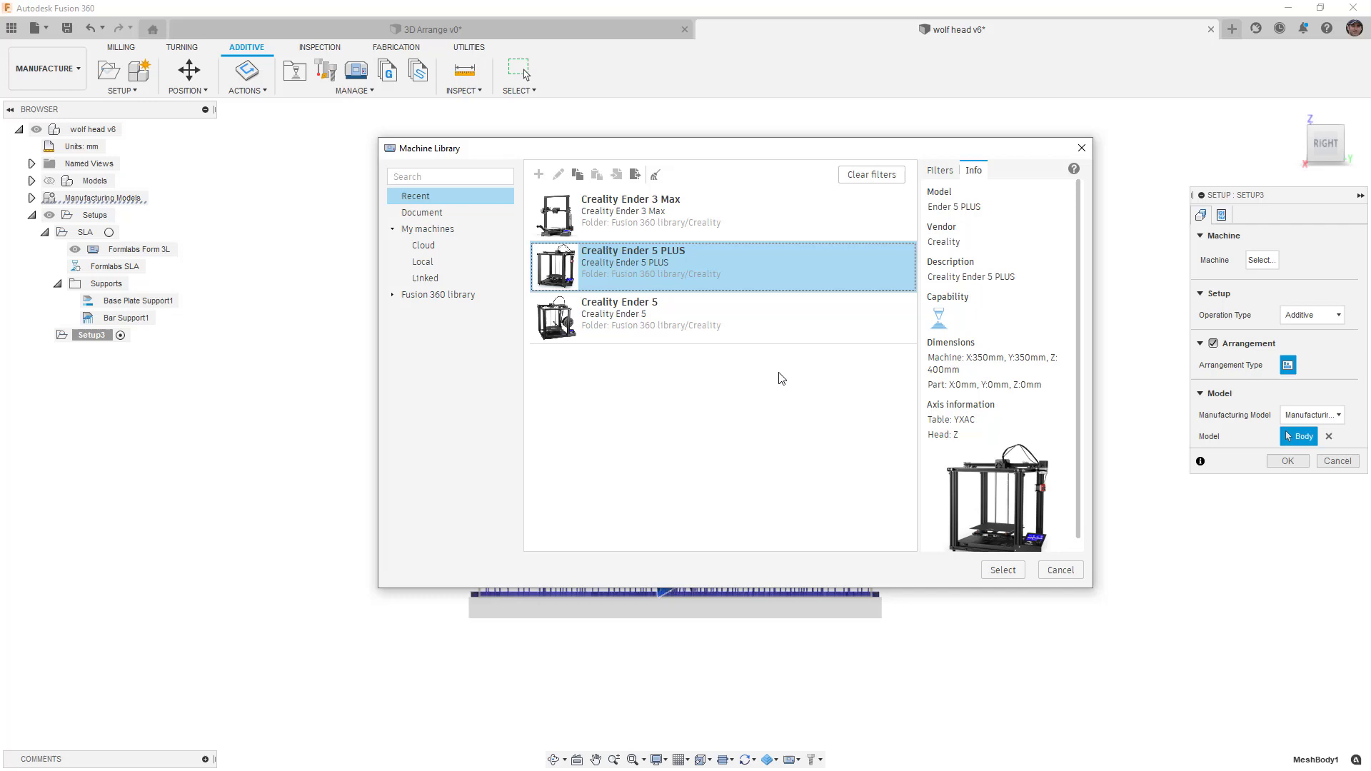
mouse_move(790, 396)
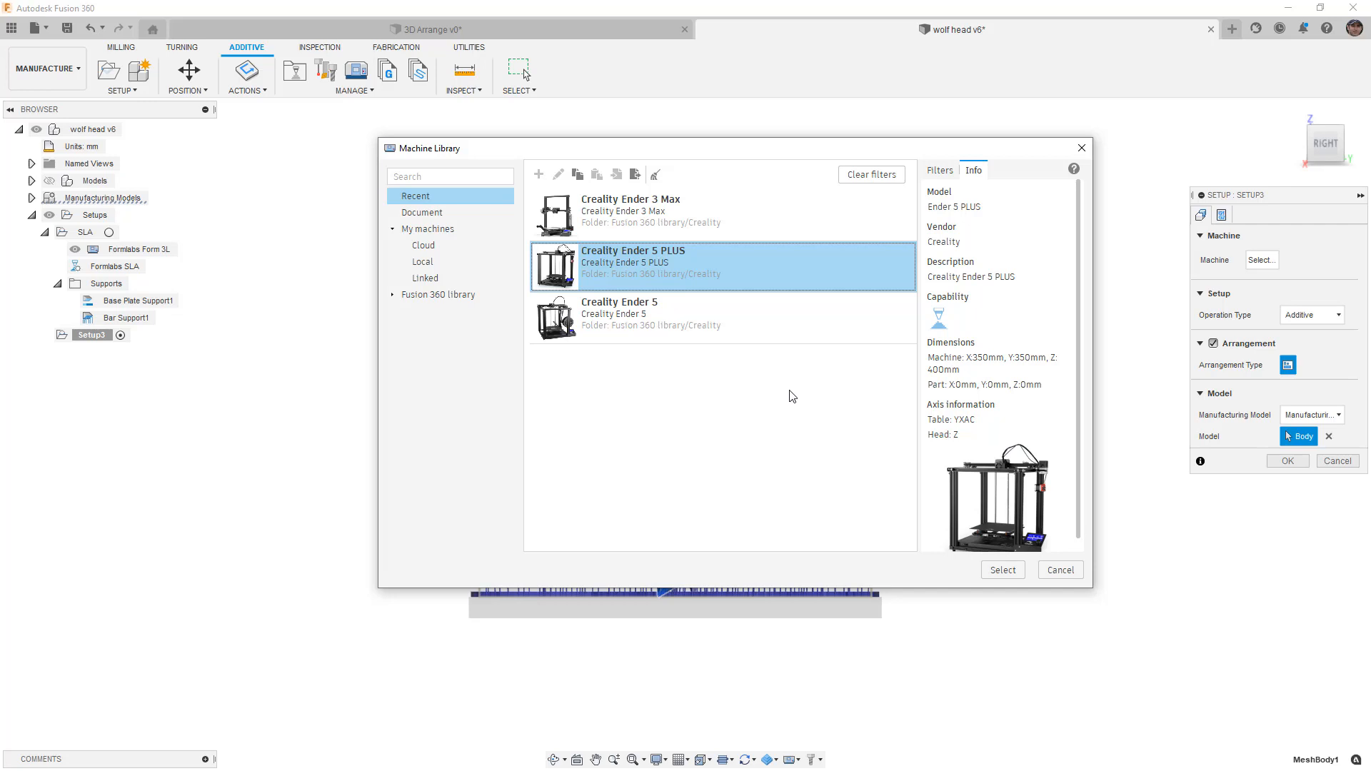
click(1001, 570)
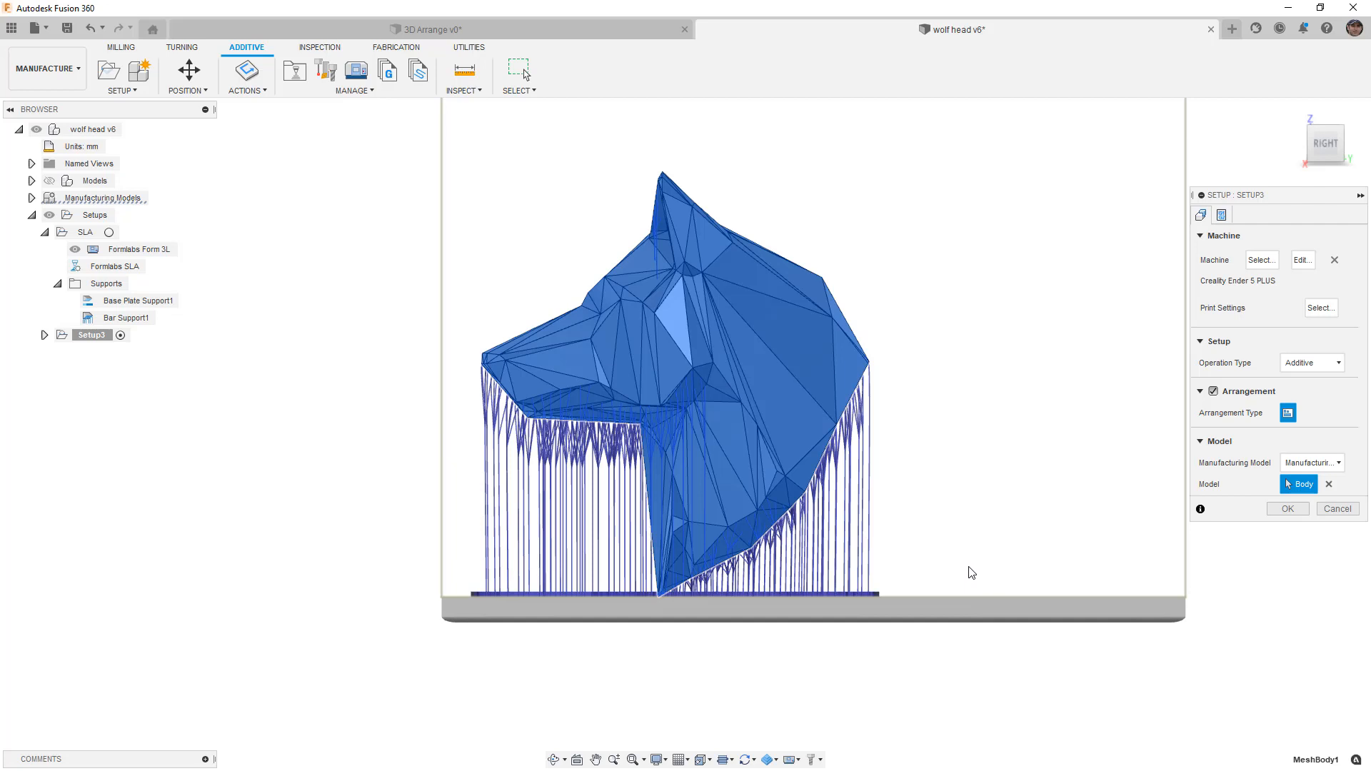
mouse_move(976, 564)
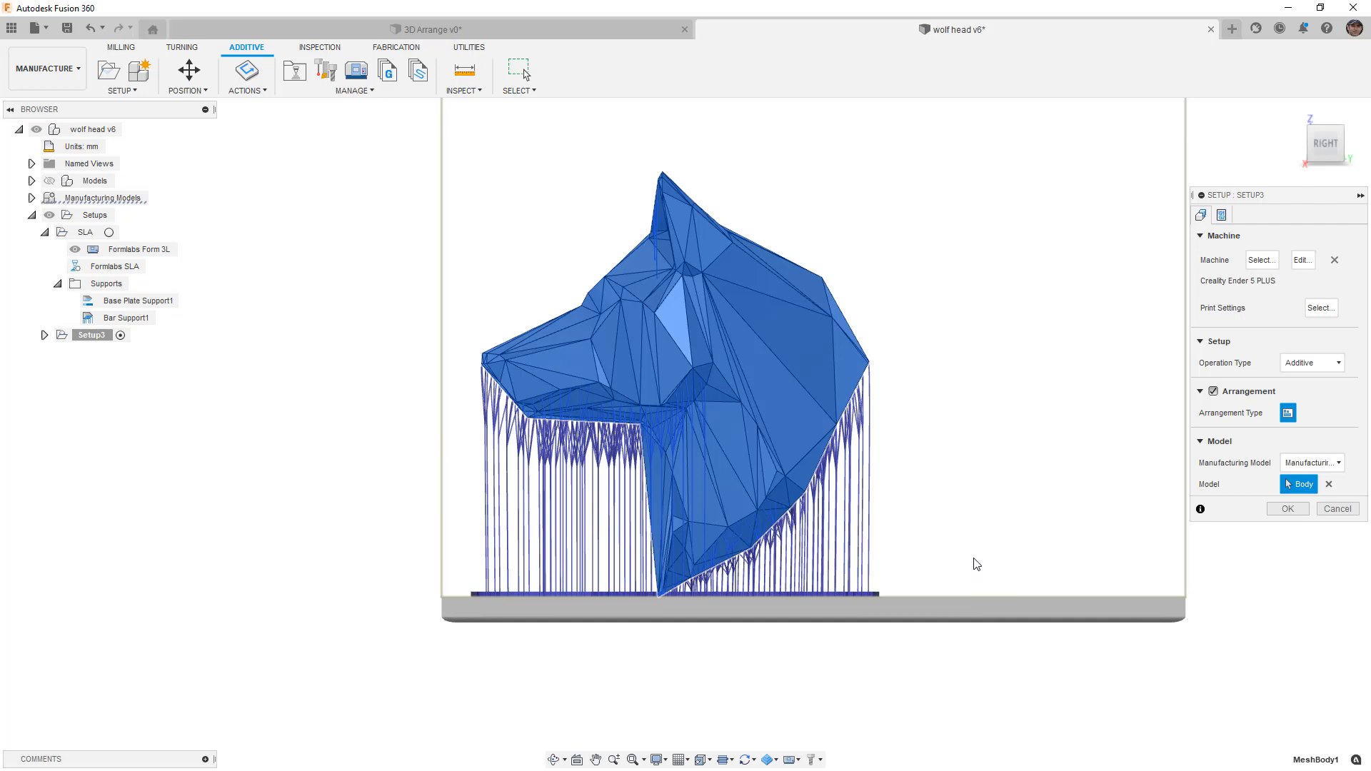
mouse_move(976, 563)
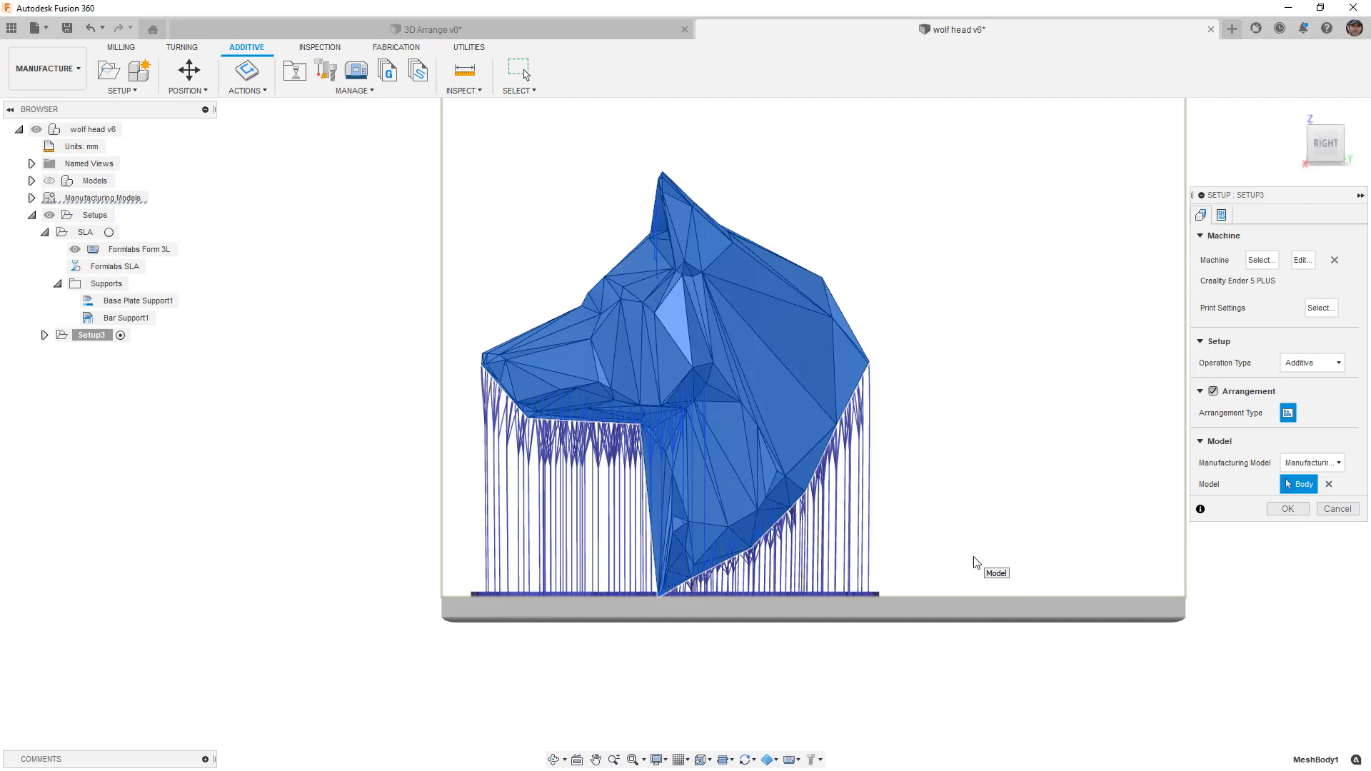
mouse_move(1248, 401)
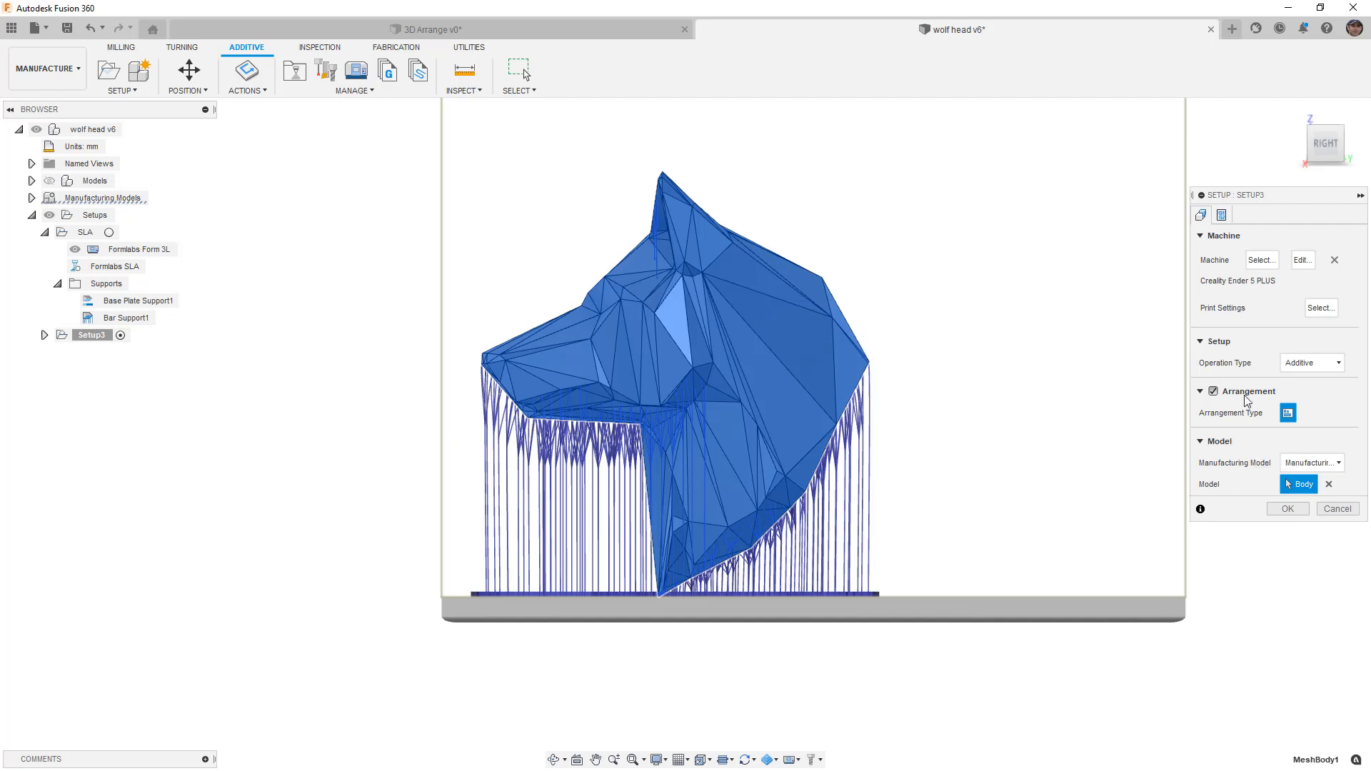
mouse_move(1280, 318)
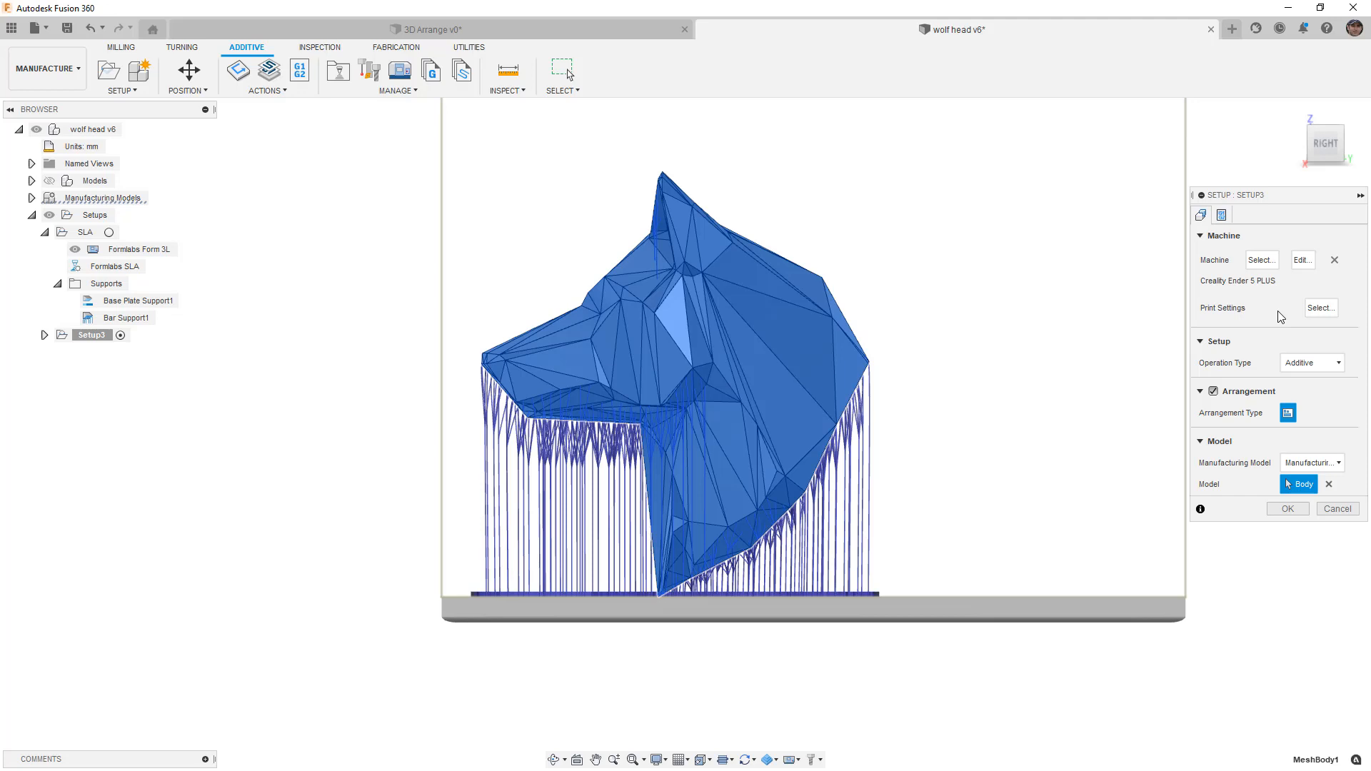
mouse_move(1320, 308)
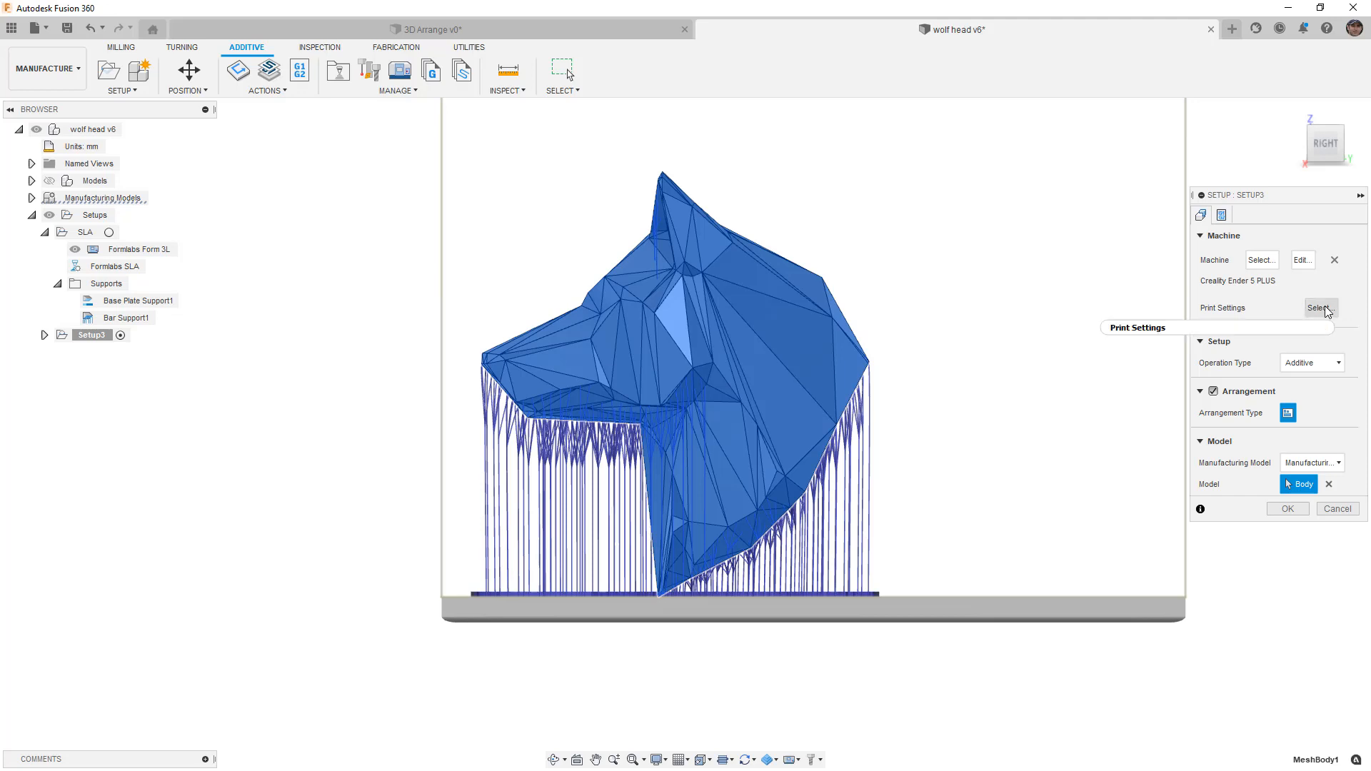
mouse_move(1321, 308)
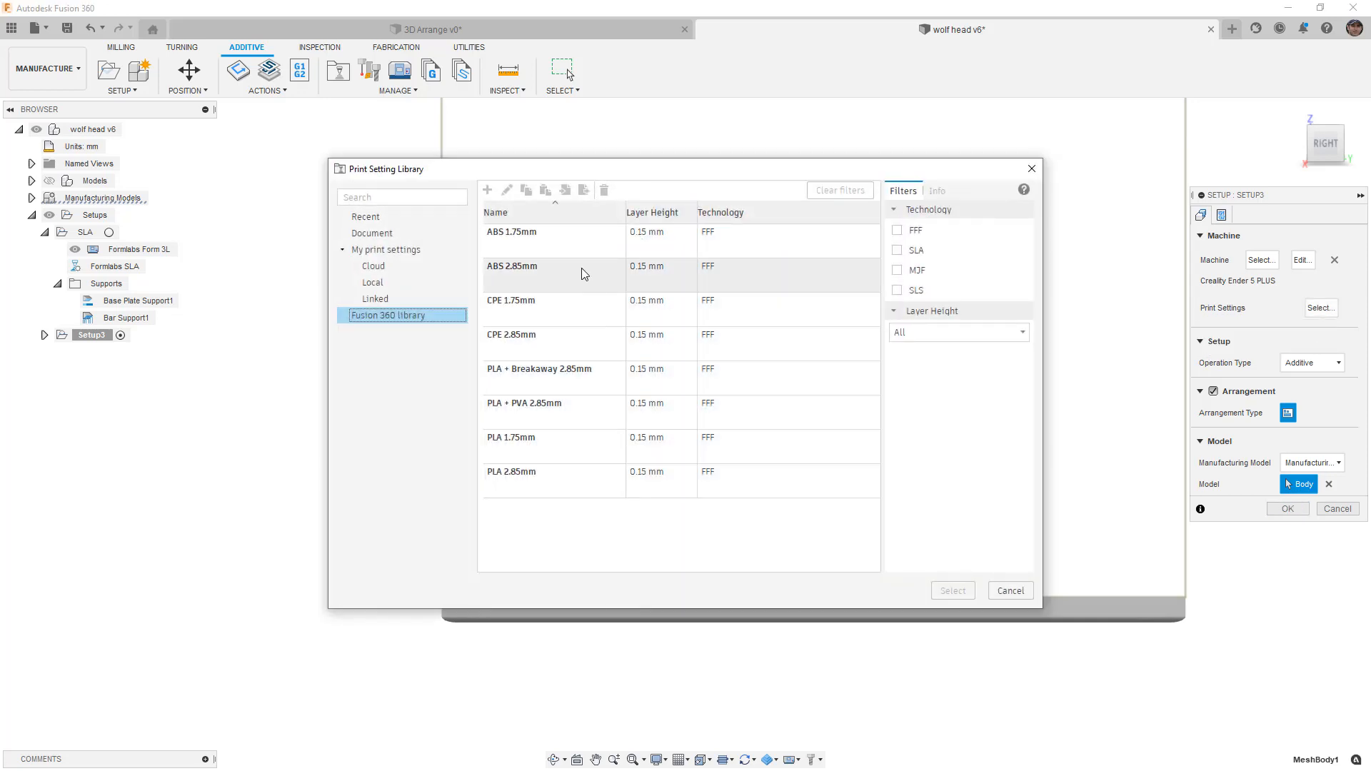
- Choose ABS 1.75mm print settings and finish Setup3
click(554, 231)
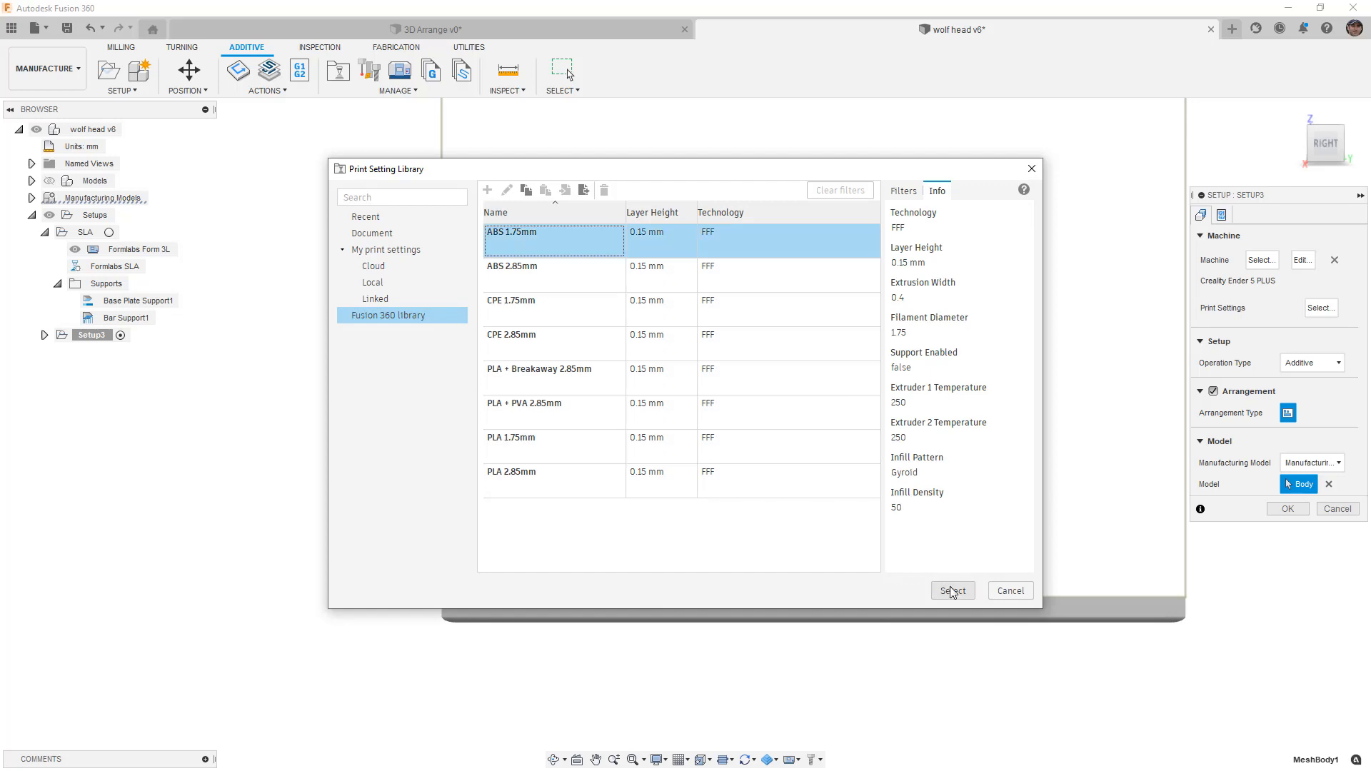
click(953, 590)
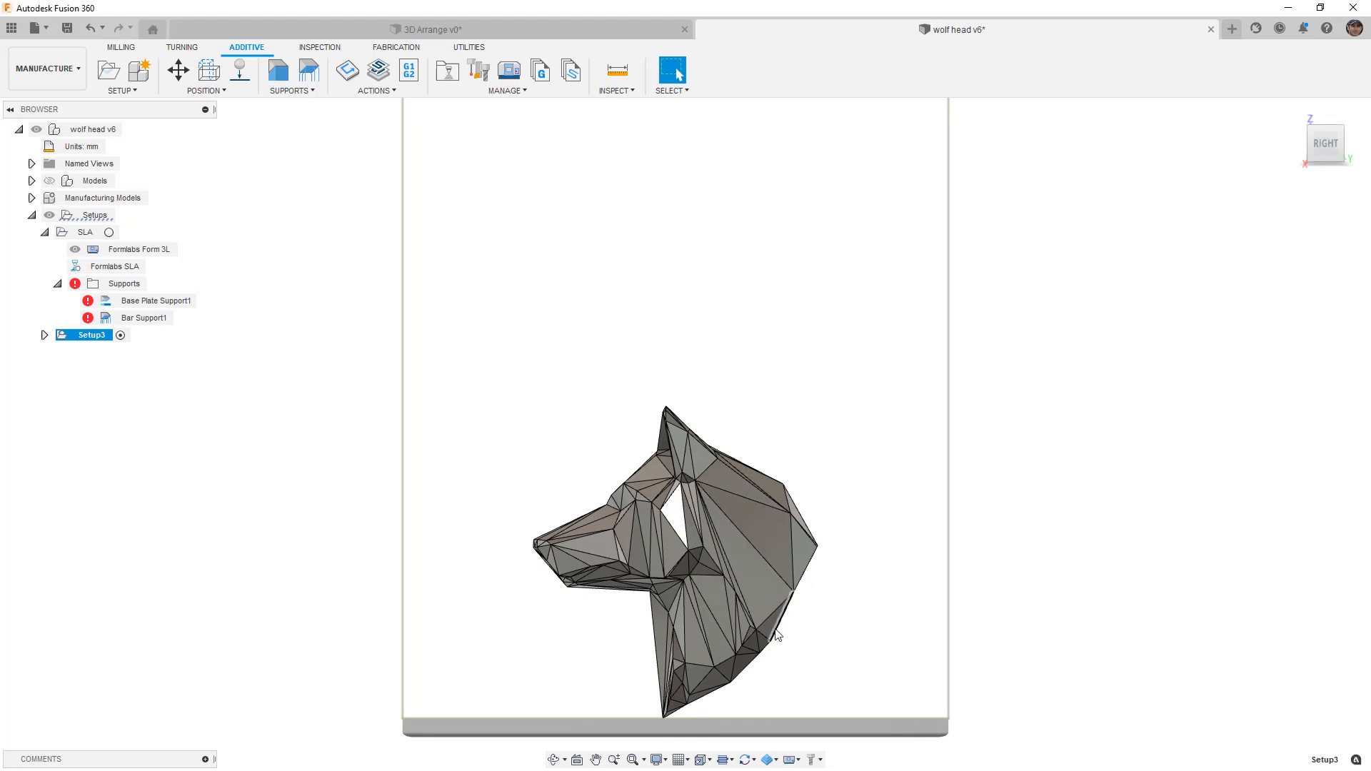
- Collapse the SLA setup and show the list of available support types
click(45, 232)
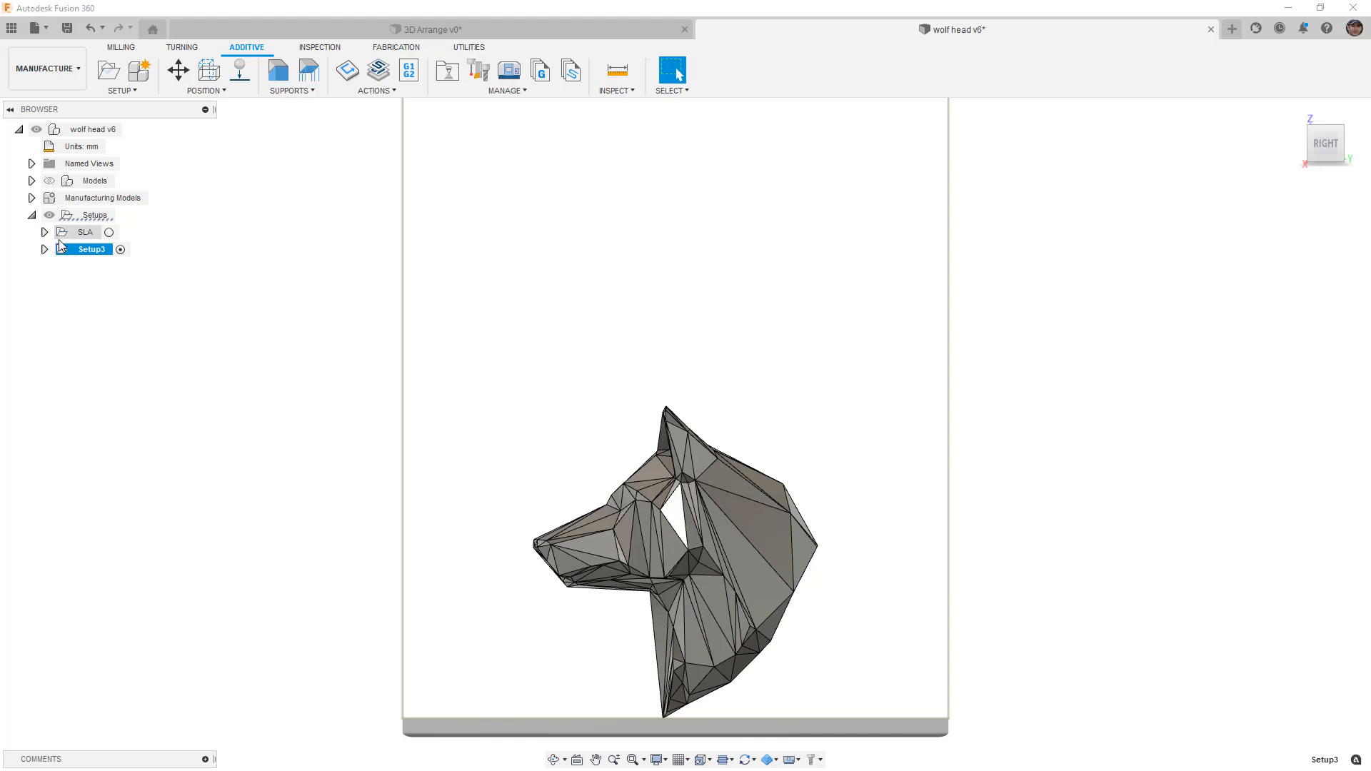
click(292, 90)
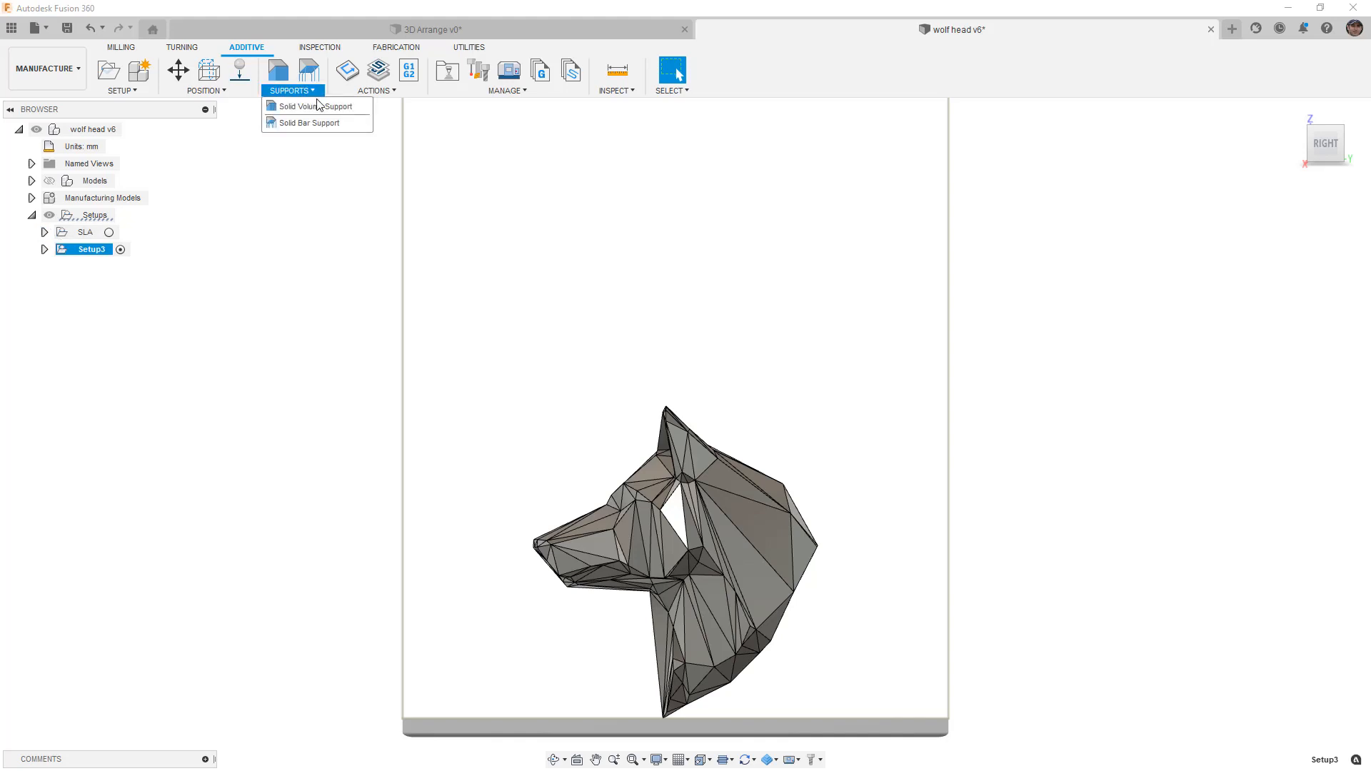
mouse_move(314, 106)
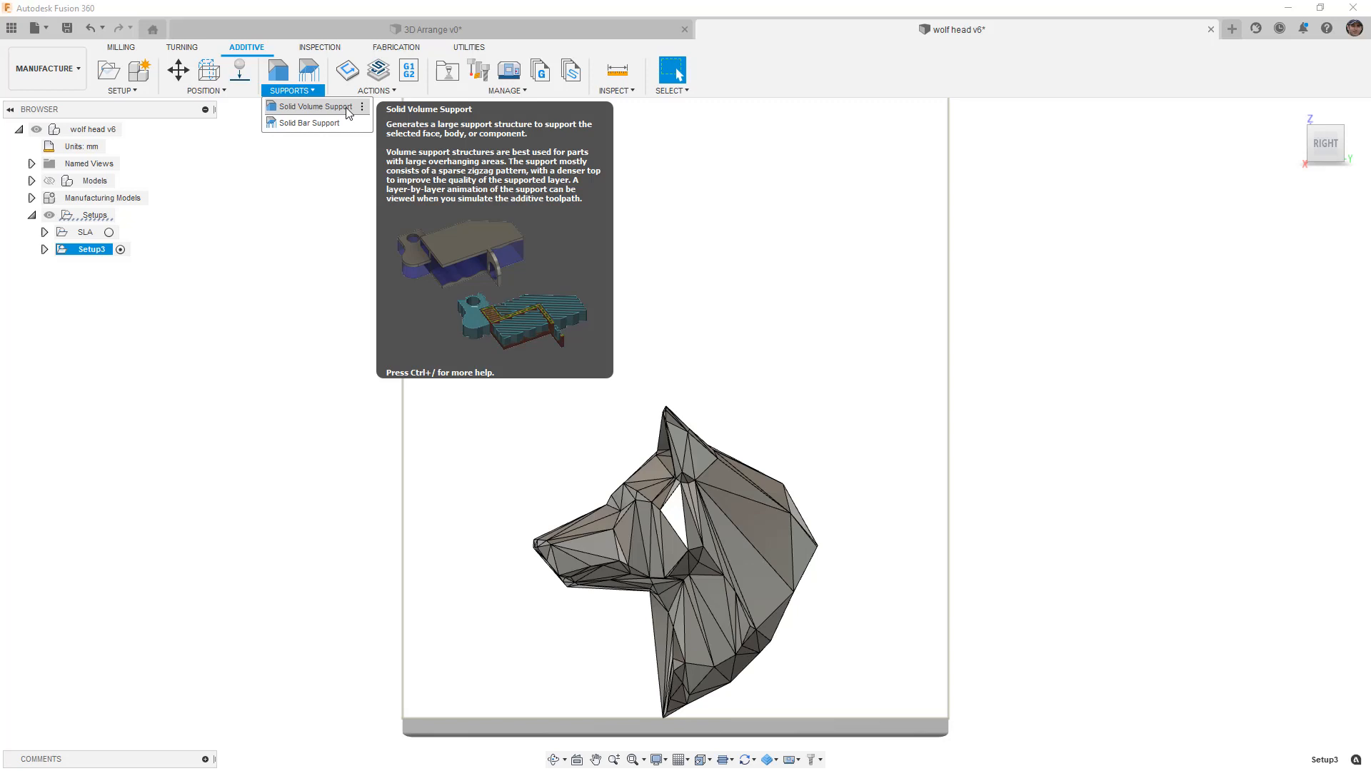
mouse_move(309, 123)
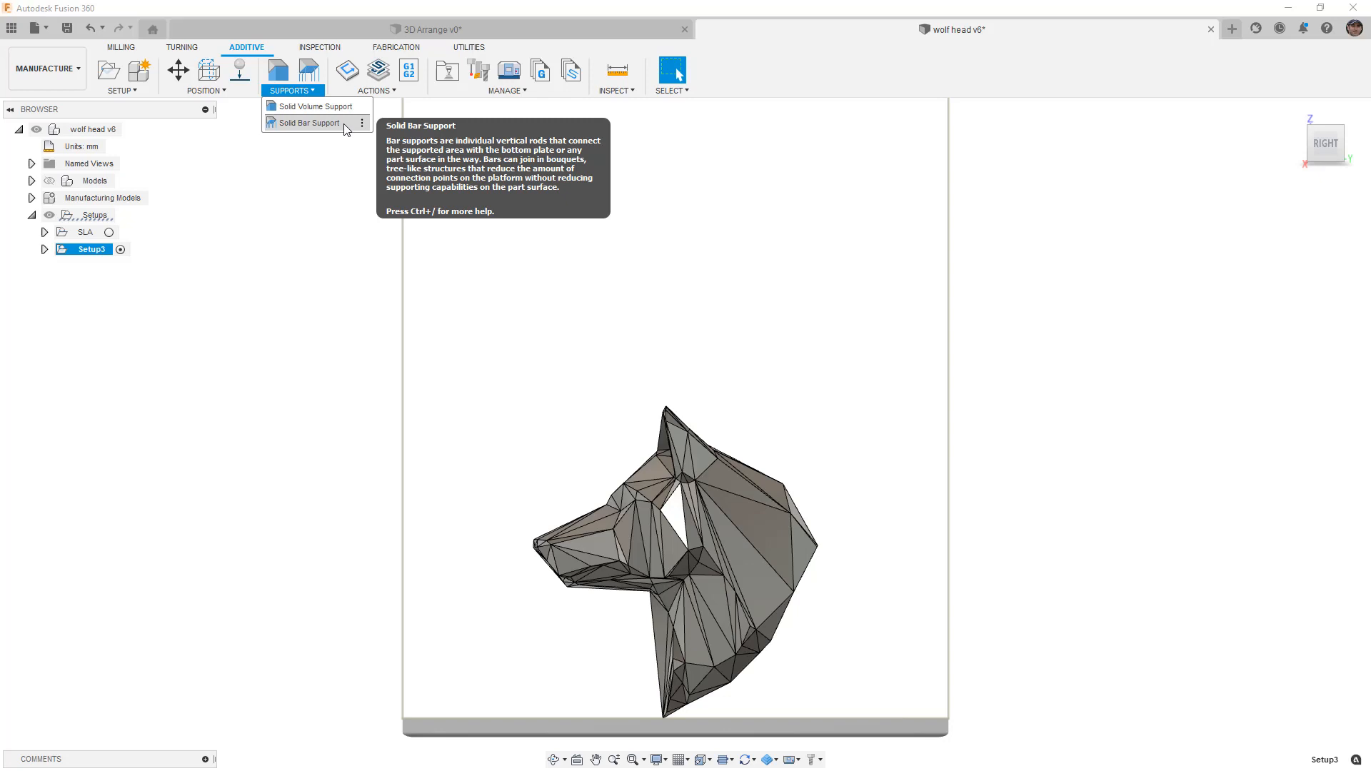
mouse_move(326, 129)
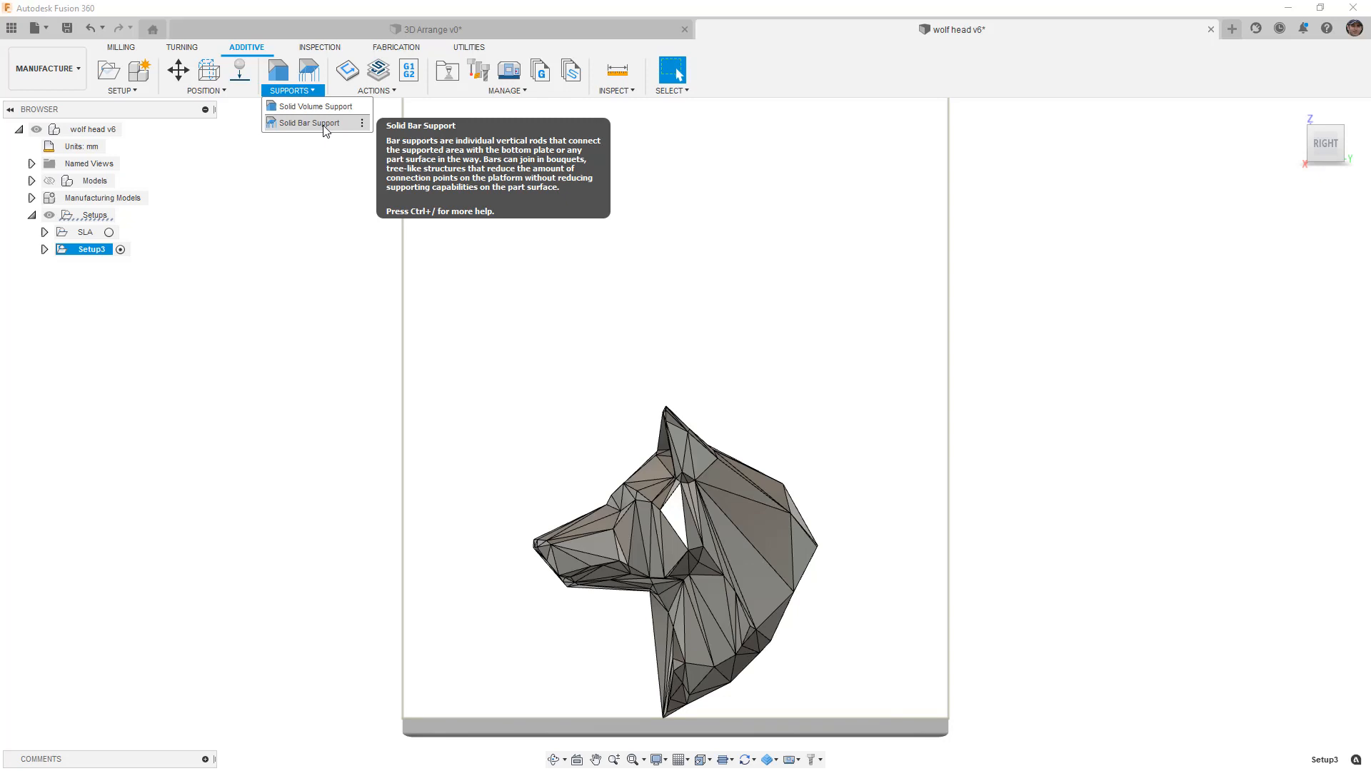
- Start a solid bar support on the wolf head mesh at a 40-degree overhang angle
click(307, 123)
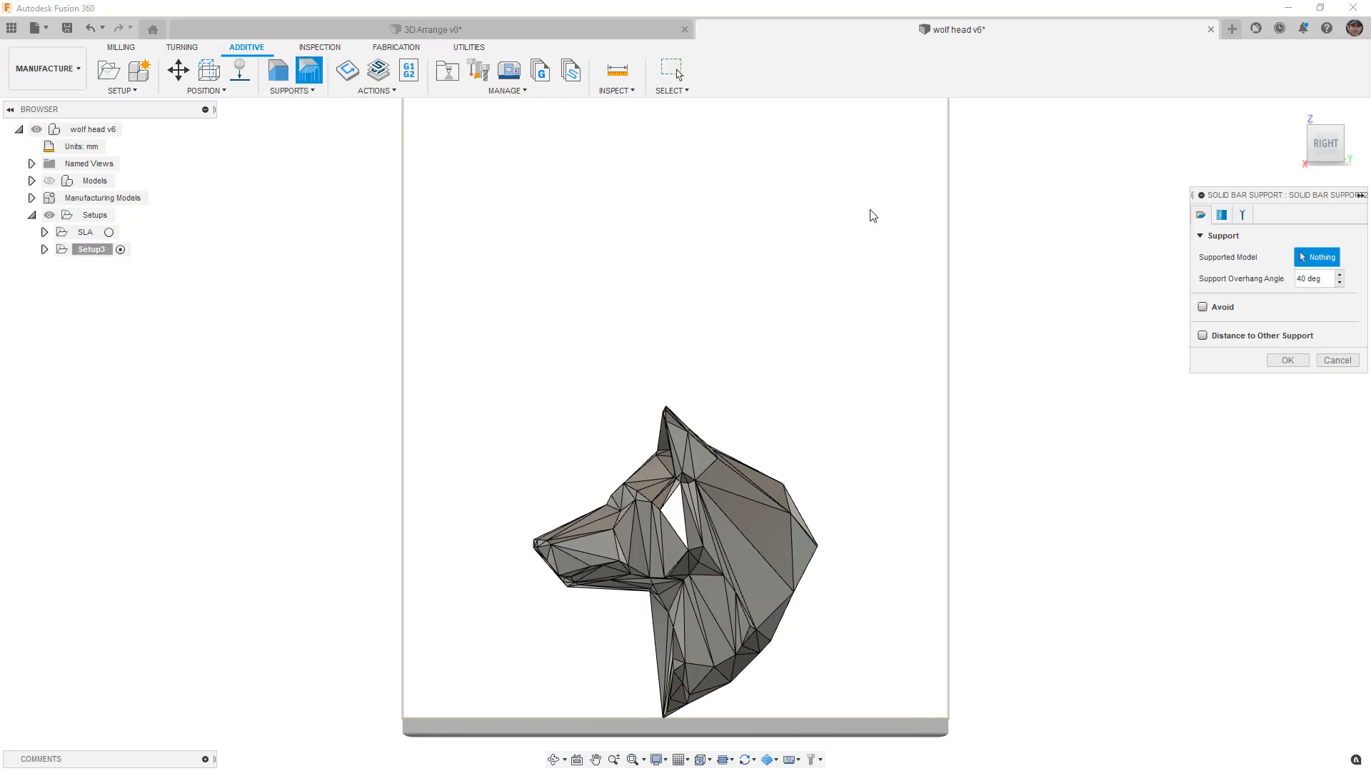
mouse_move(1002, 284)
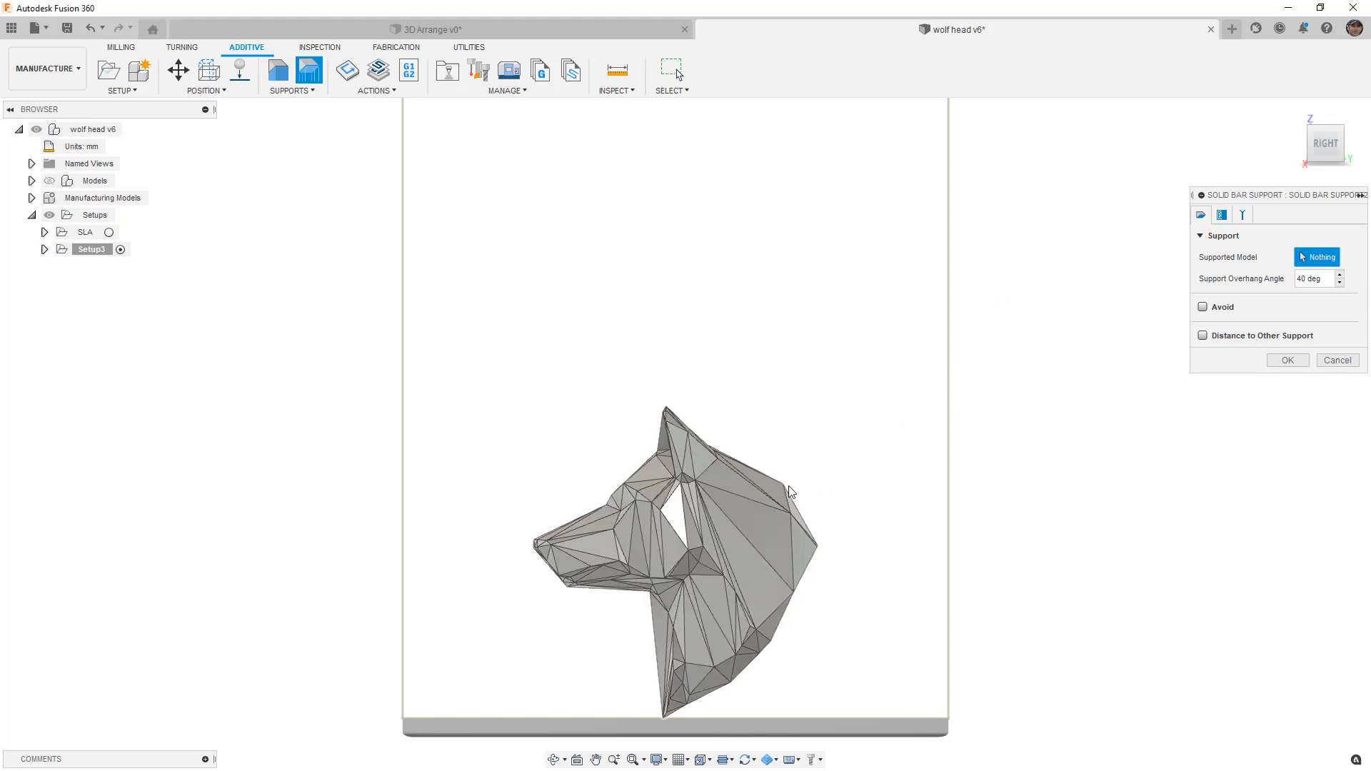
click(700, 543)
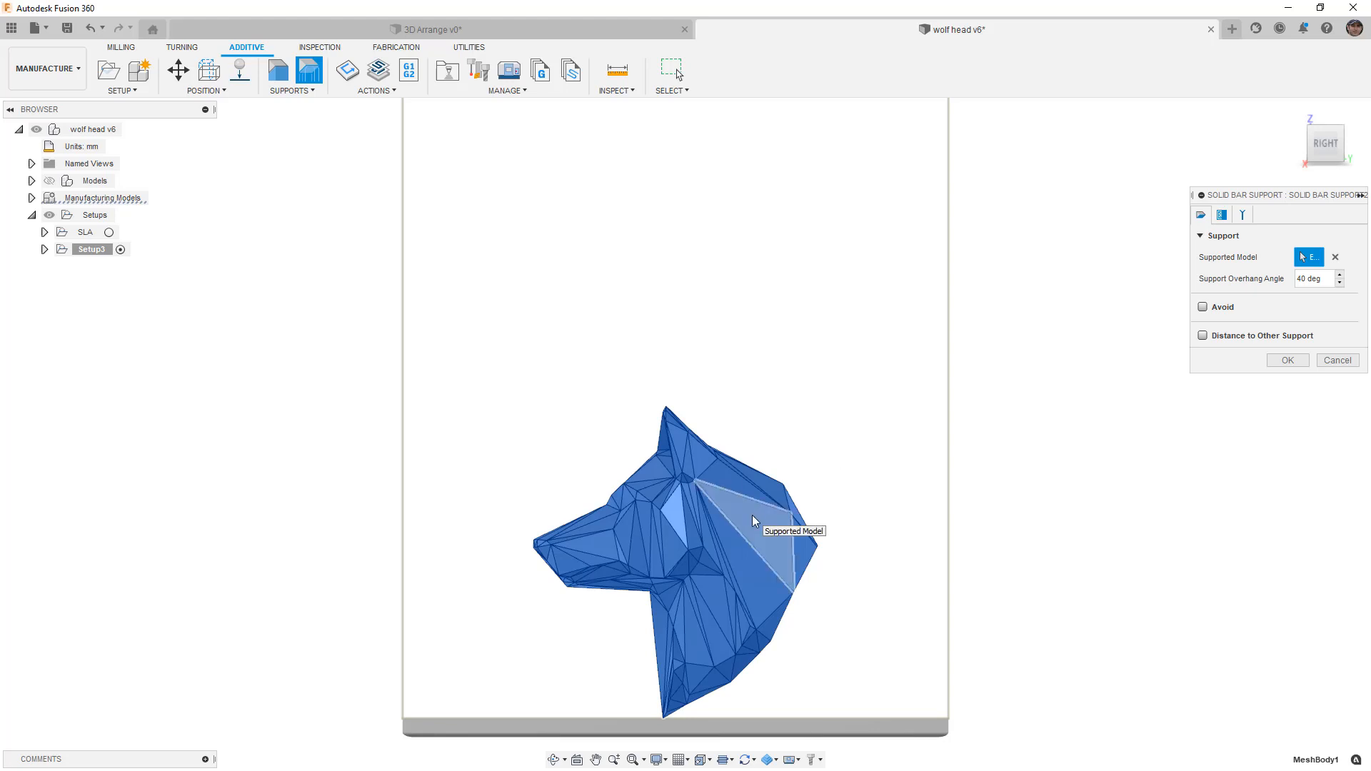
mouse_move(890, 423)
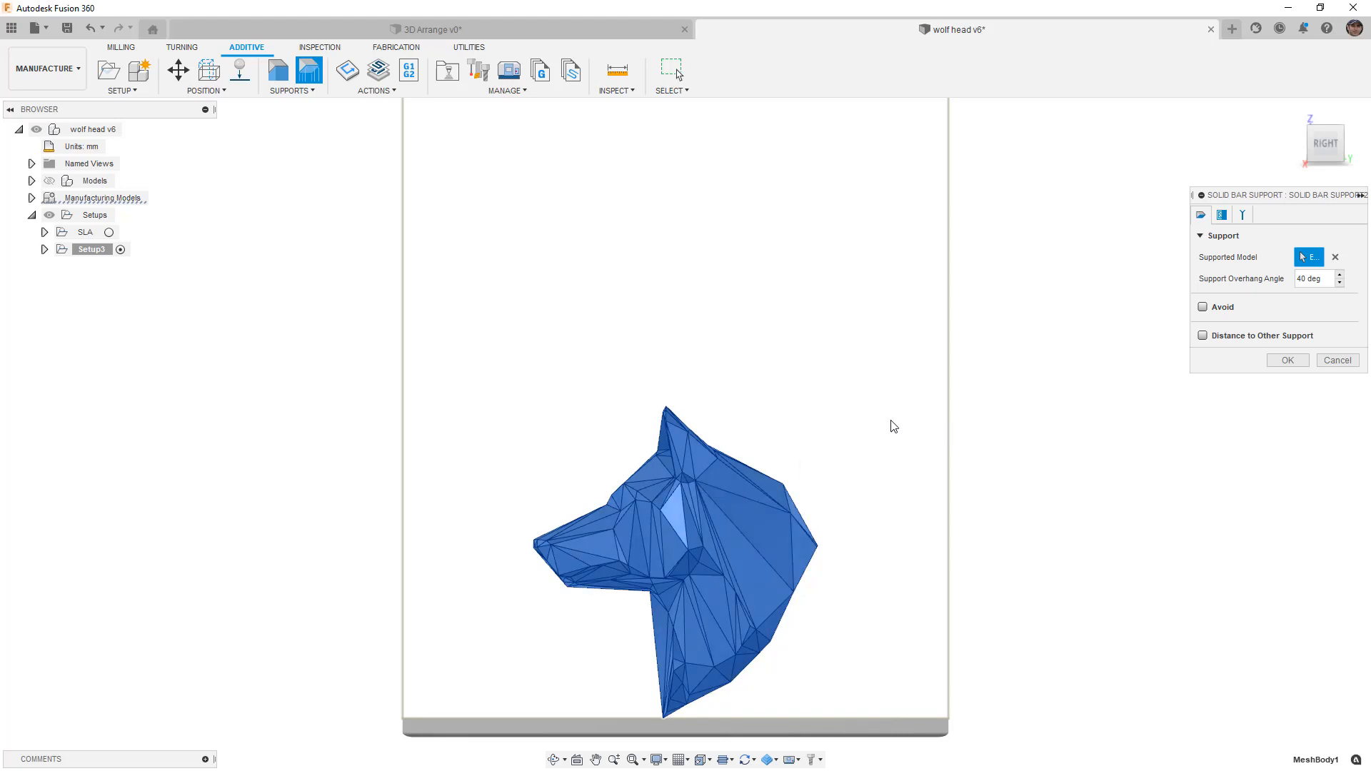
mouse_move(1248, 282)
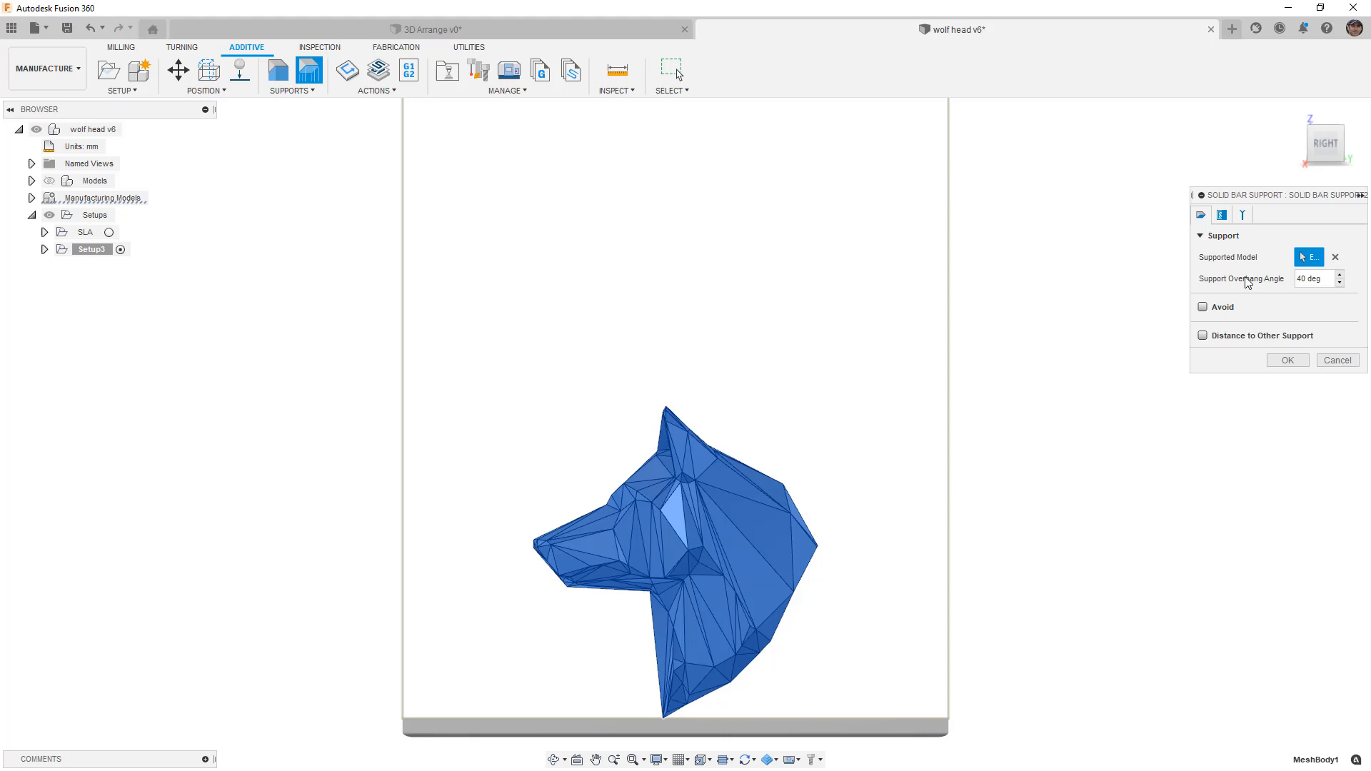
mouse_move(1249, 289)
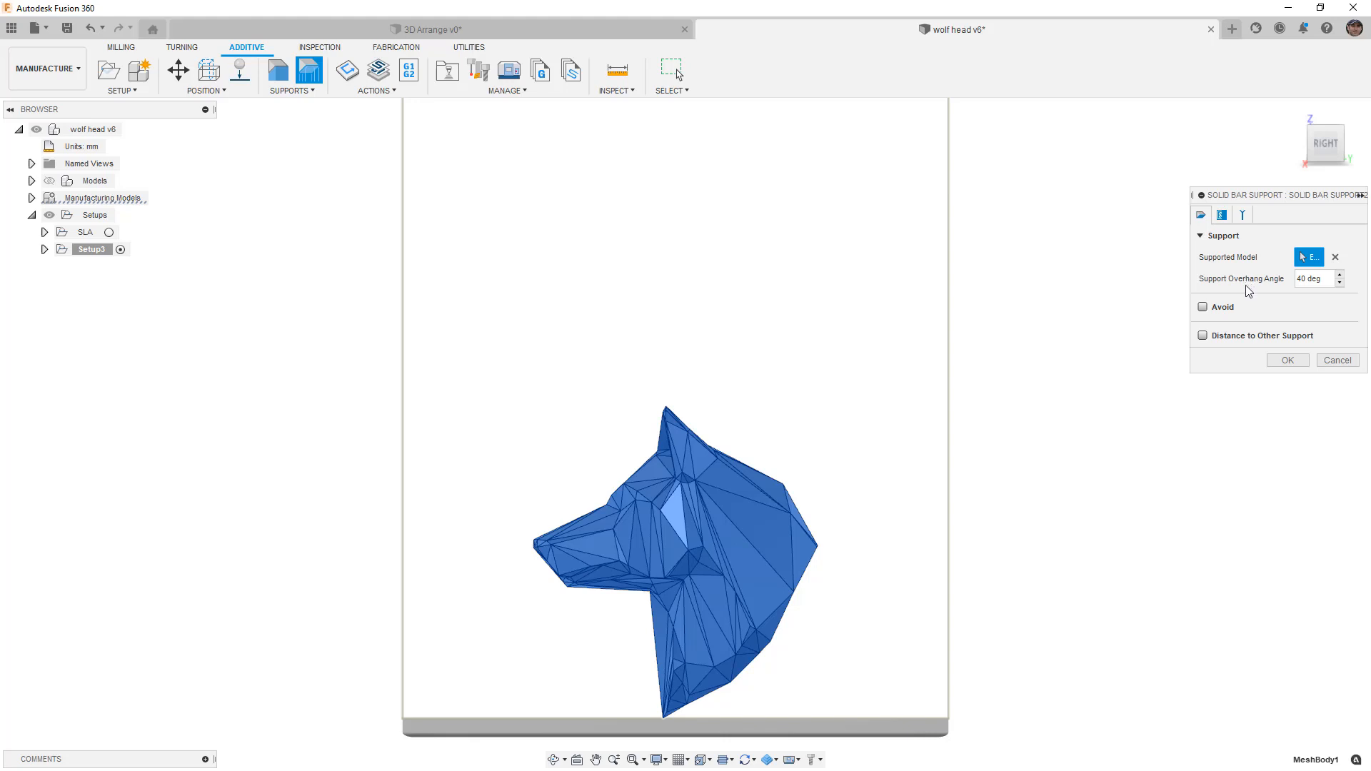
click(1221, 214)
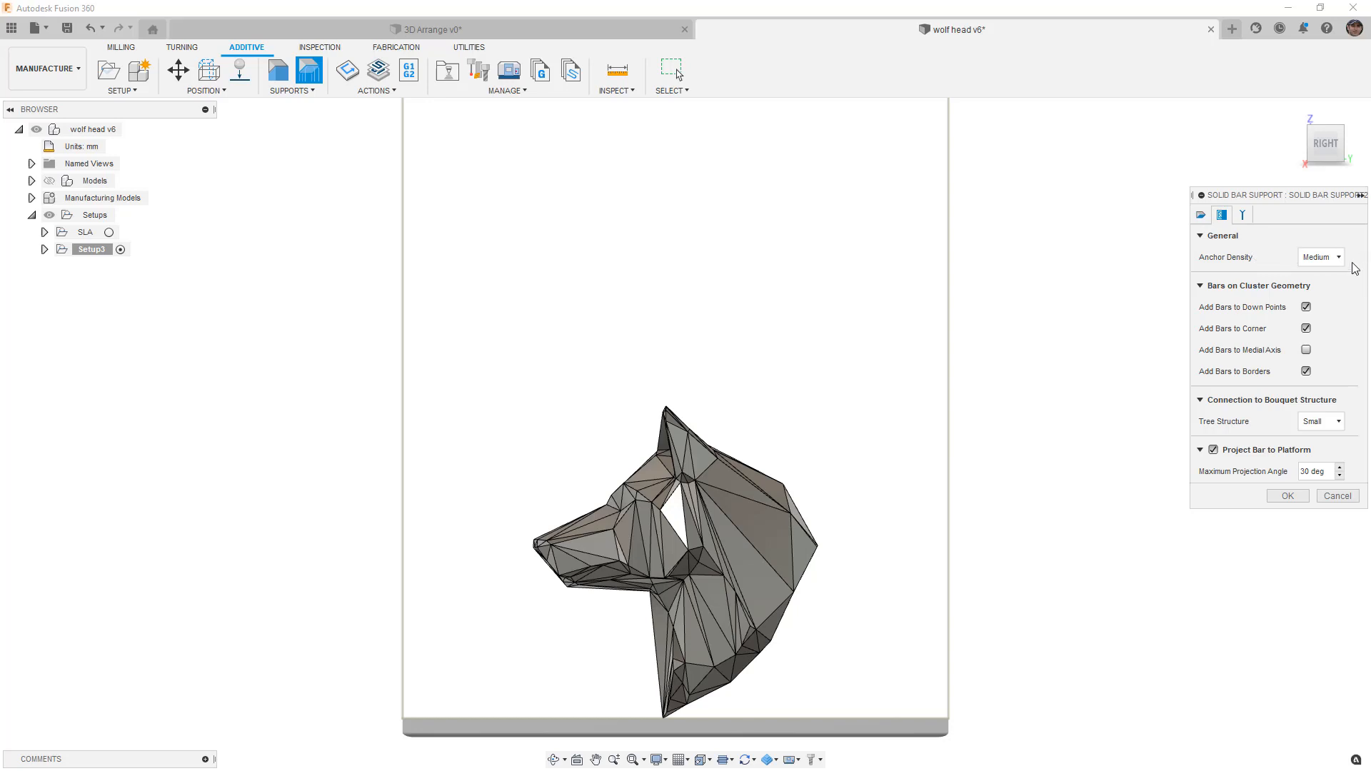
- Set the support's anchor density to Sparse
click(1320, 257)
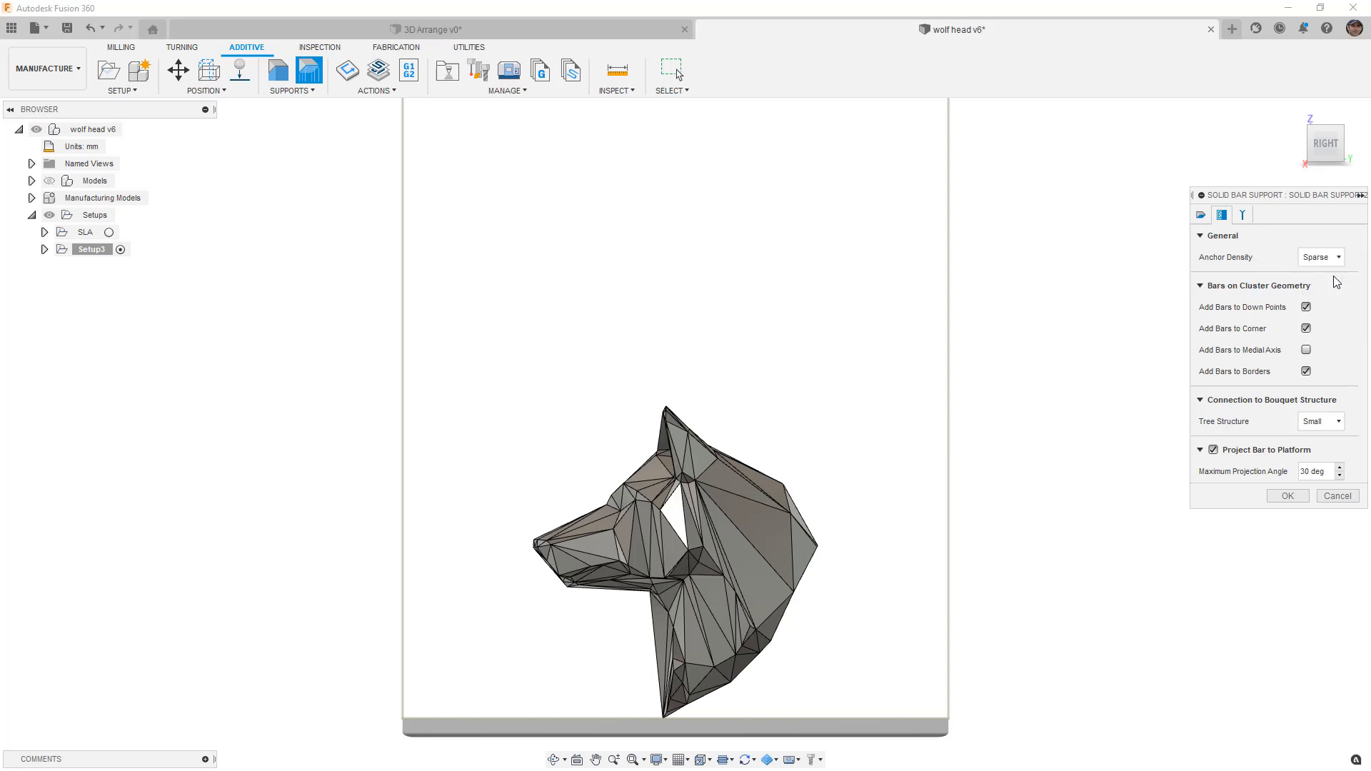
mouse_move(1358, 301)
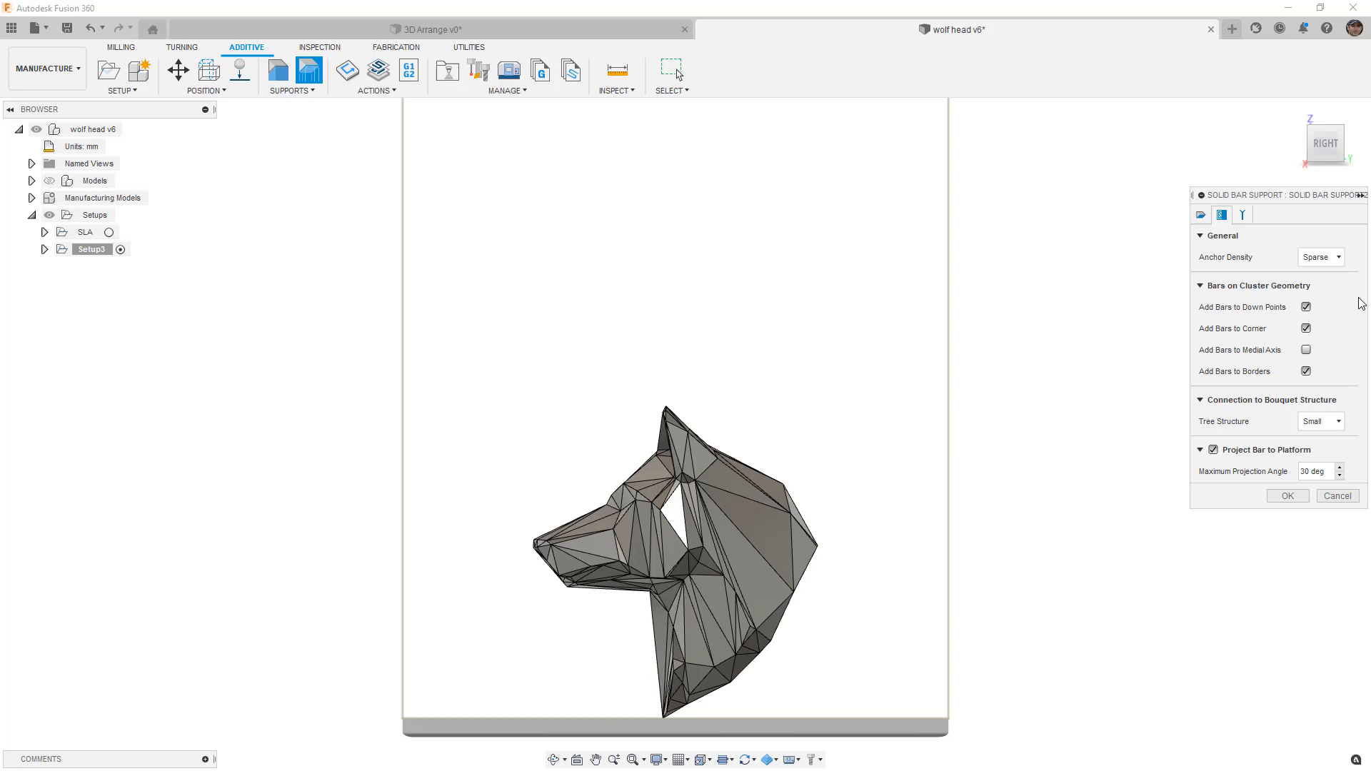
mouse_move(1341, 306)
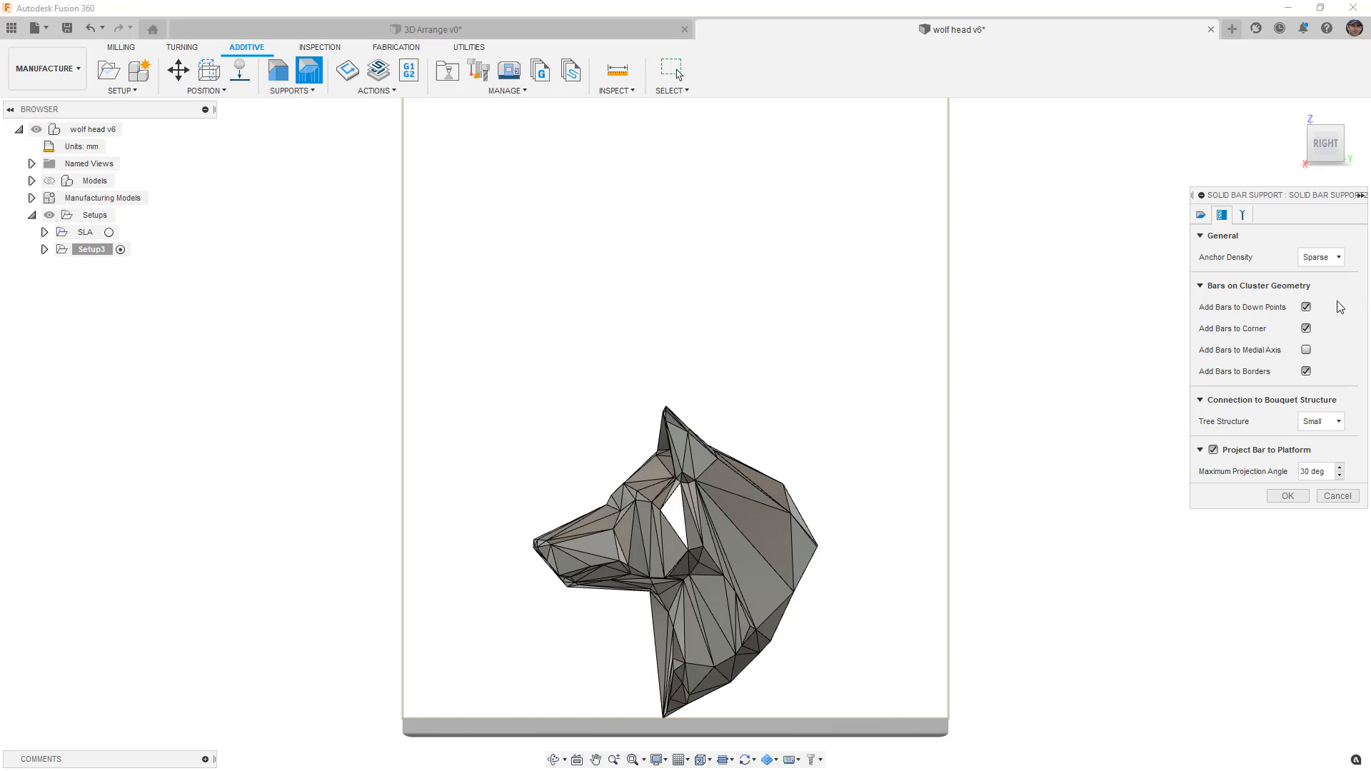
mouse_move(1334, 357)
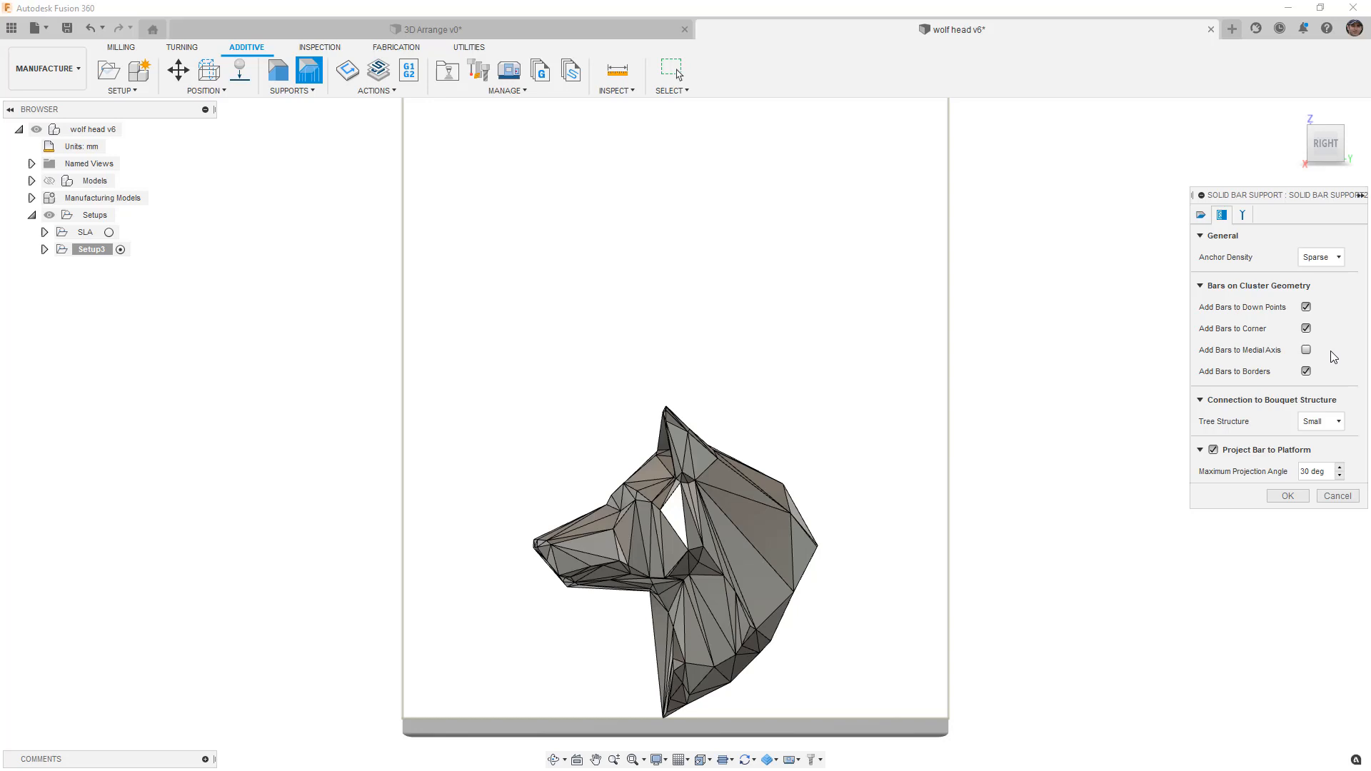
mouse_move(1327, 377)
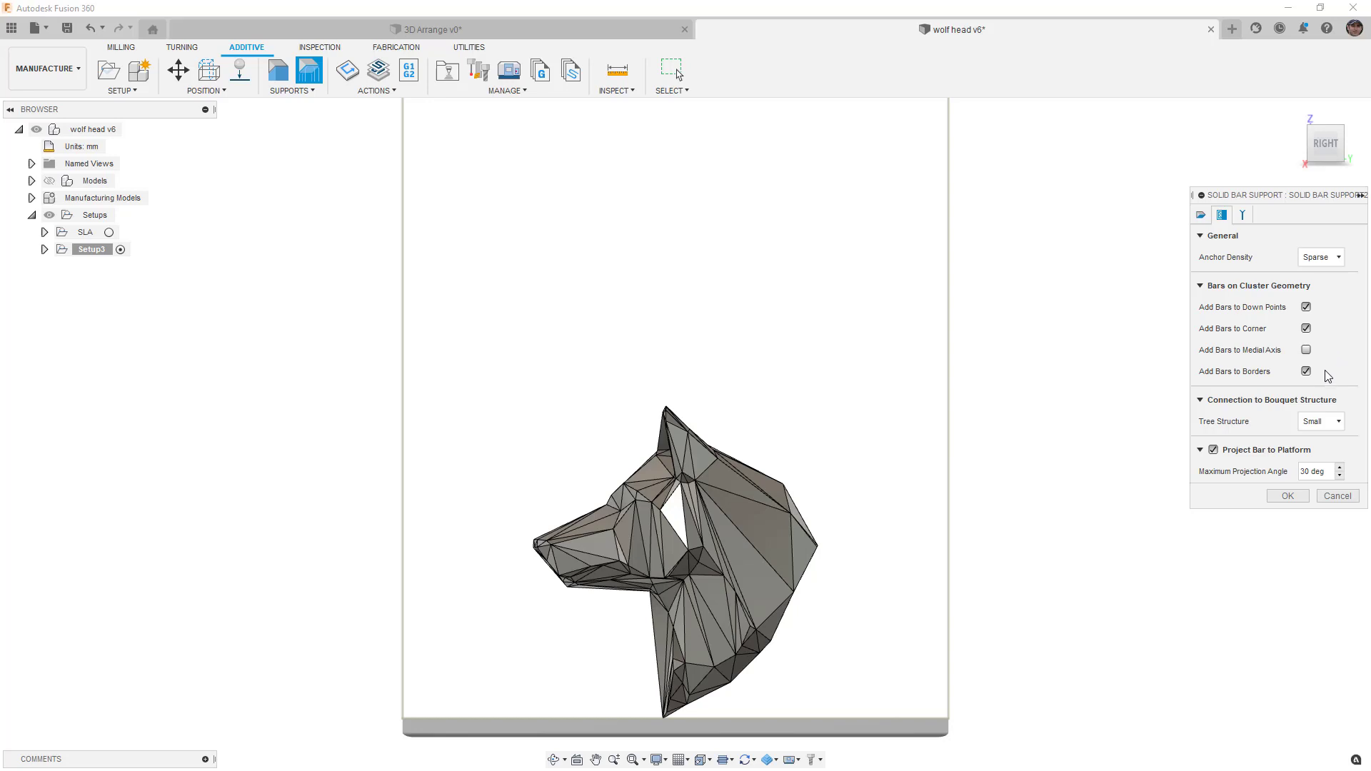
mouse_move(1307, 307)
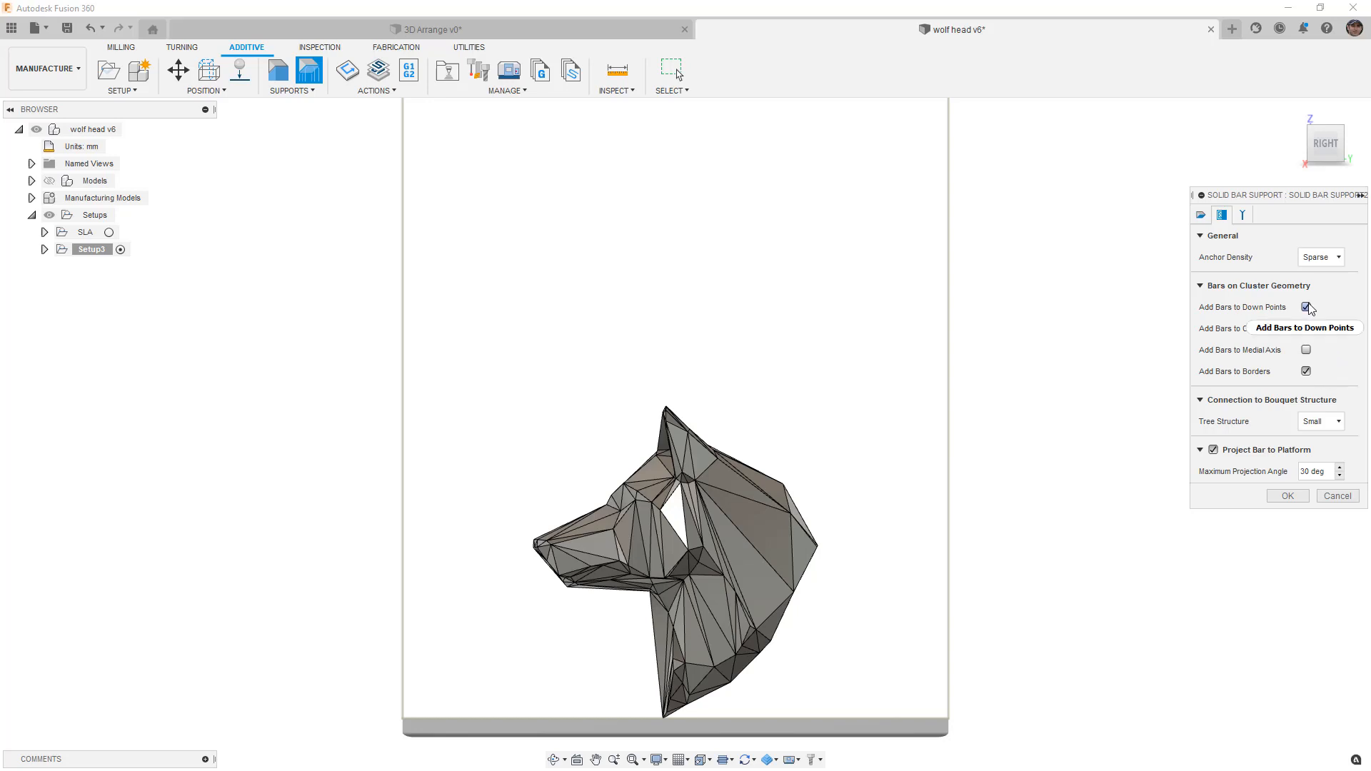
mouse_move(1310, 308)
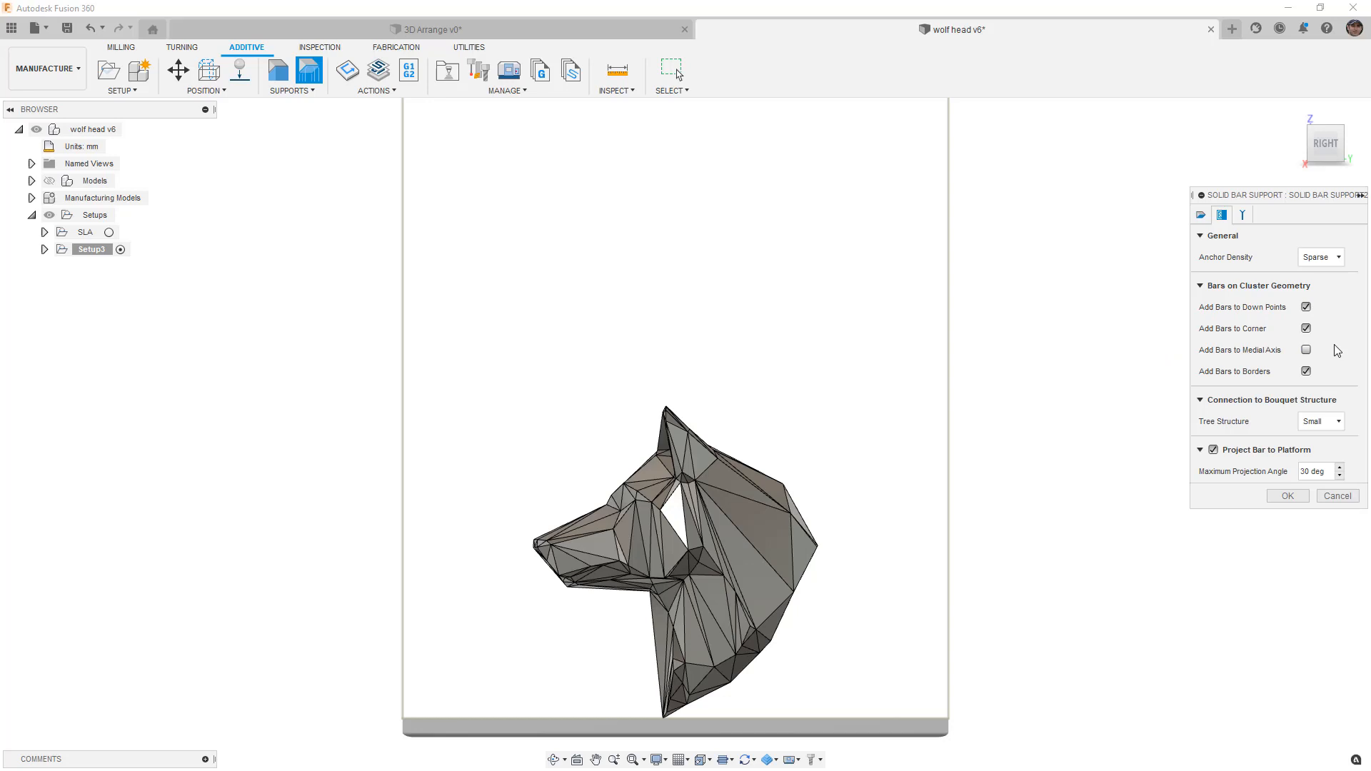
mouse_move(1256, 412)
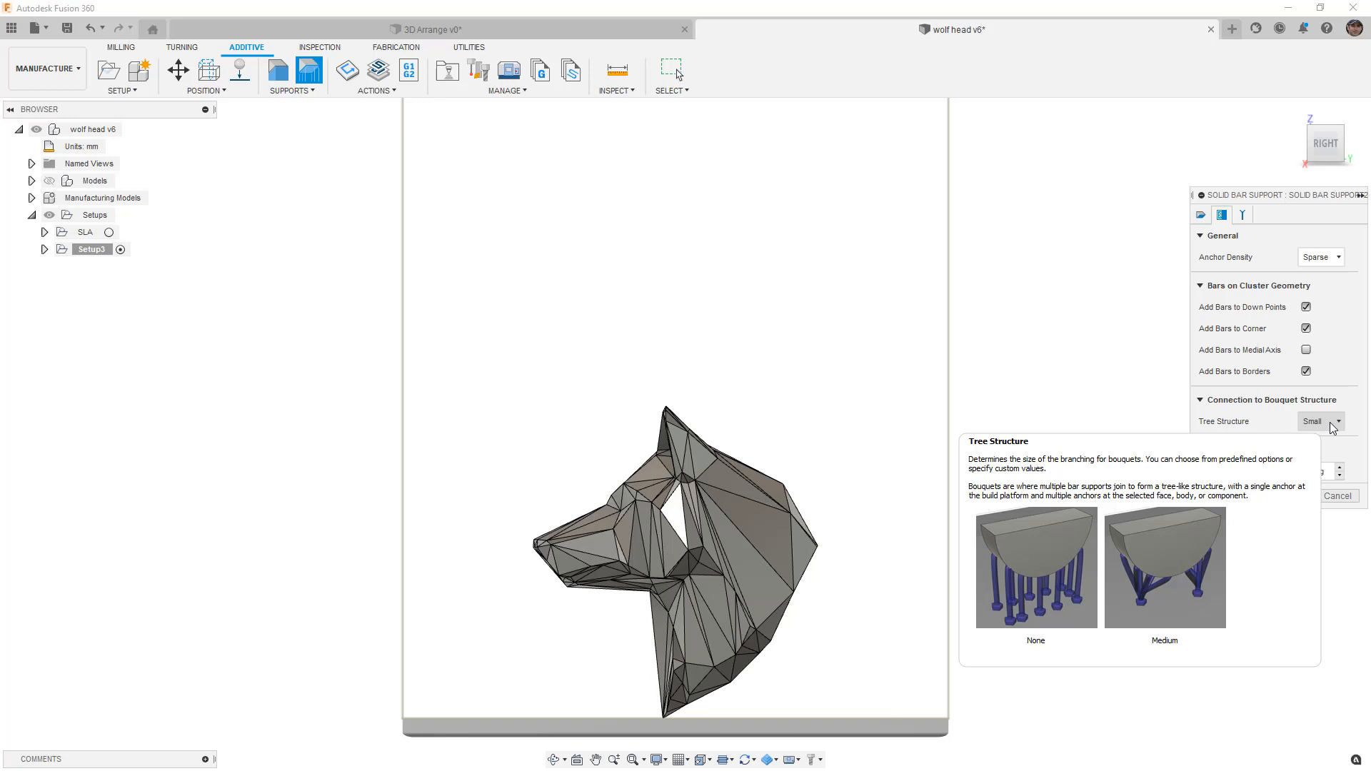
click(1320, 420)
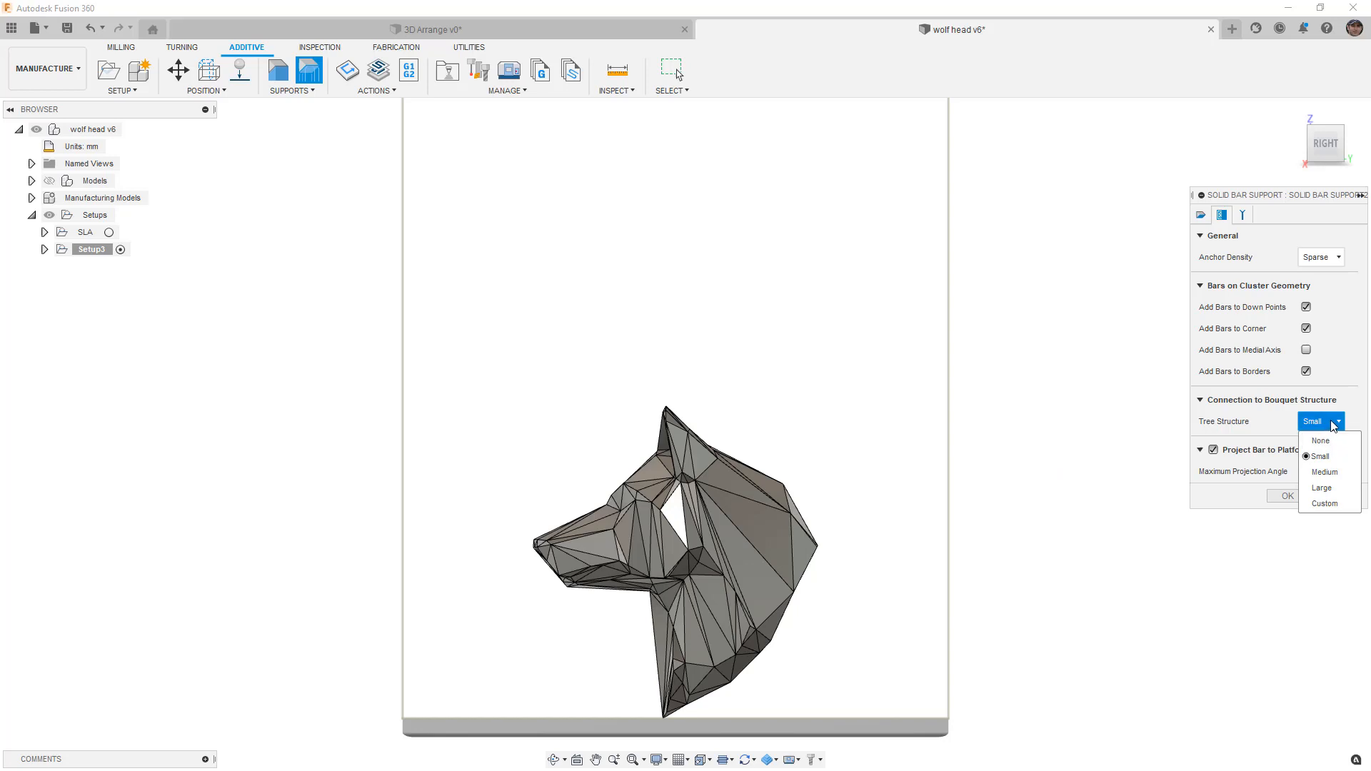
click(1319, 456)
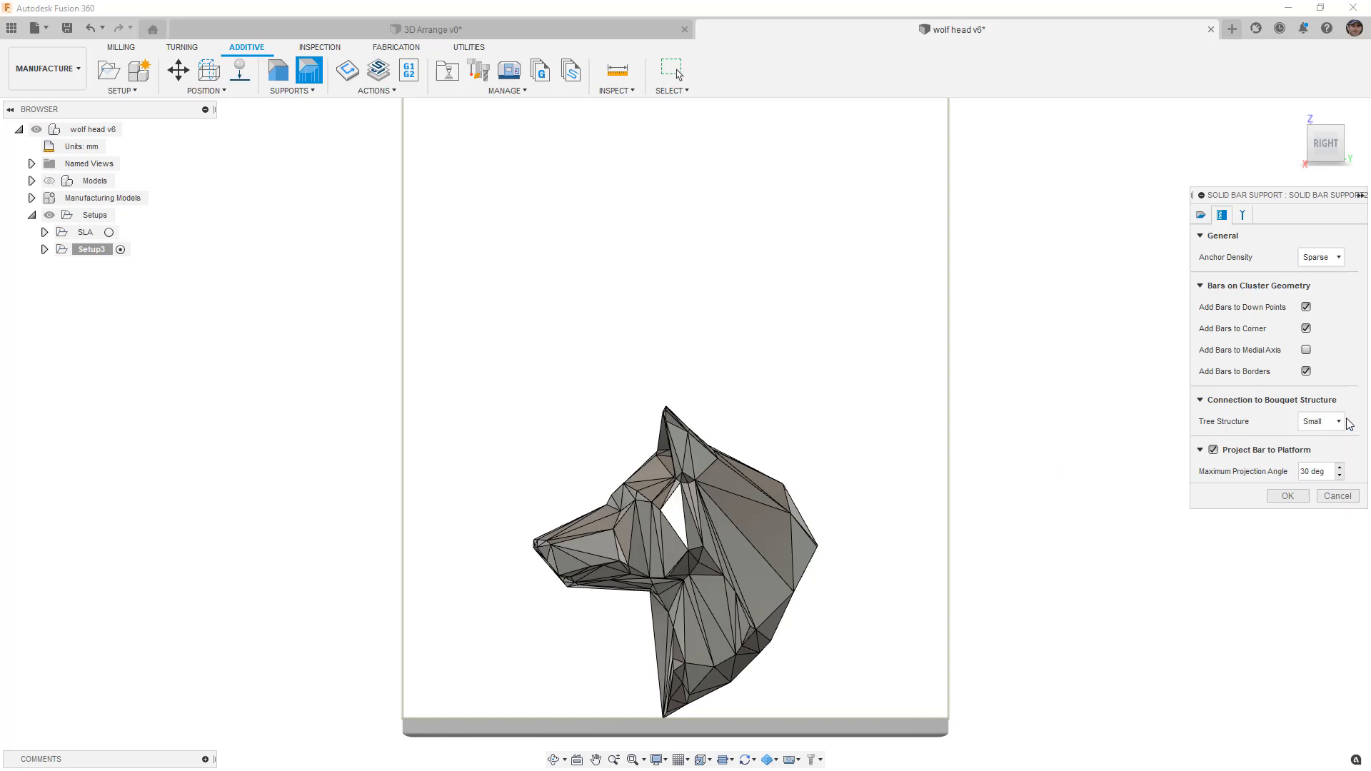
mouse_move(1258, 459)
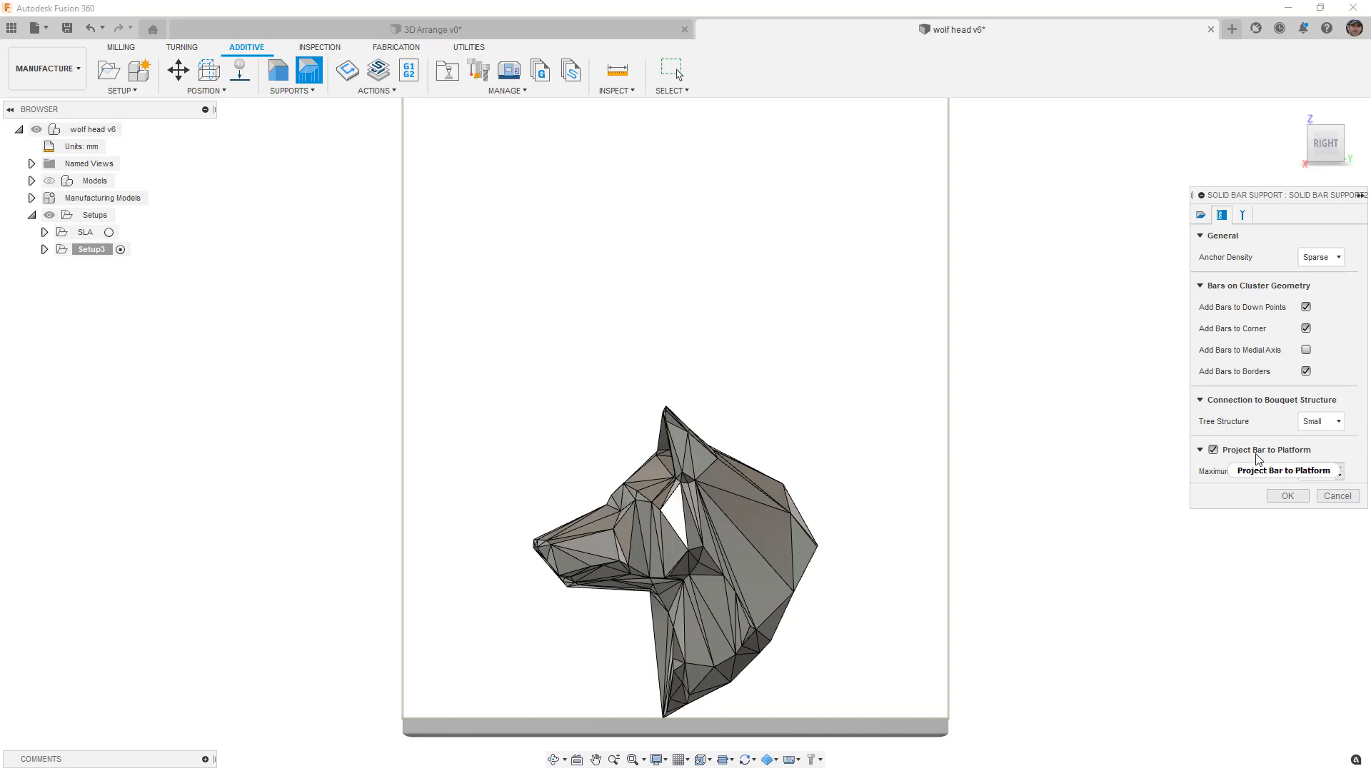
mouse_move(1253, 458)
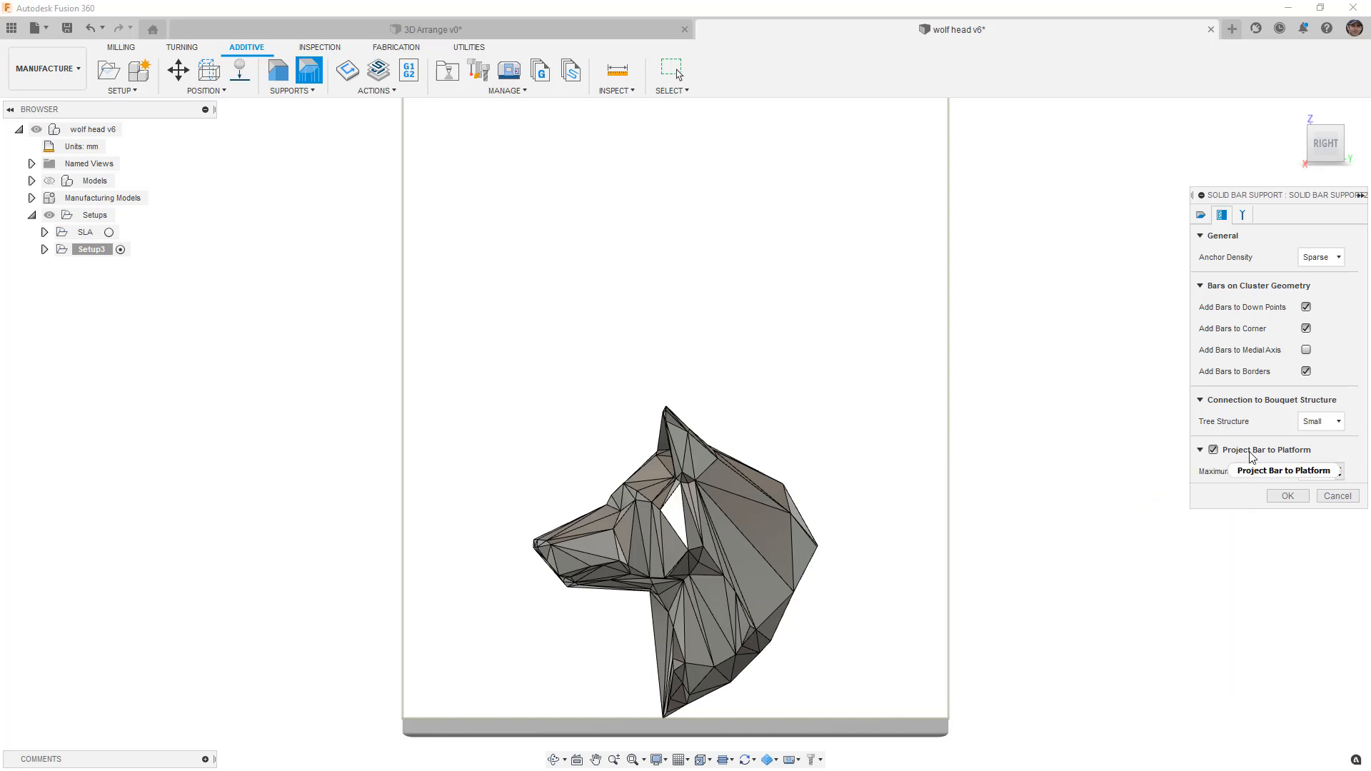
mouse_move(1252, 454)
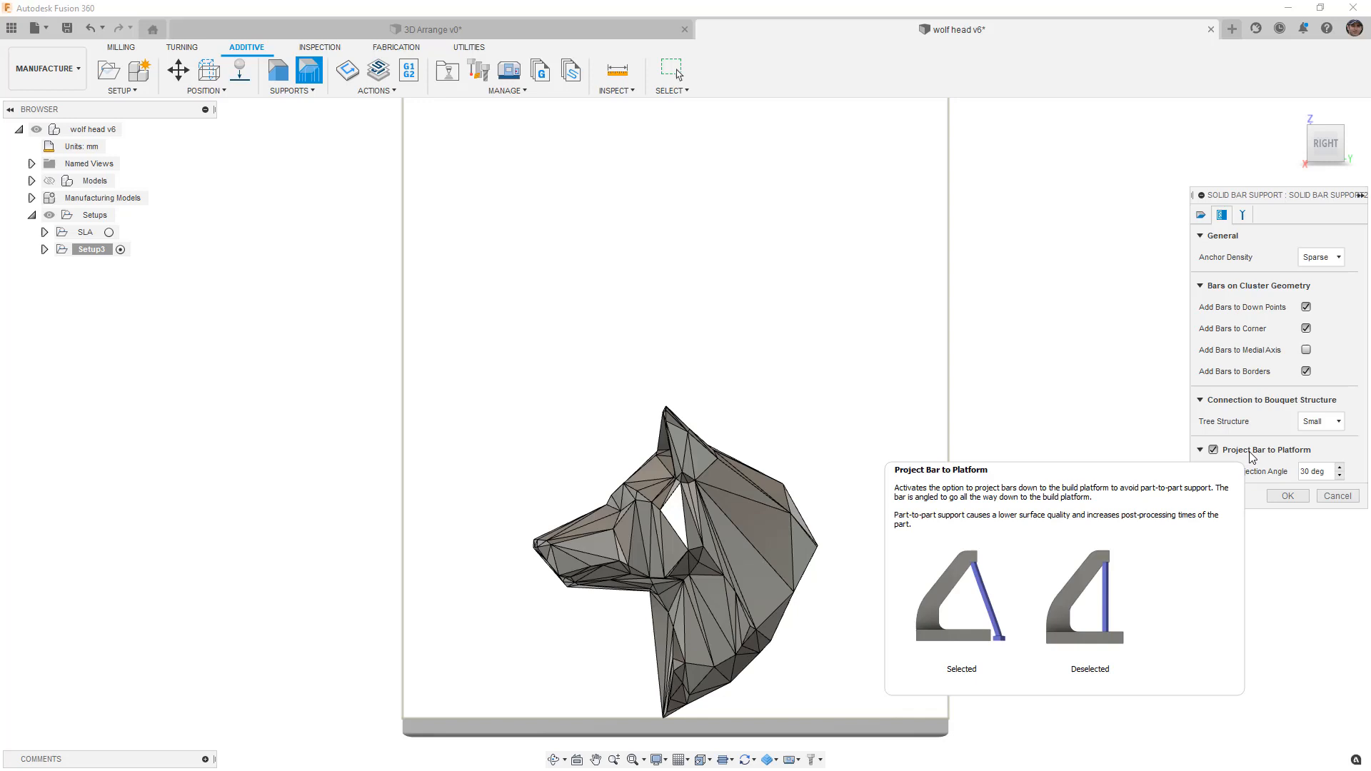
- Keep default bar size, Solid bar shape and no breakpoints, then generate the support
click(1242, 214)
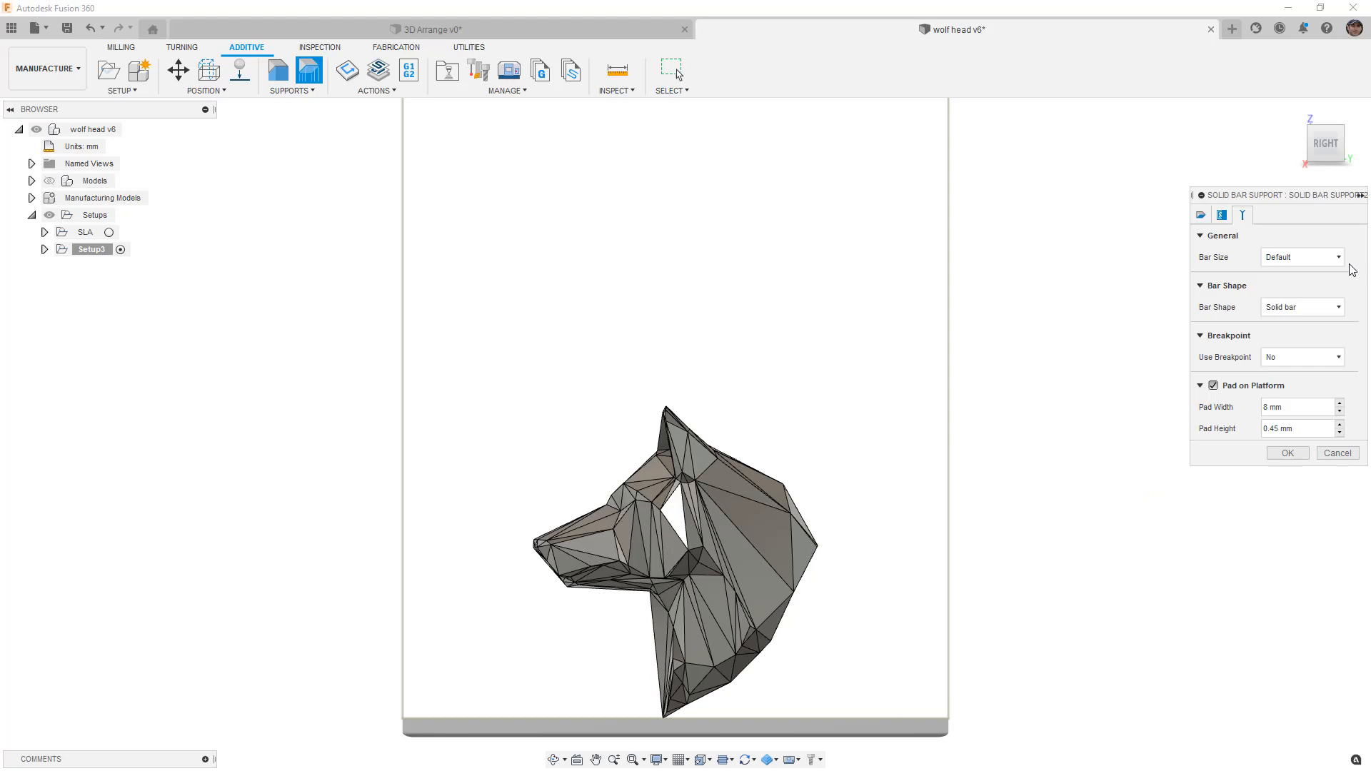
click(1302, 257)
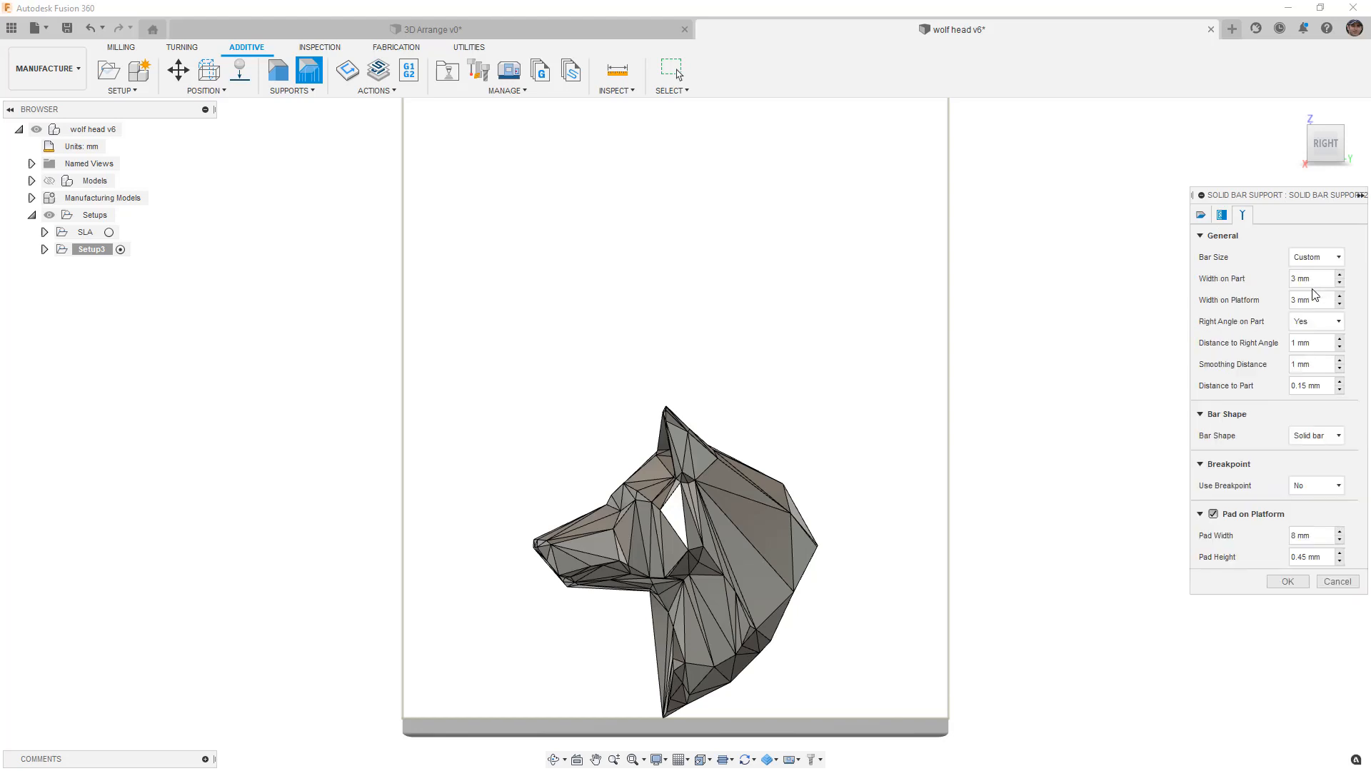
click(1316, 255)
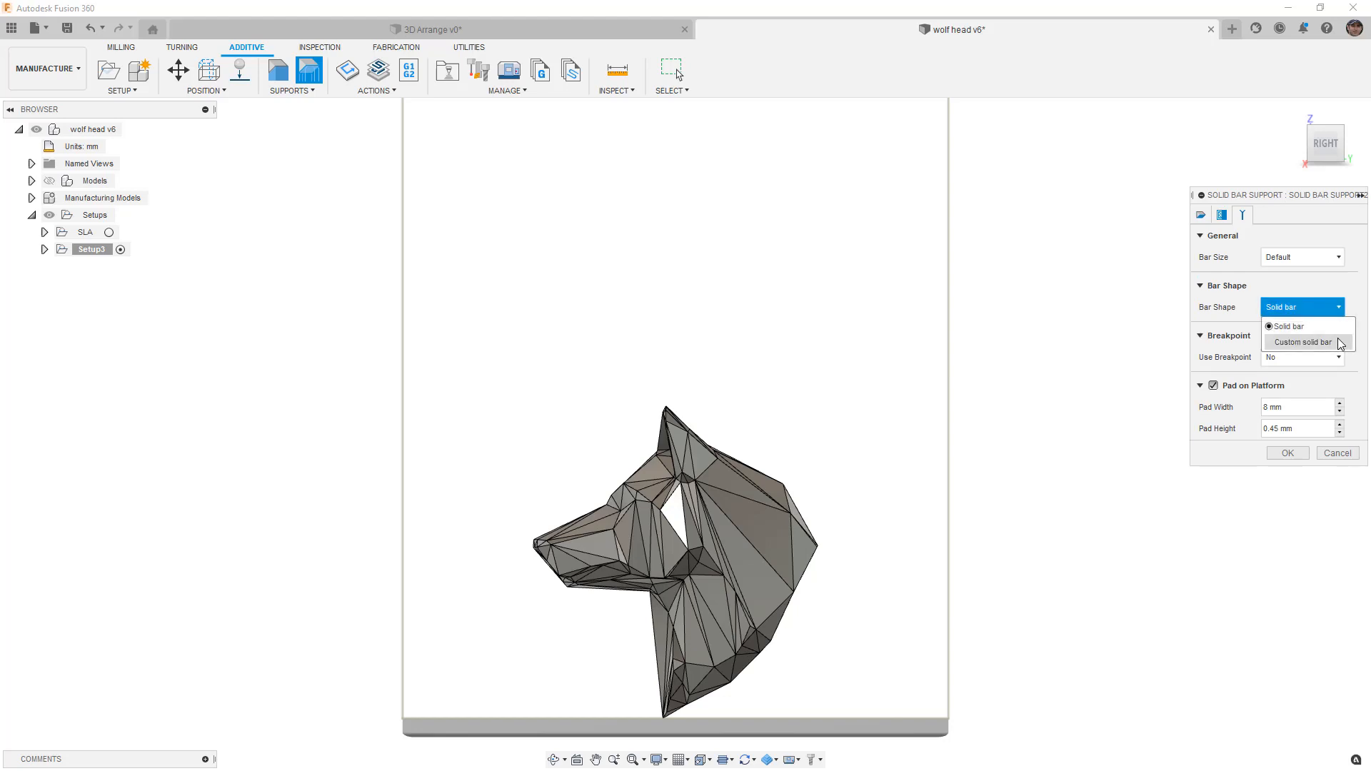
click(1287, 326)
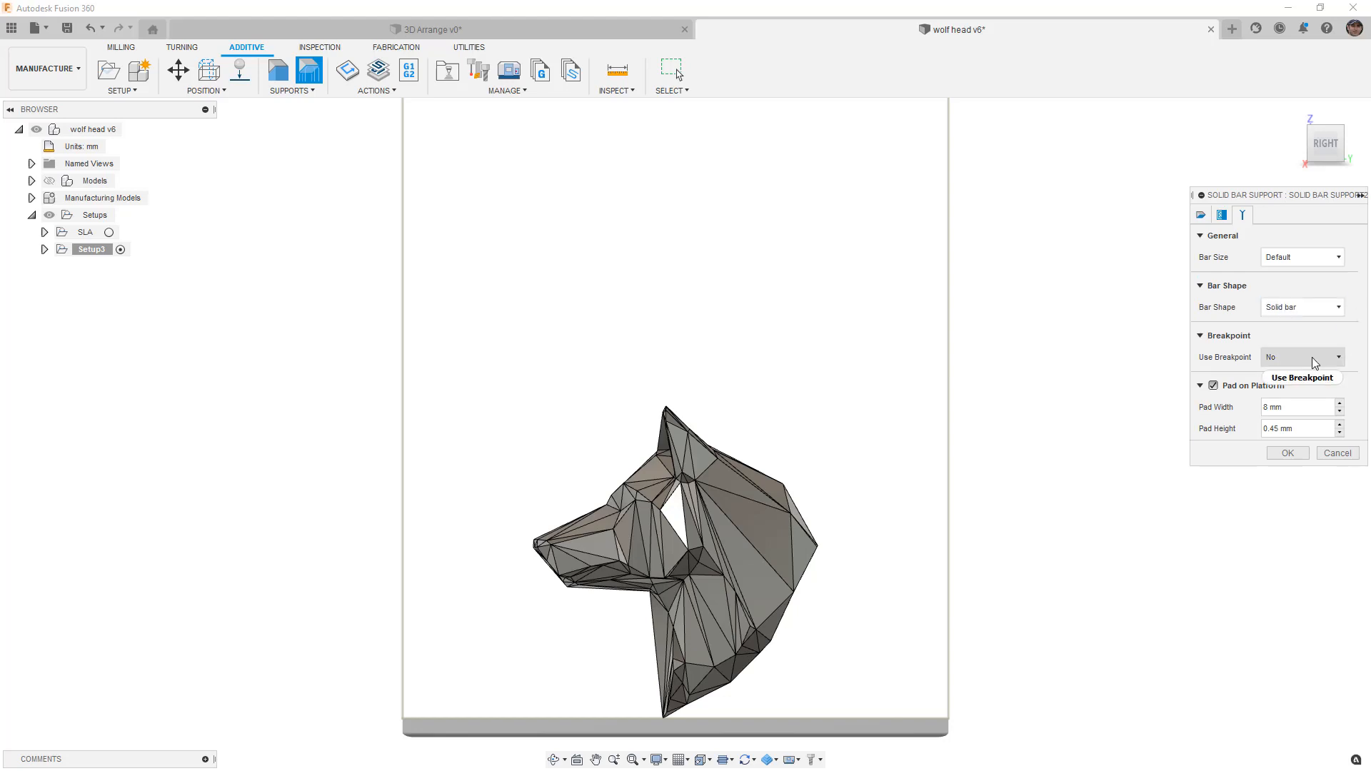
click(1337, 357)
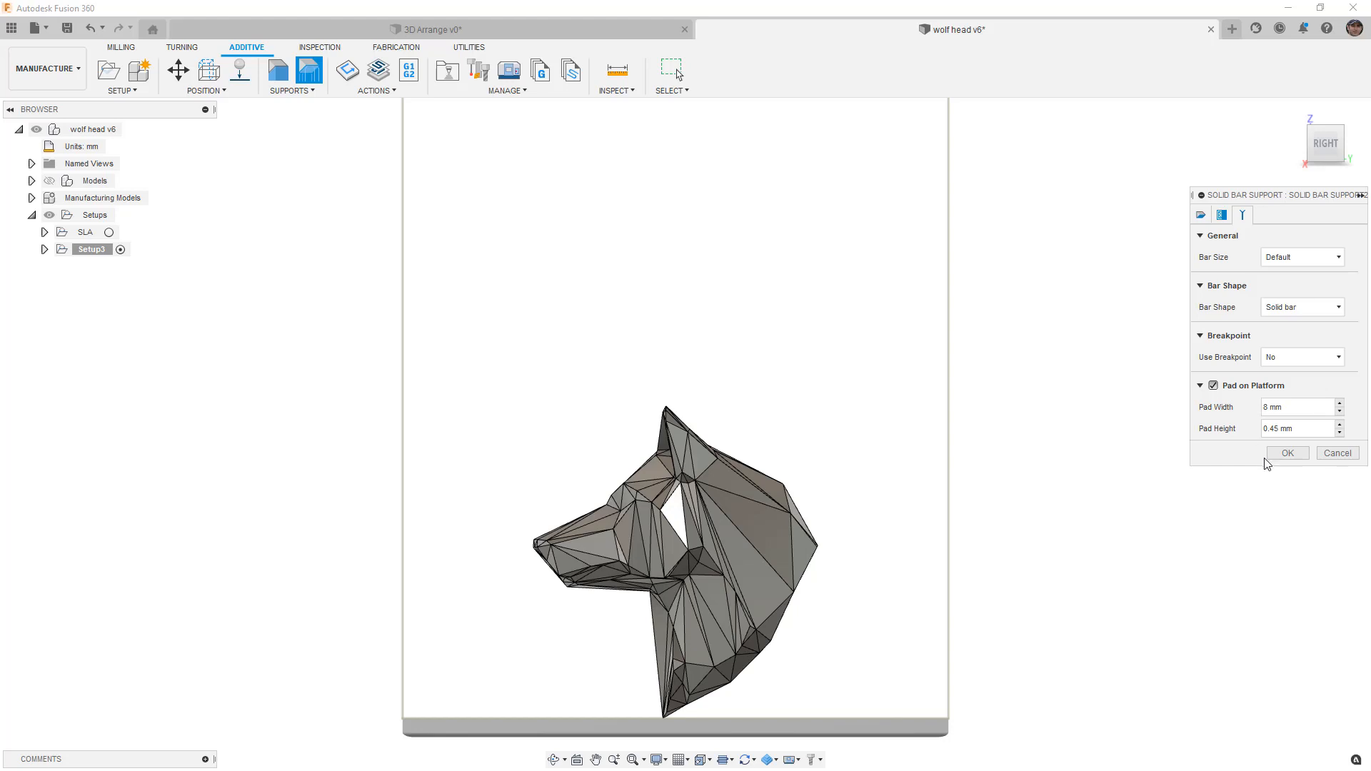
click(1287, 453)
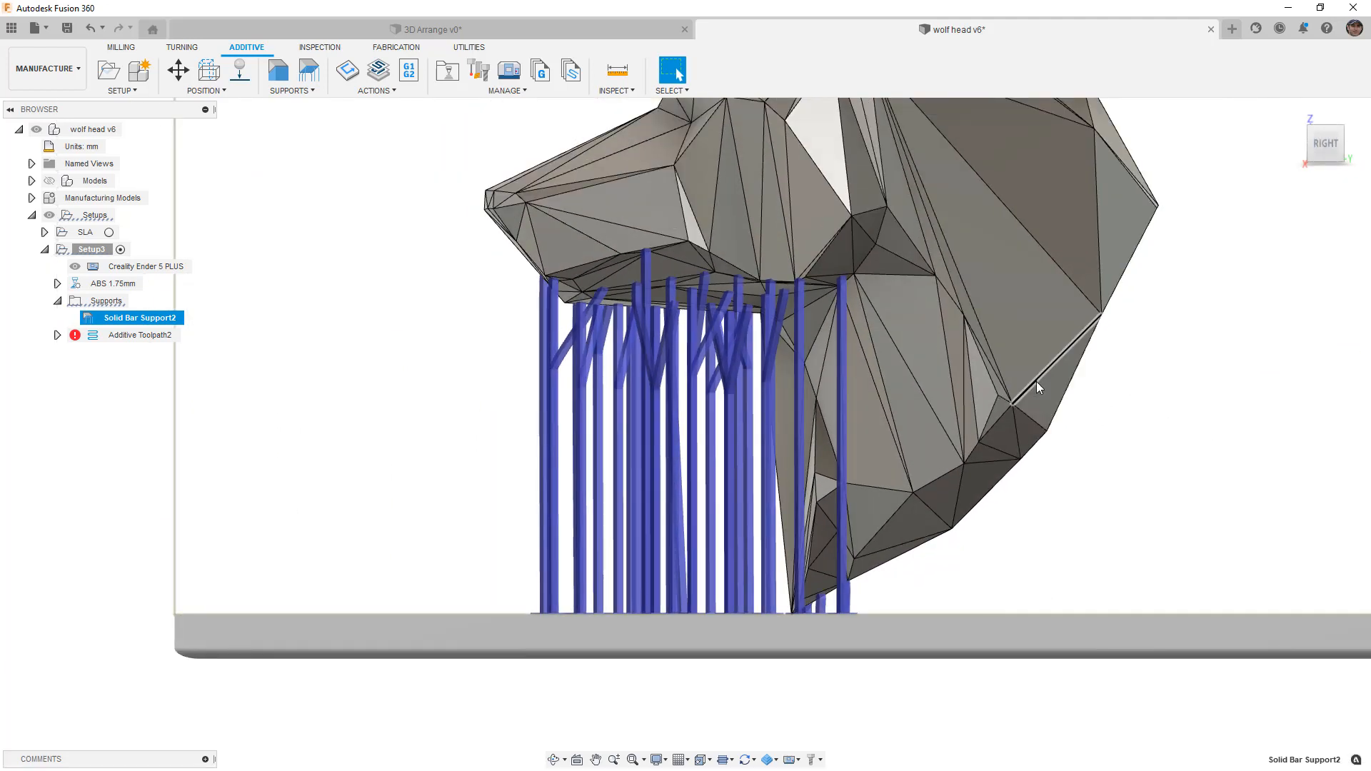
- Bring up the options for the generated Solid Bar Support2 in the browser
right_click(135, 317)
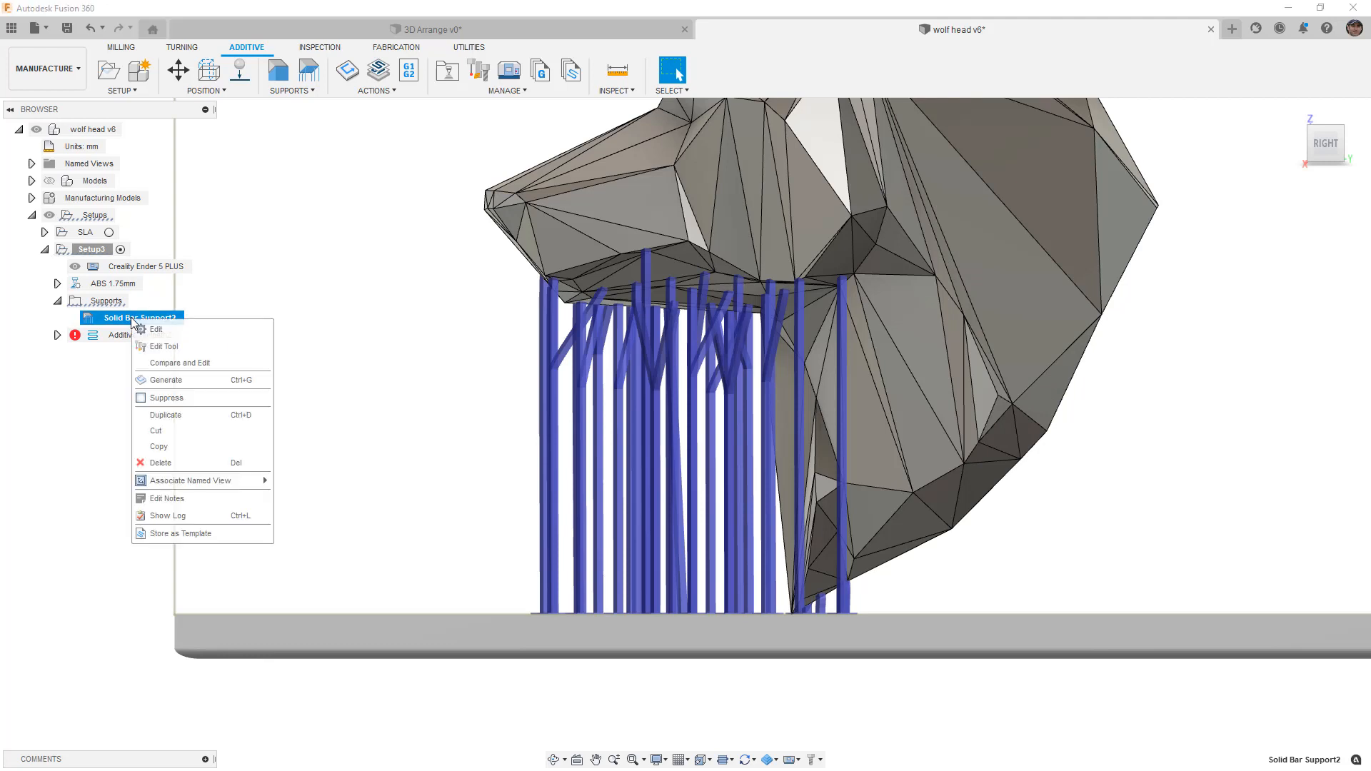
- Edit Solid Bar Support2 to a 55-degree overhang angle, regenerate it, and reopen its settings
click(155, 330)
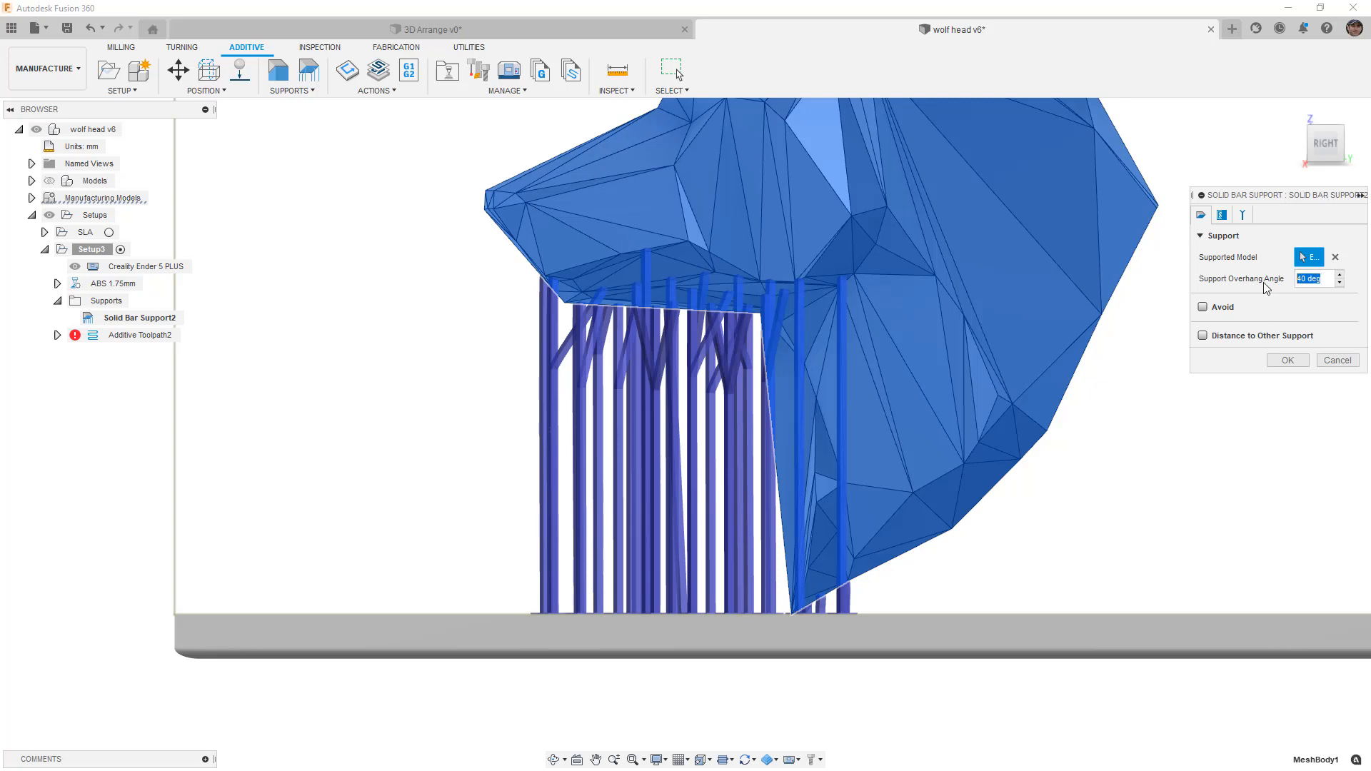
text(55)
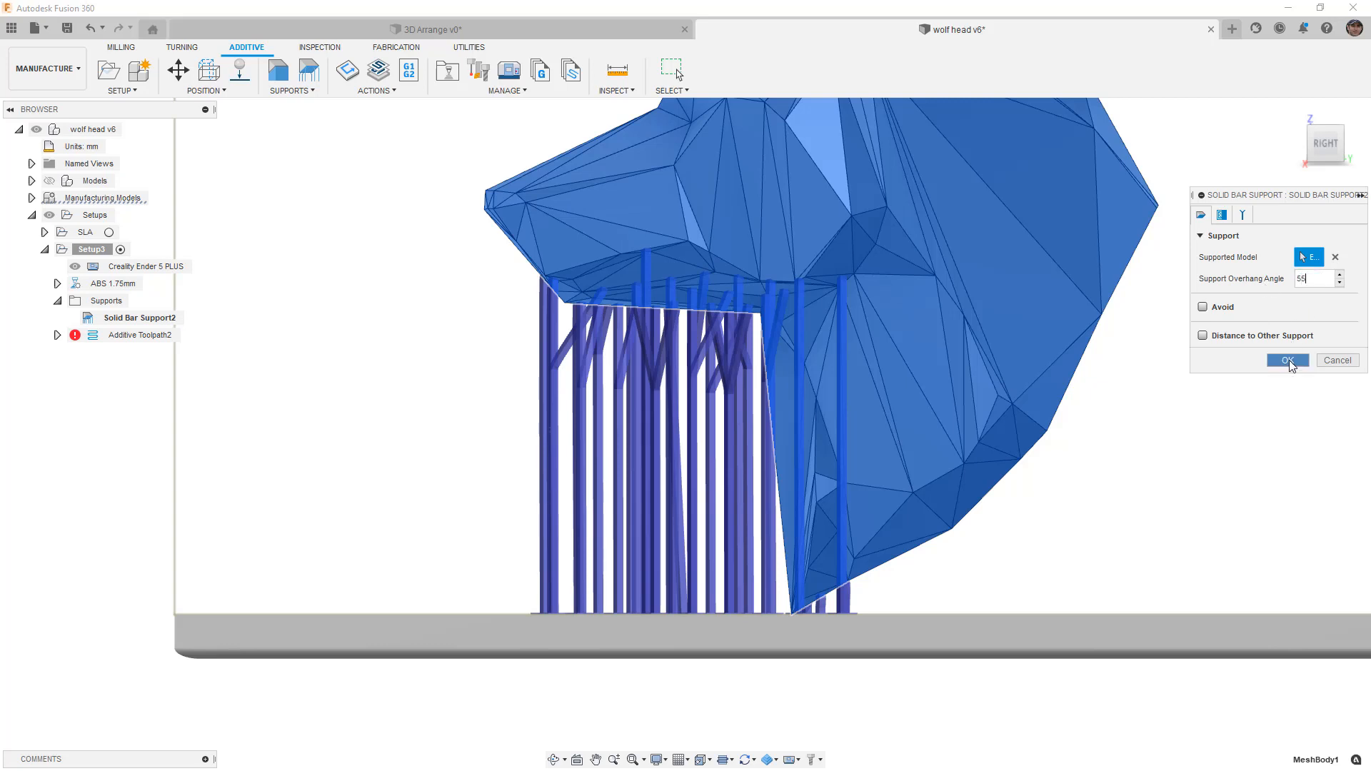
click(1287, 360)
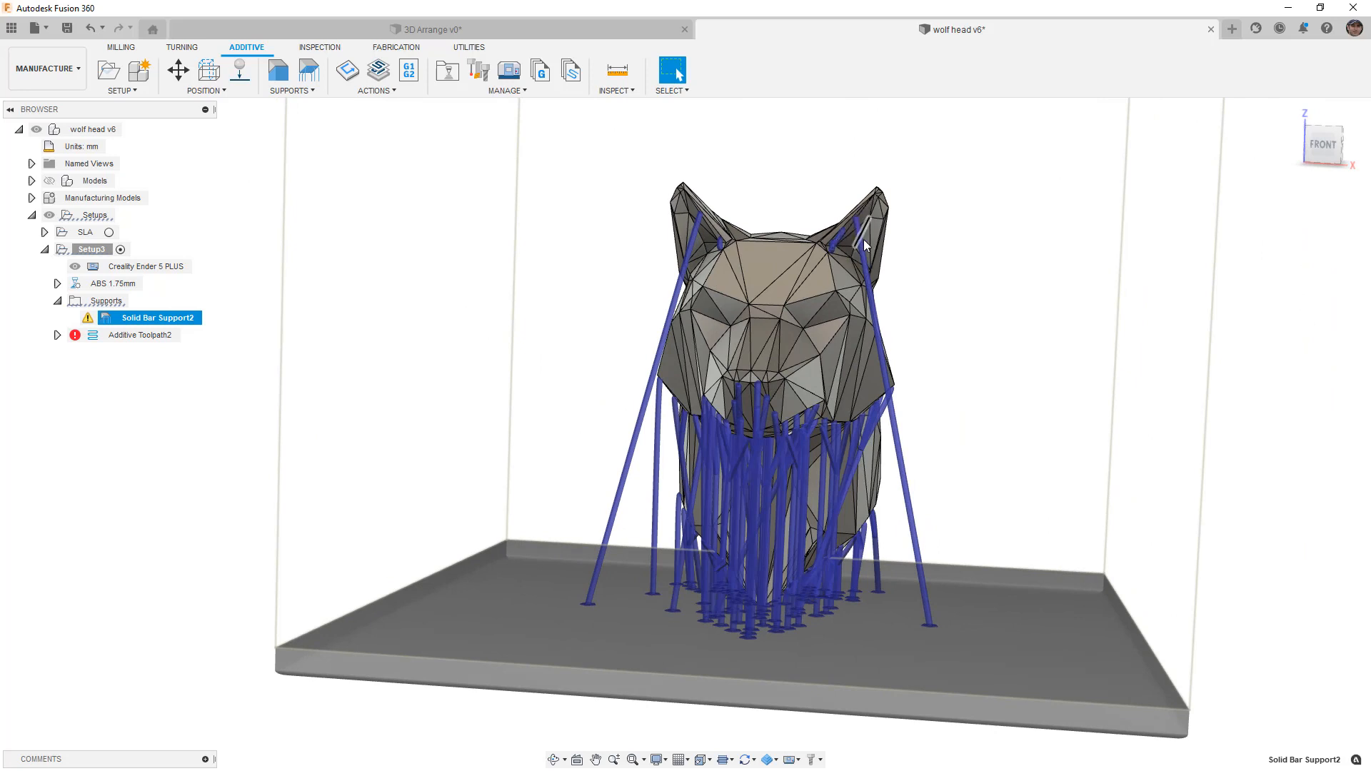
mouse_move(933, 622)
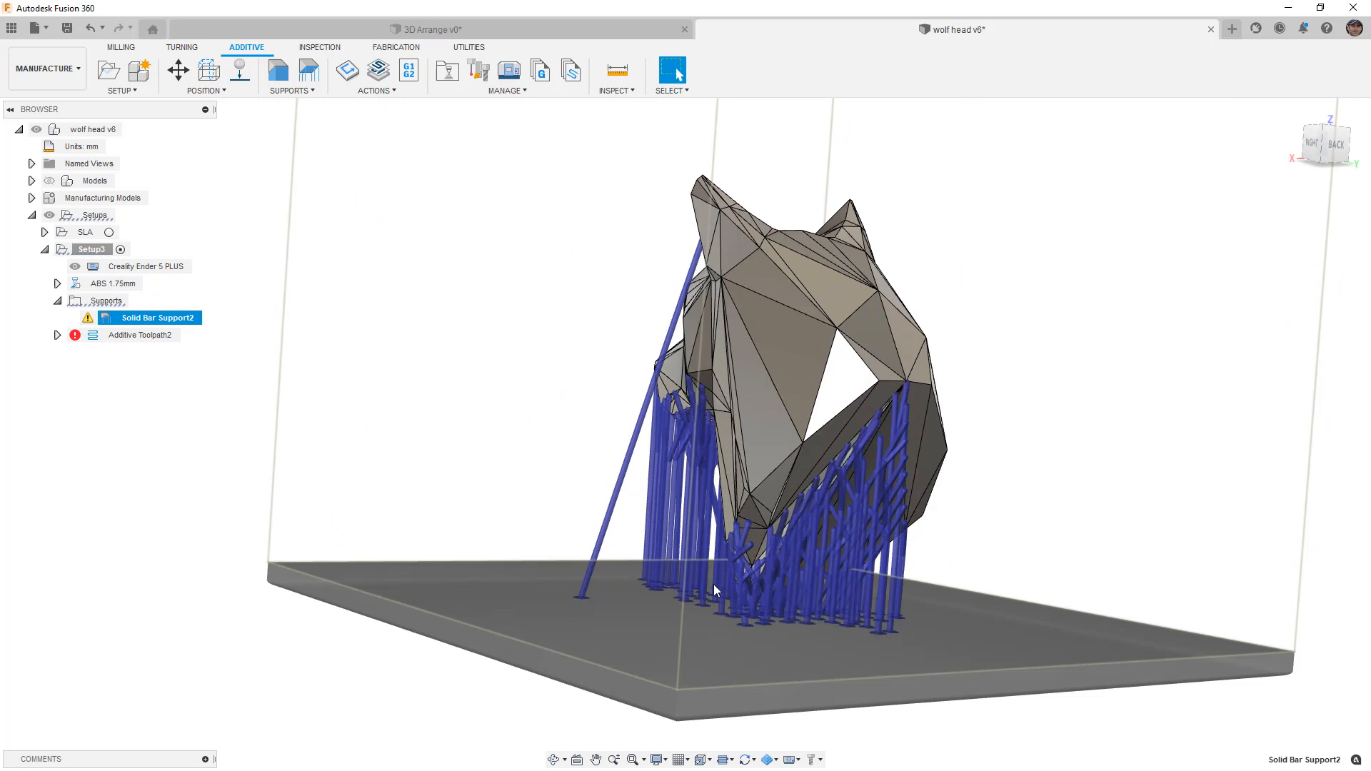
mouse_move(669, 585)
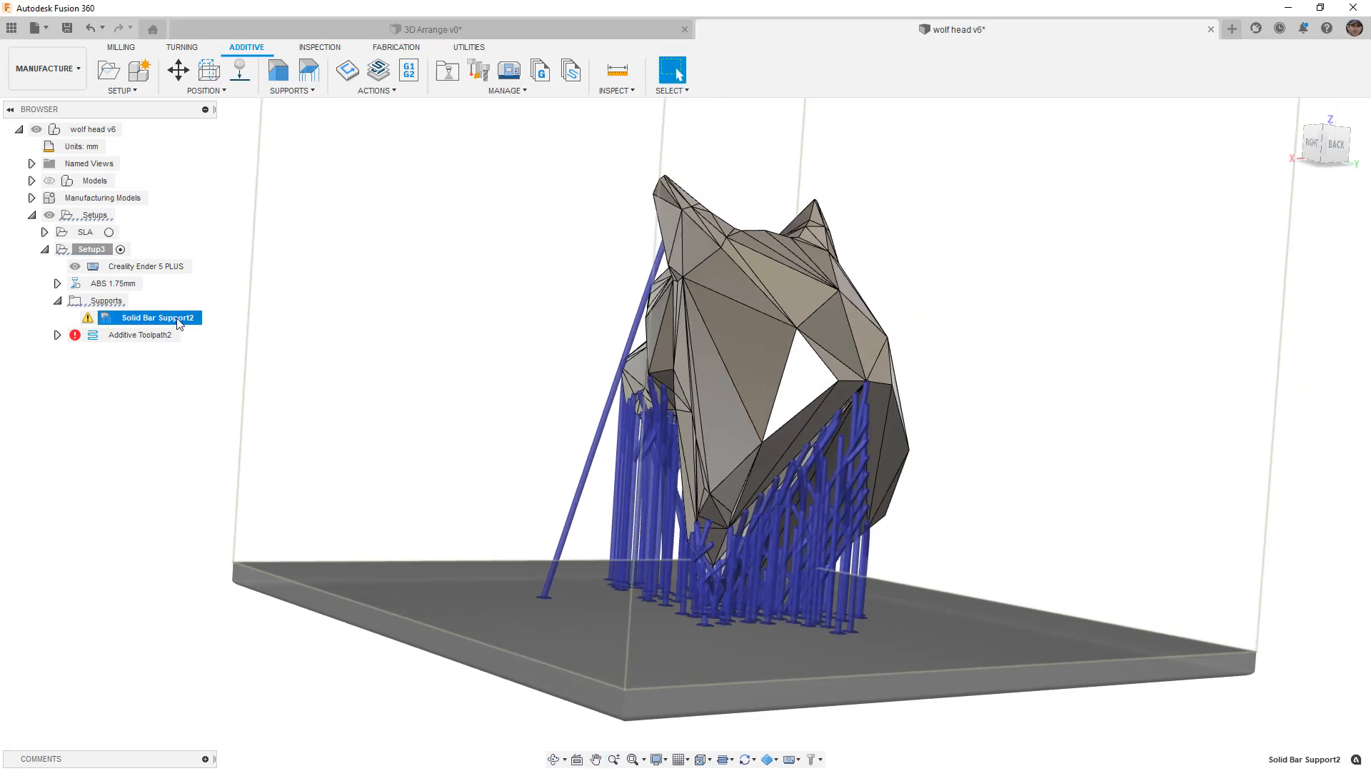
double_click(157, 317)
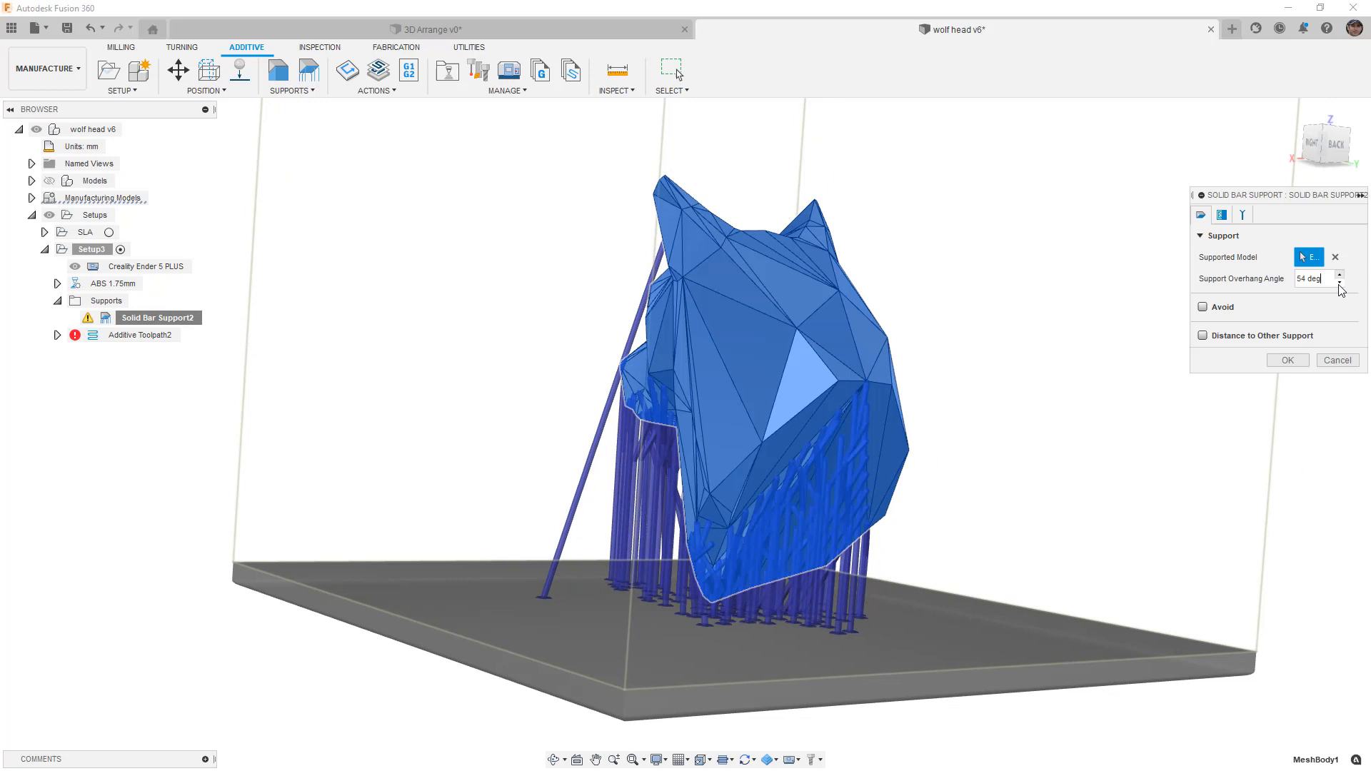
- Adjust the overhang angle to 52 degrees and reopen Solid Bar Support2's settings
click(1339, 283)
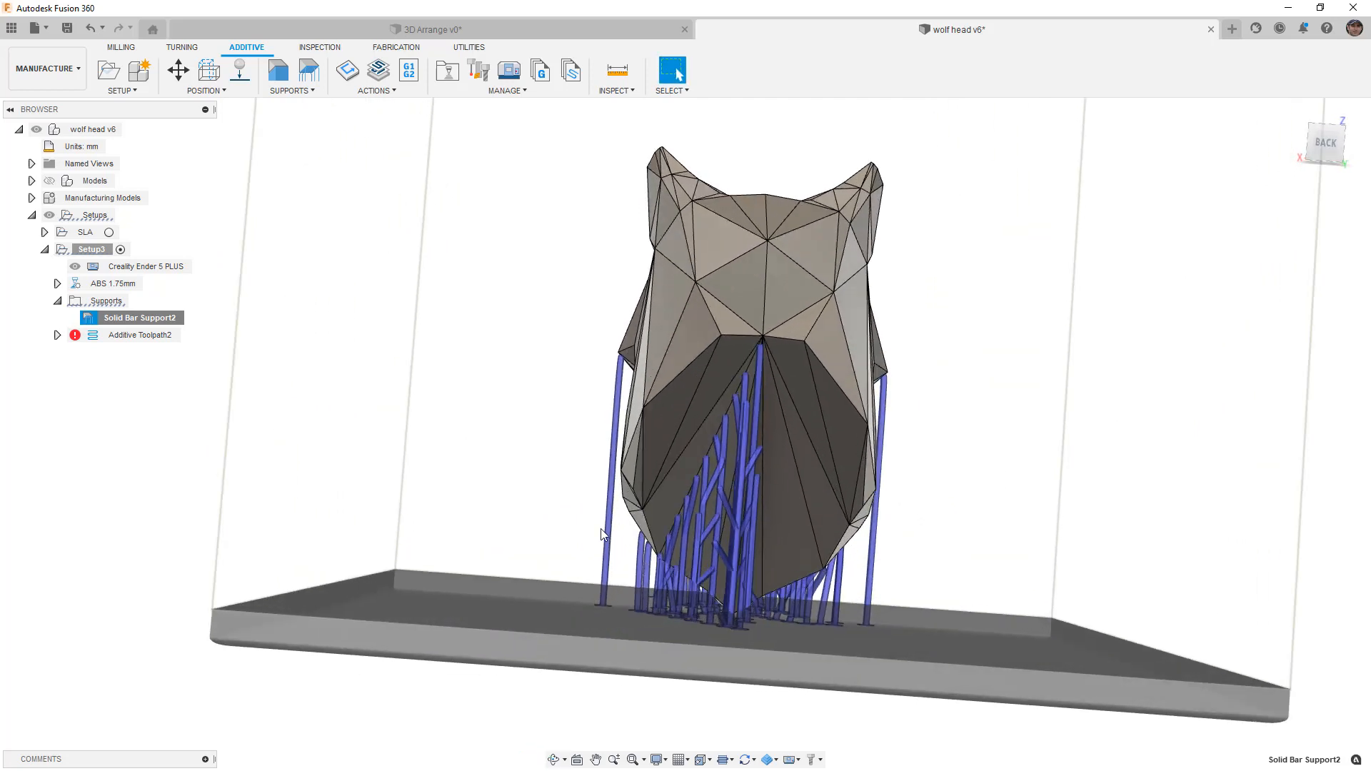
scroll(down, 3)
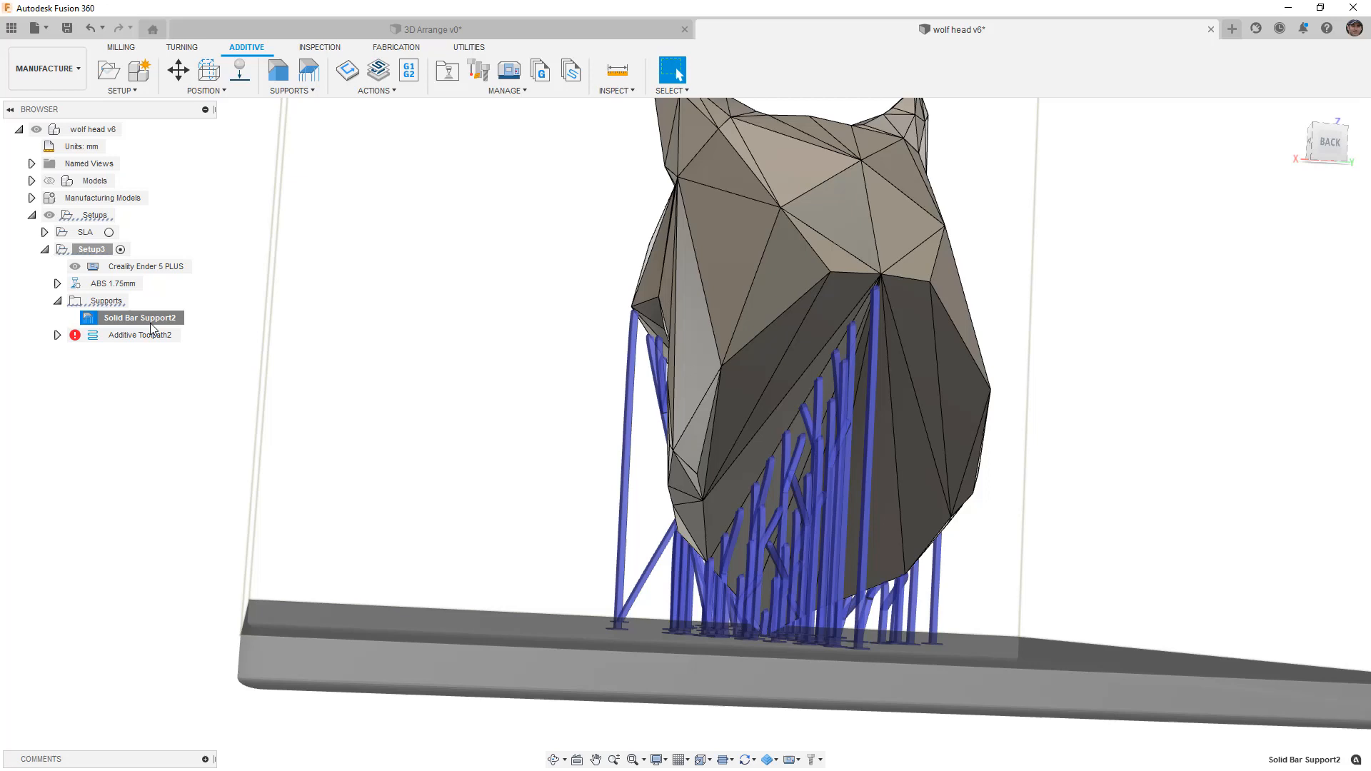
double_click(141, 317)
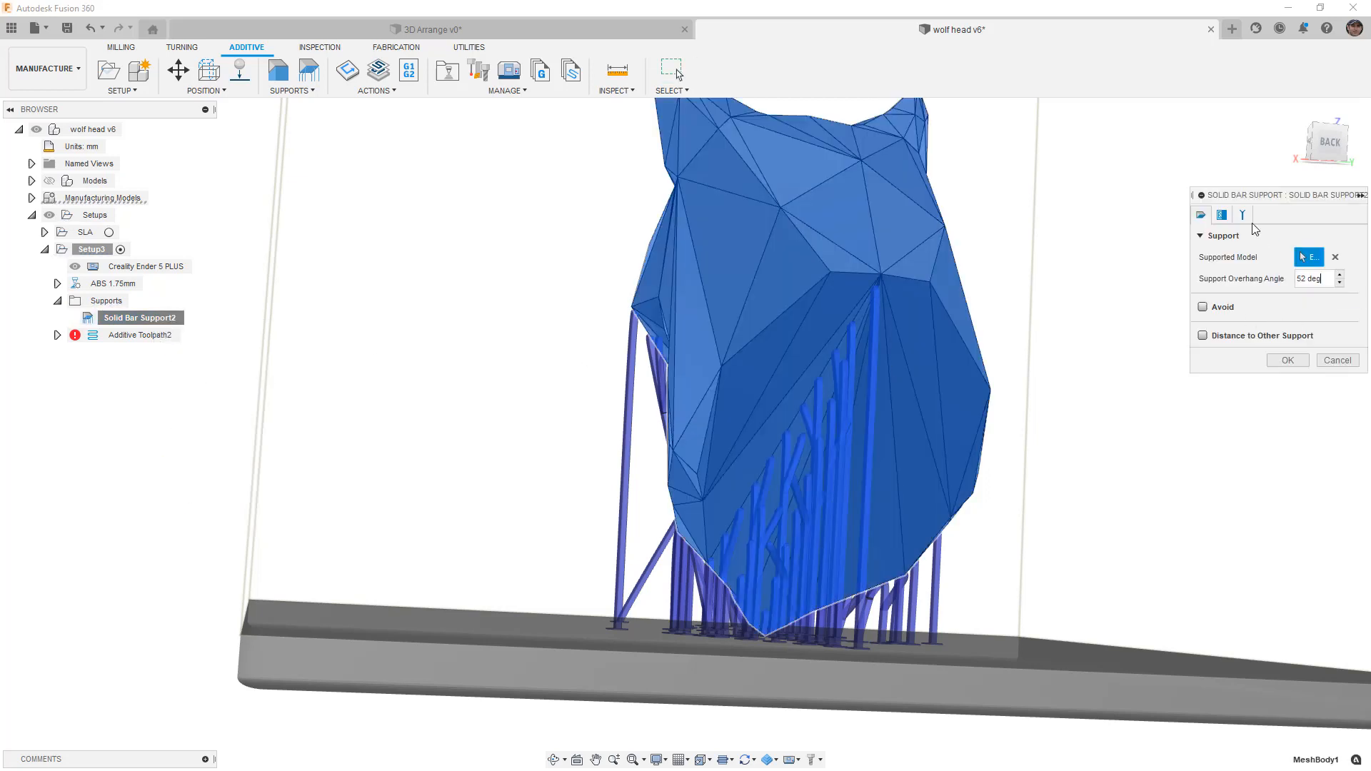
- Set Use Breakpoint to On part and regenerate Solid Bar Support2
click(1222, 214)
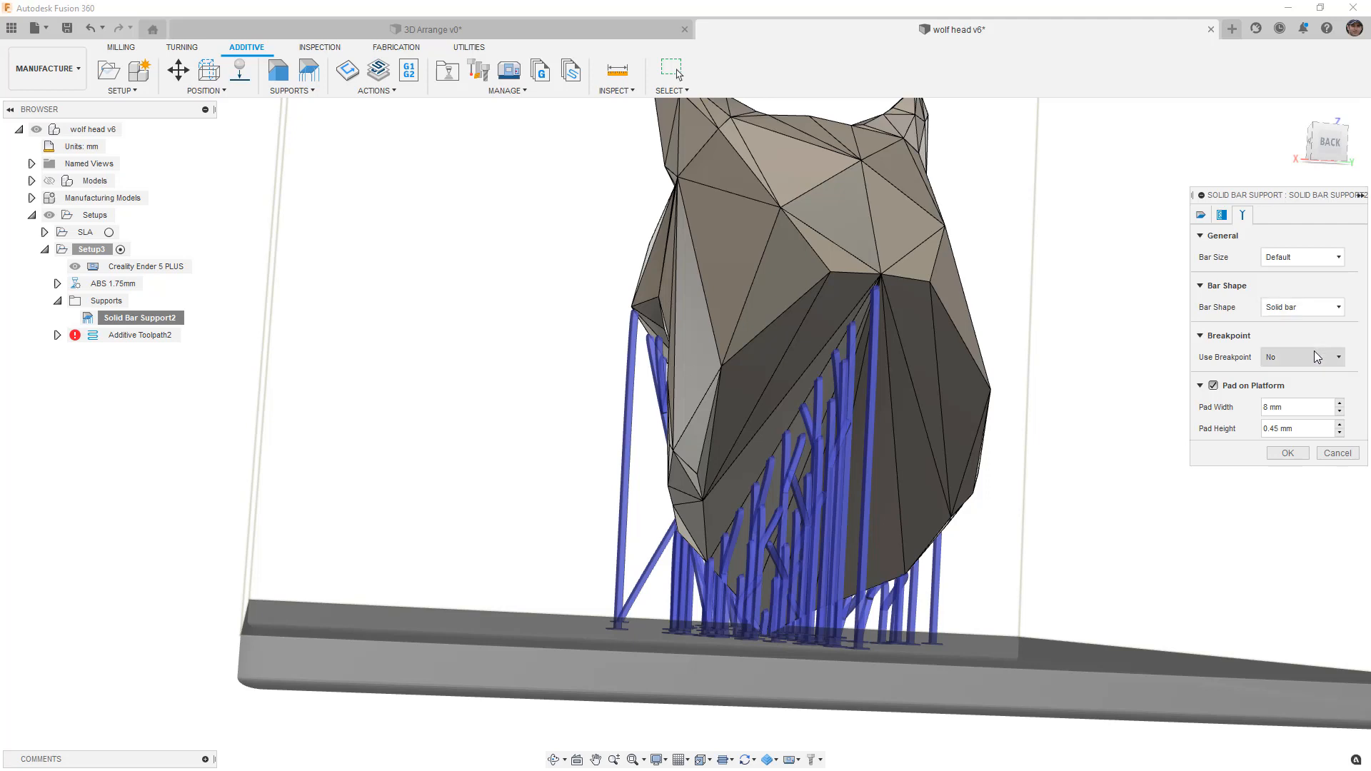
click(1301, 358)
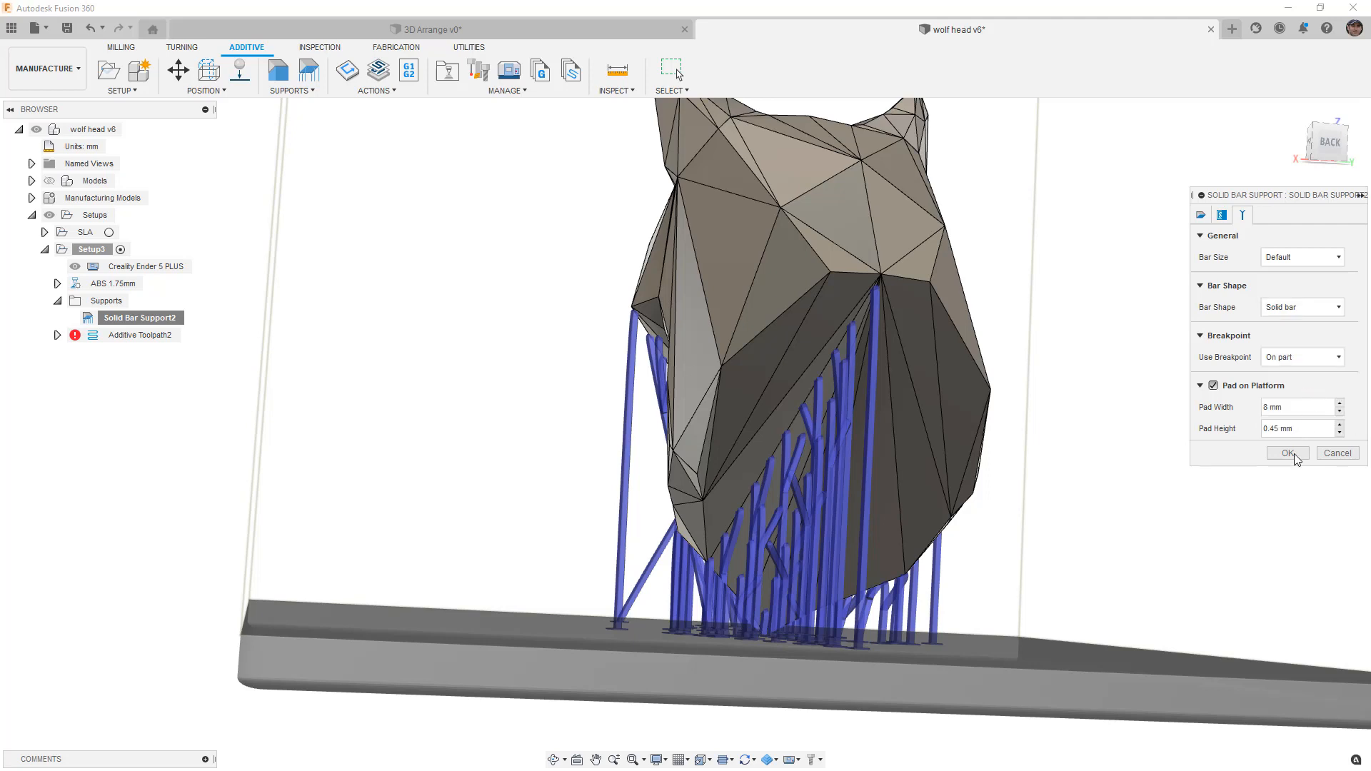
click(1287, 453)
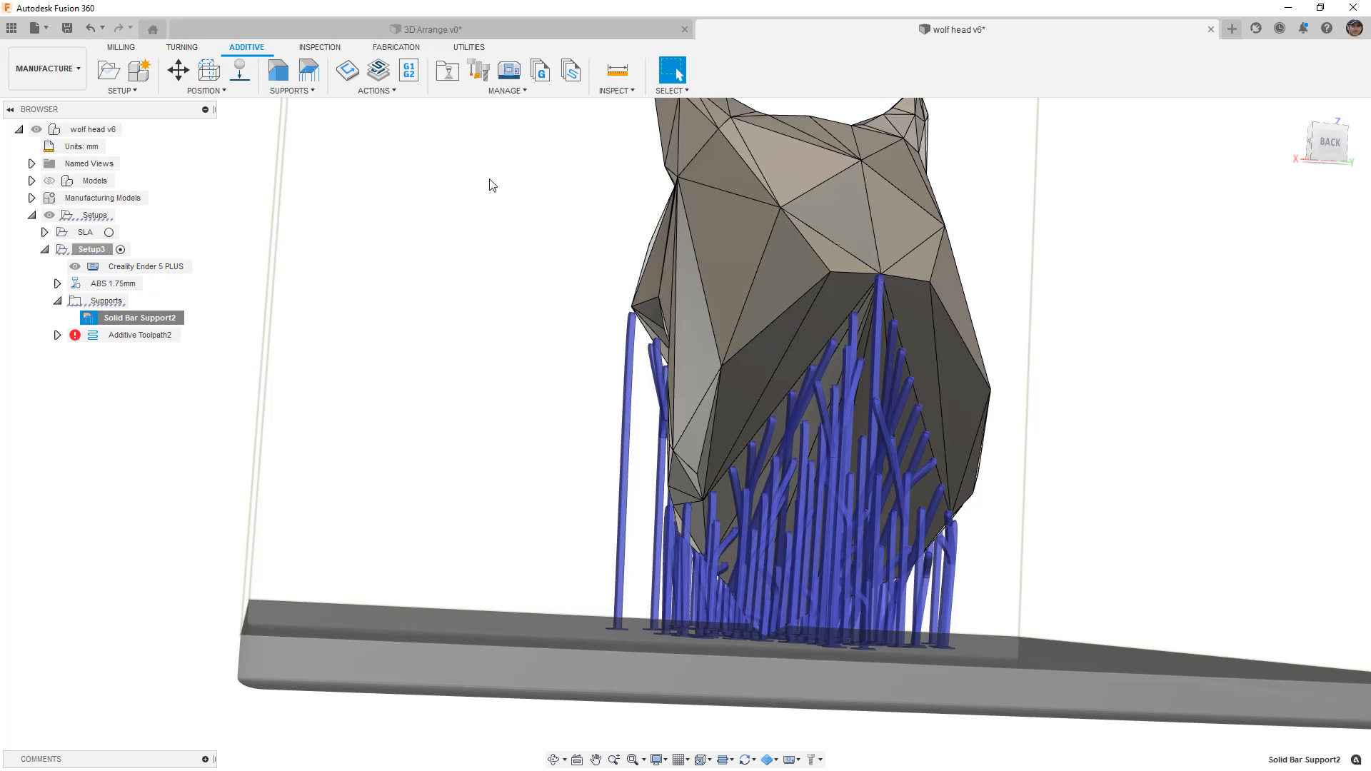
click(288, 70)
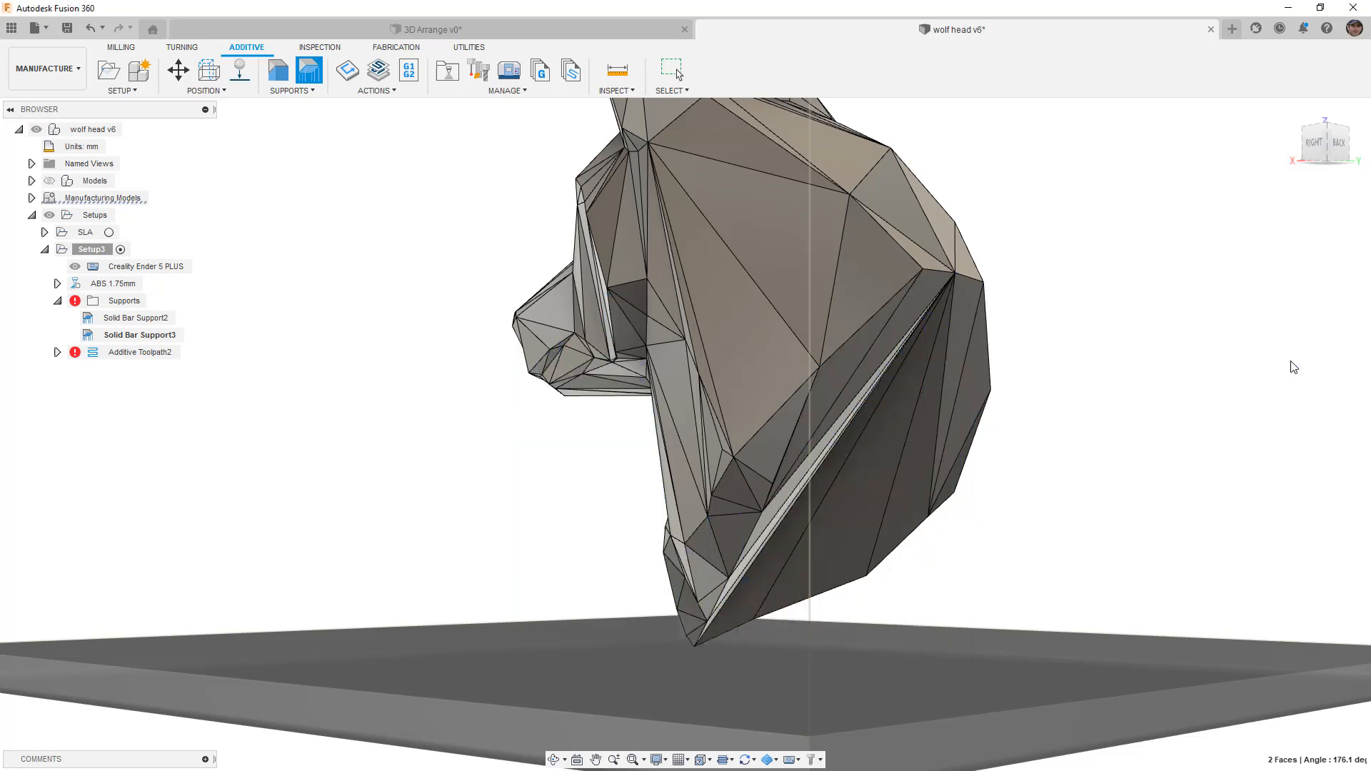
- Edit Solid Bar Support3, keep its two faces and 70-degree overhang angle, and regenerate it
click(147, 334)
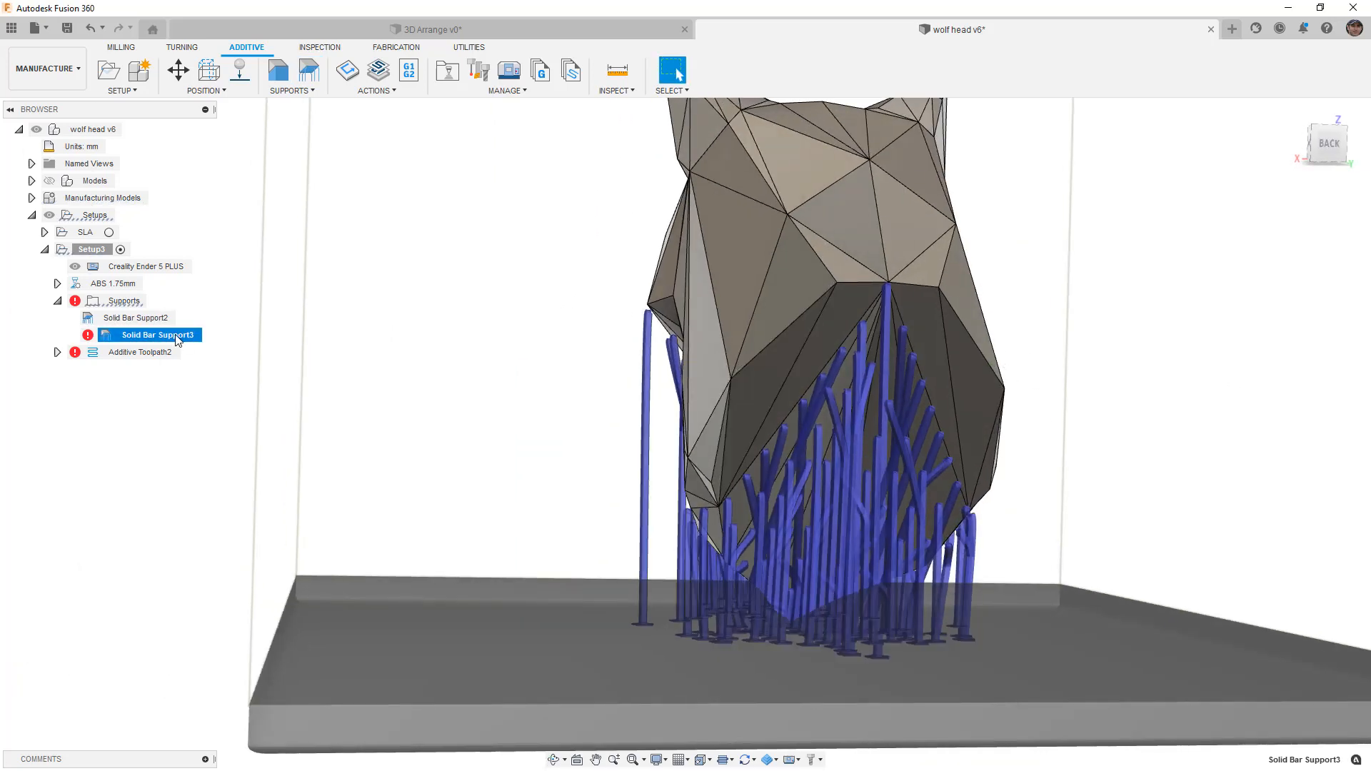
right_click(160, 335)
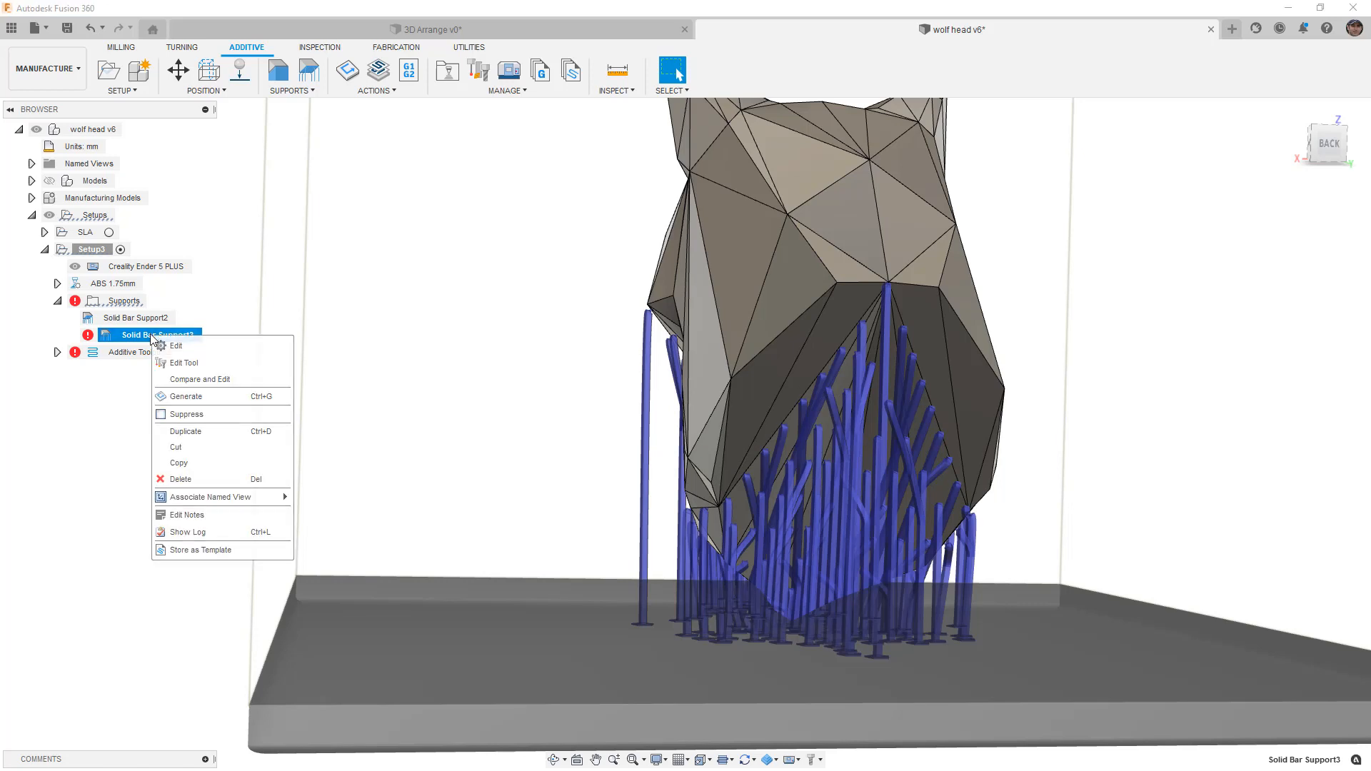
click(176, 346)
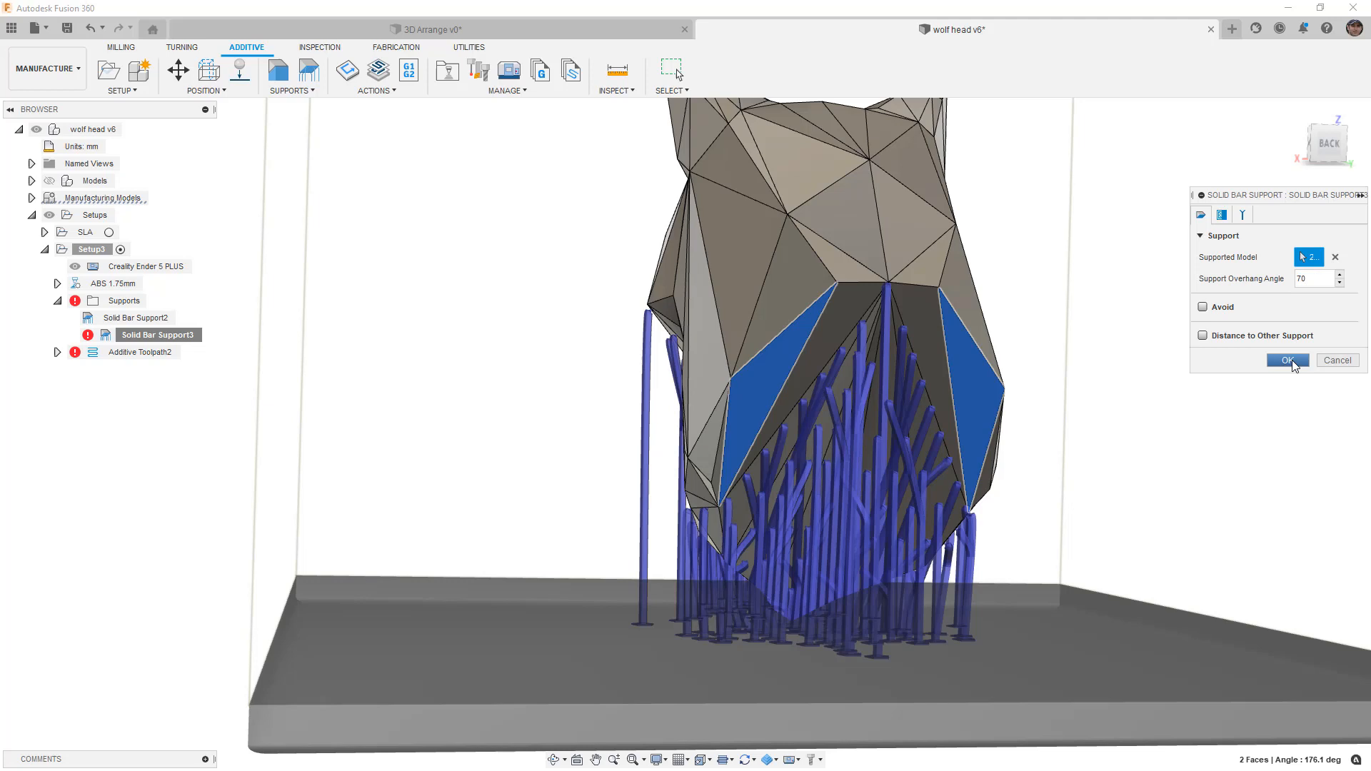
click(1287, 360)
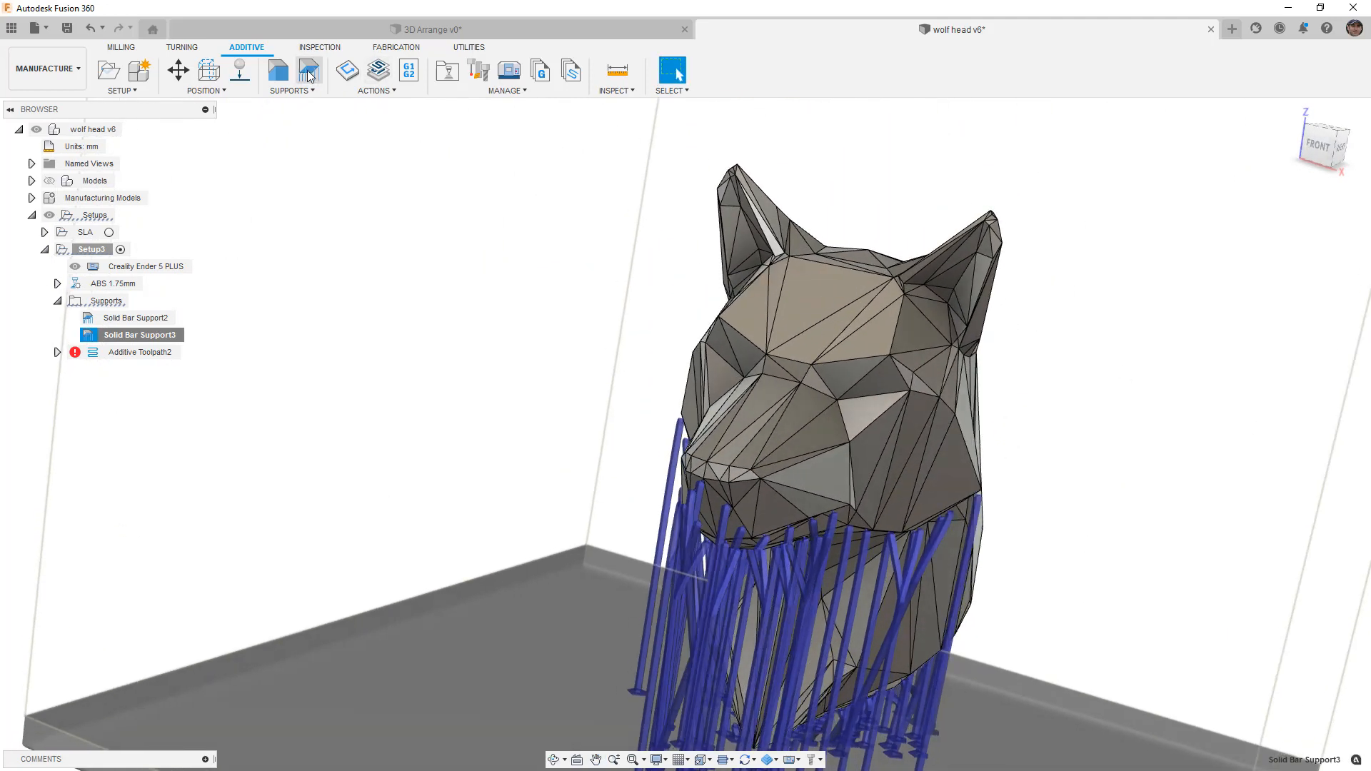
click(308, 70)
text(6)
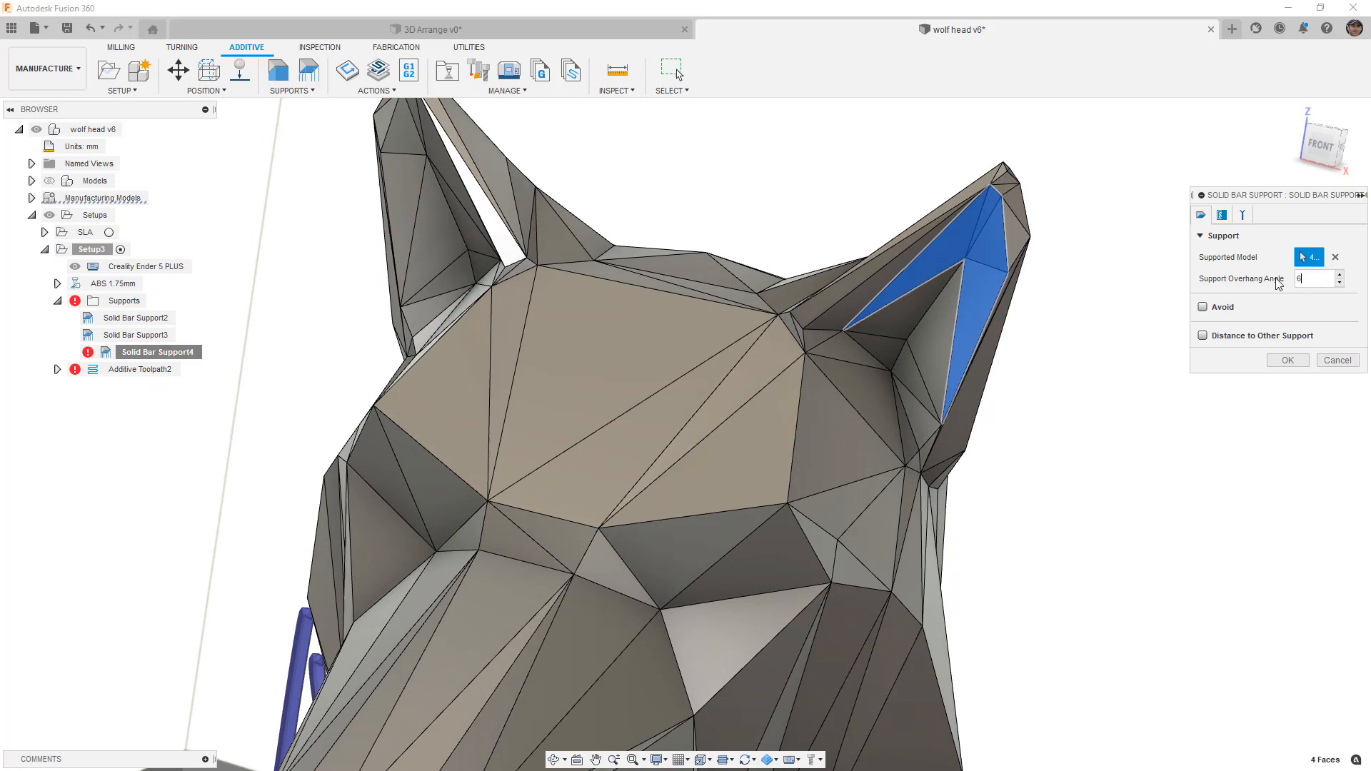
- Set the overhang angle for the ear support and reach Solid Bar Support4's options
click(1286, 360)
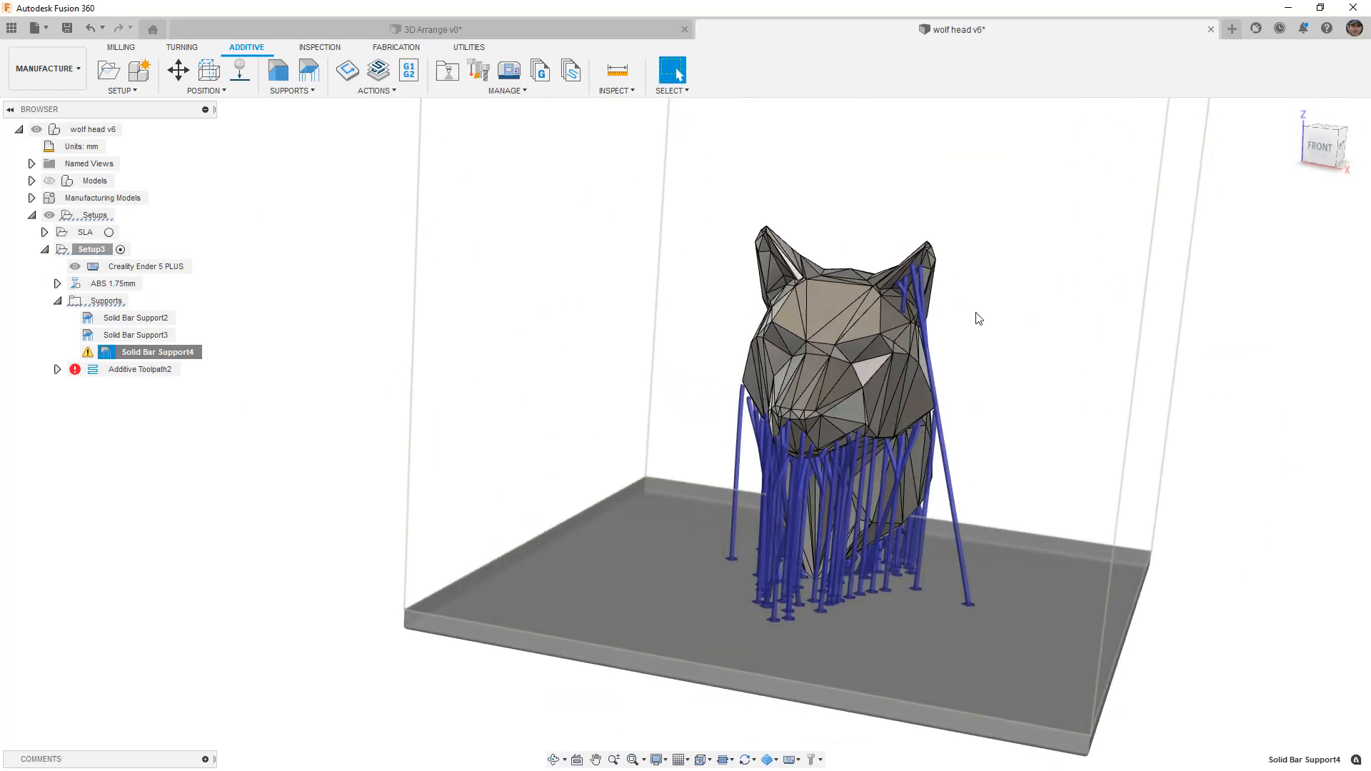
scroll(up, 3)
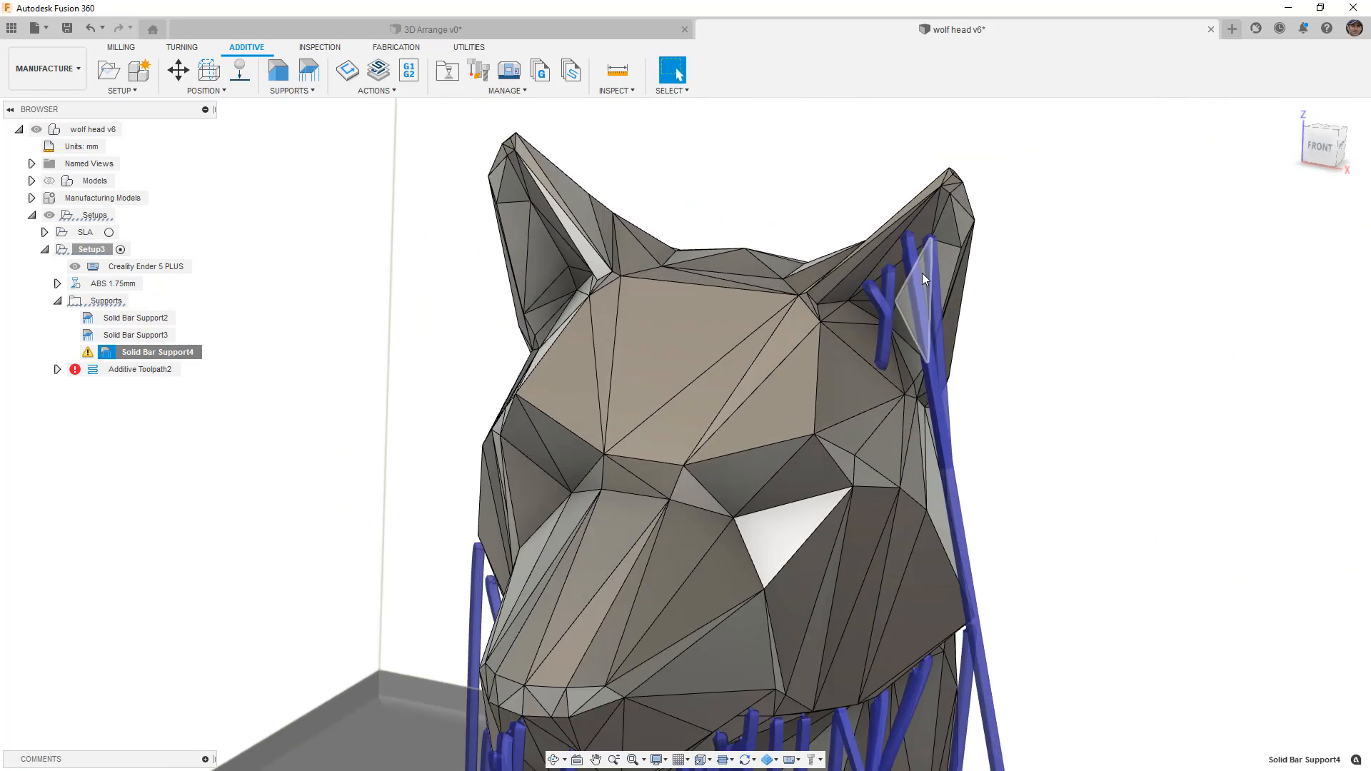
right_click(132, 368)
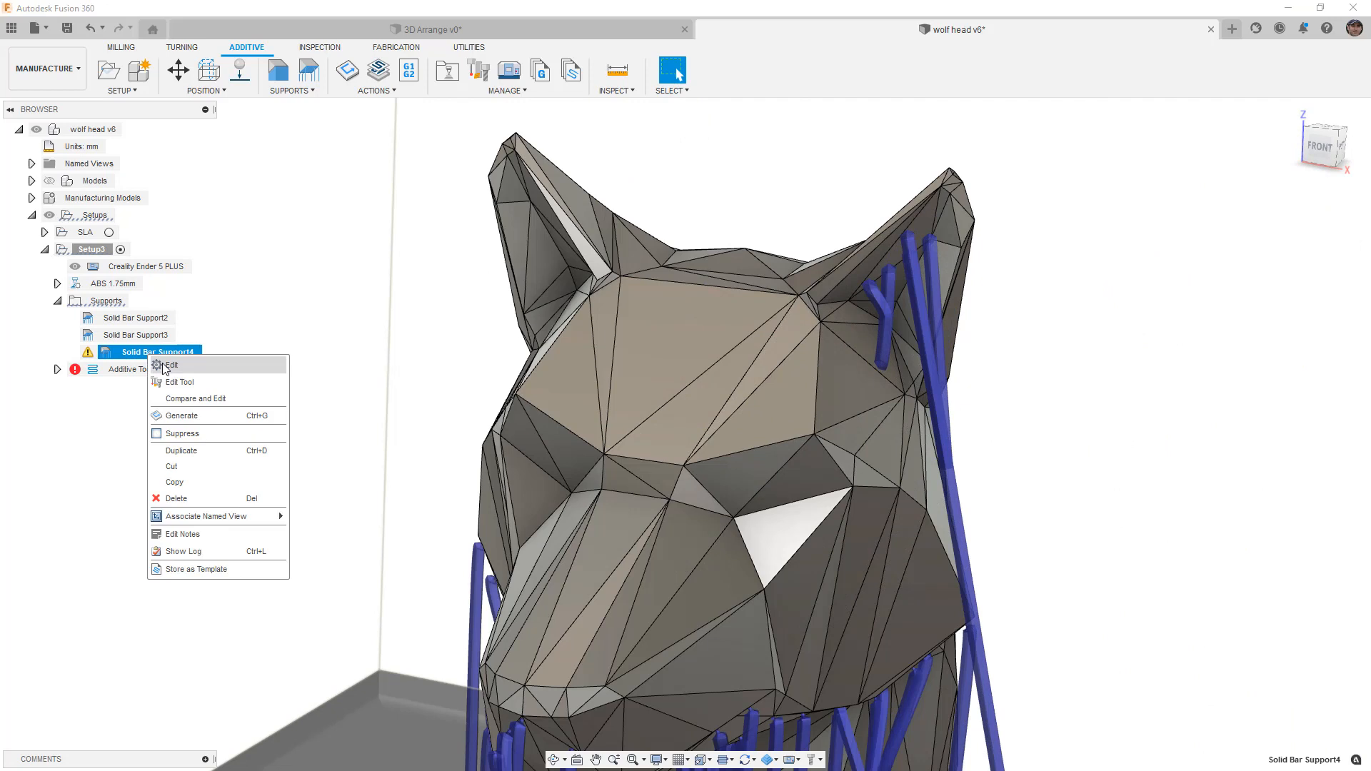
- Turn off Pad on Platform in Solid Bar Support4's Bar Properties so bars sprout from the head
click(168, 365)
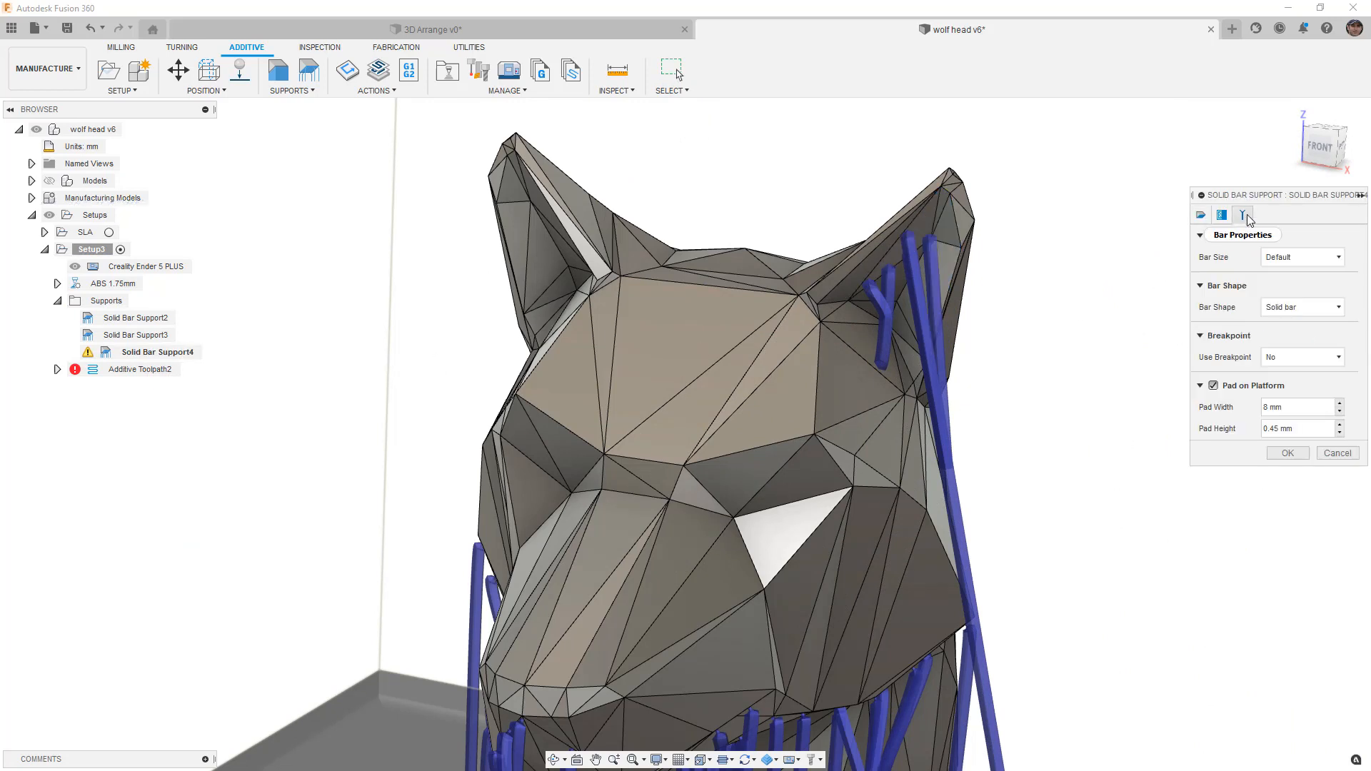
click(1221, 214)
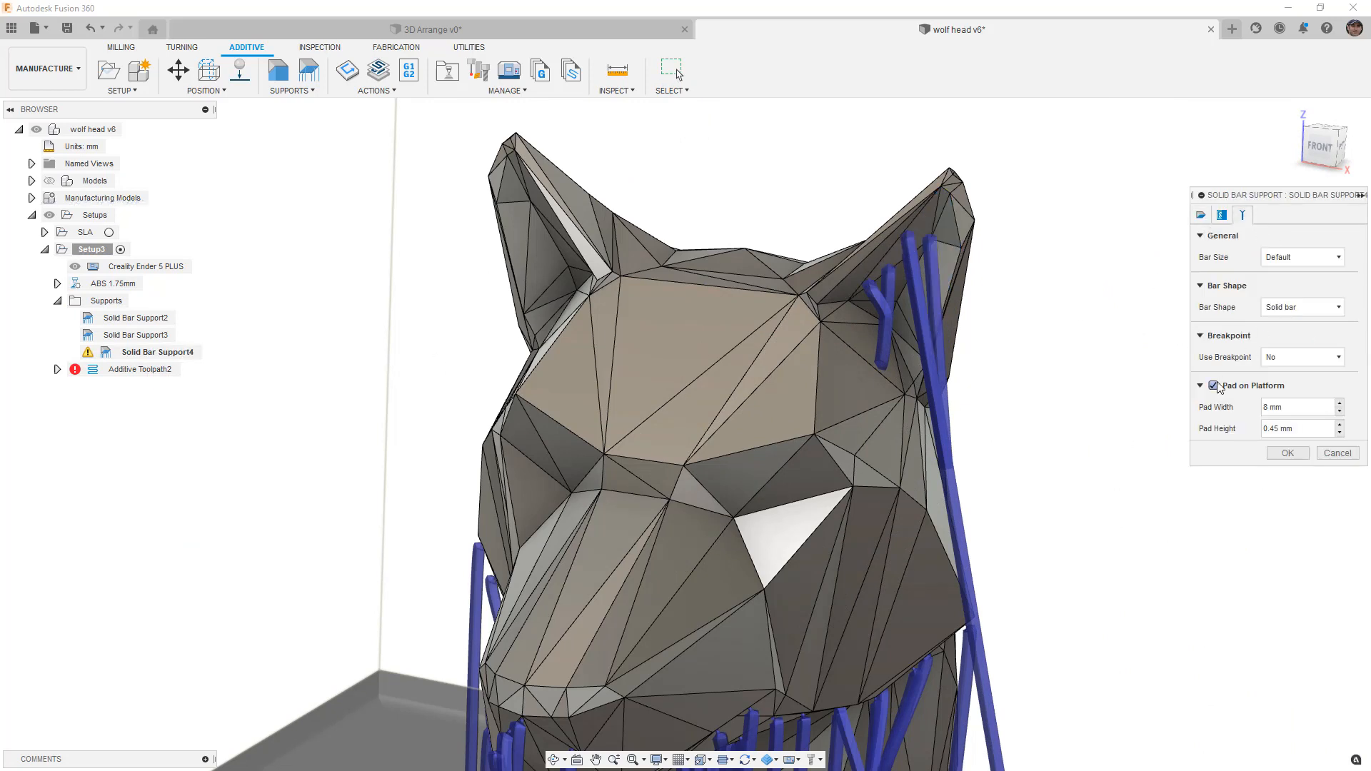
click(1287, 453)
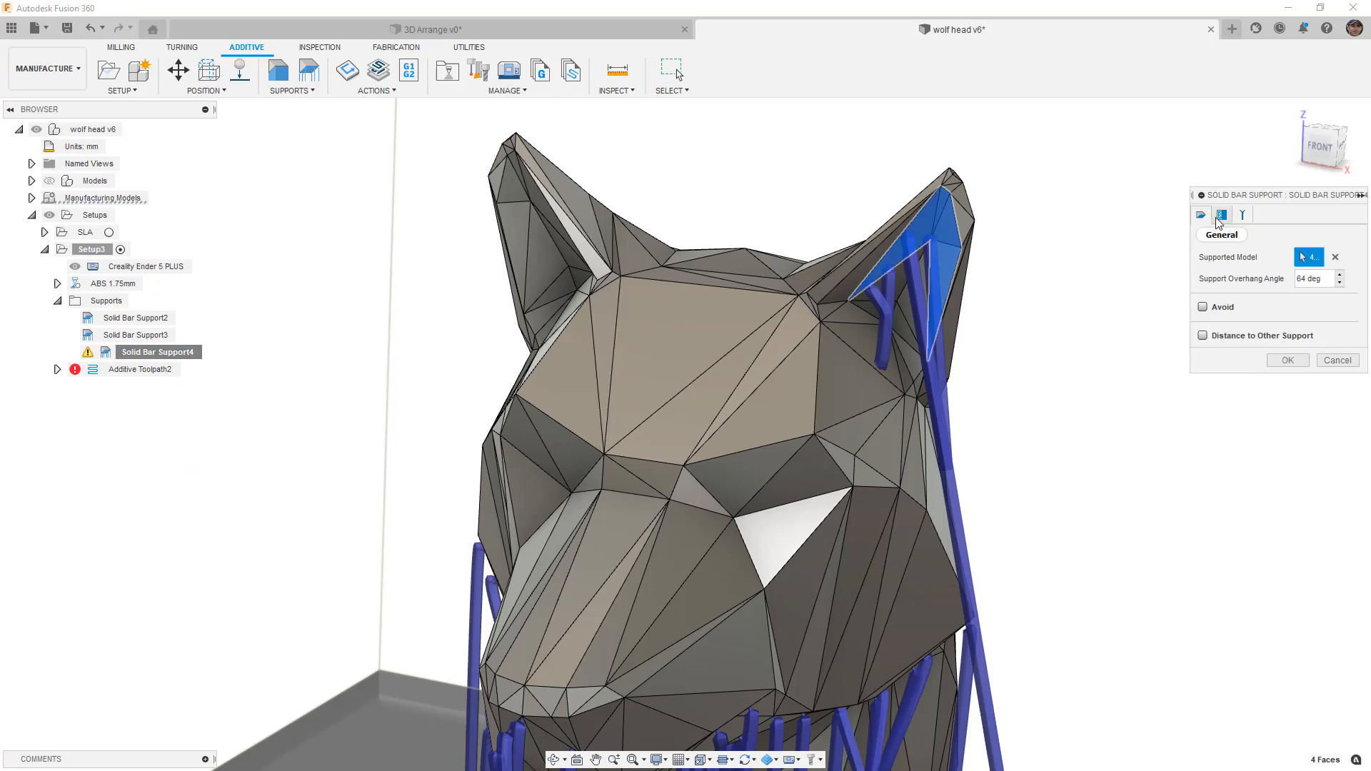
click(1222, 214)
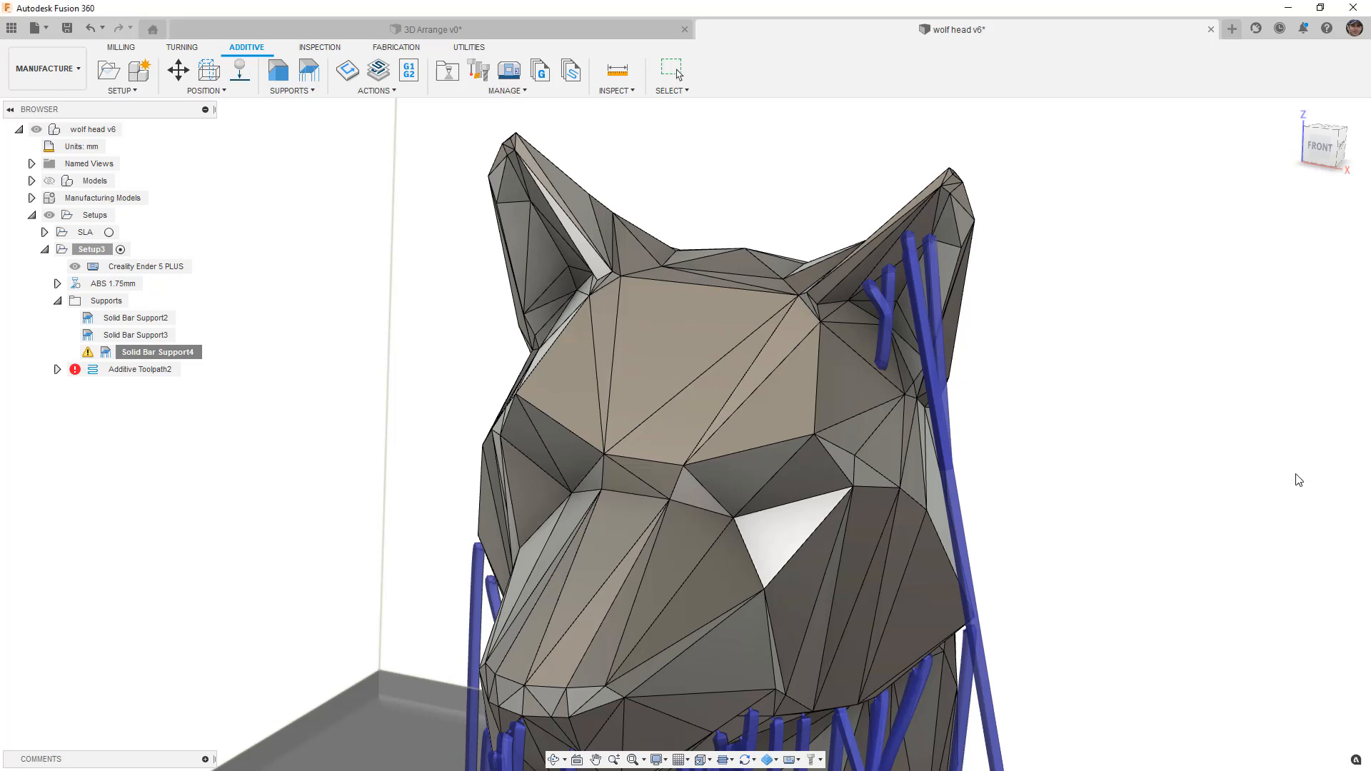
click(157, 352)
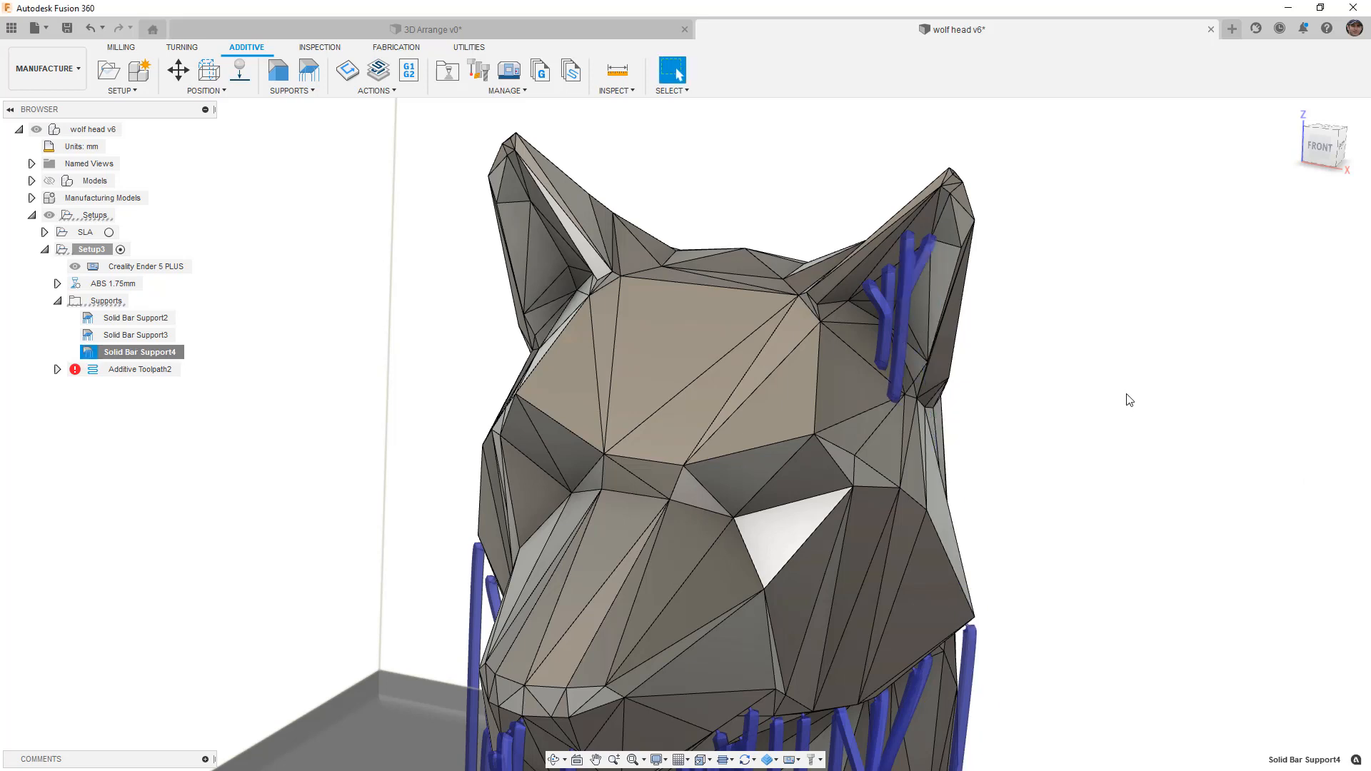
mouse_move(1109, 405)
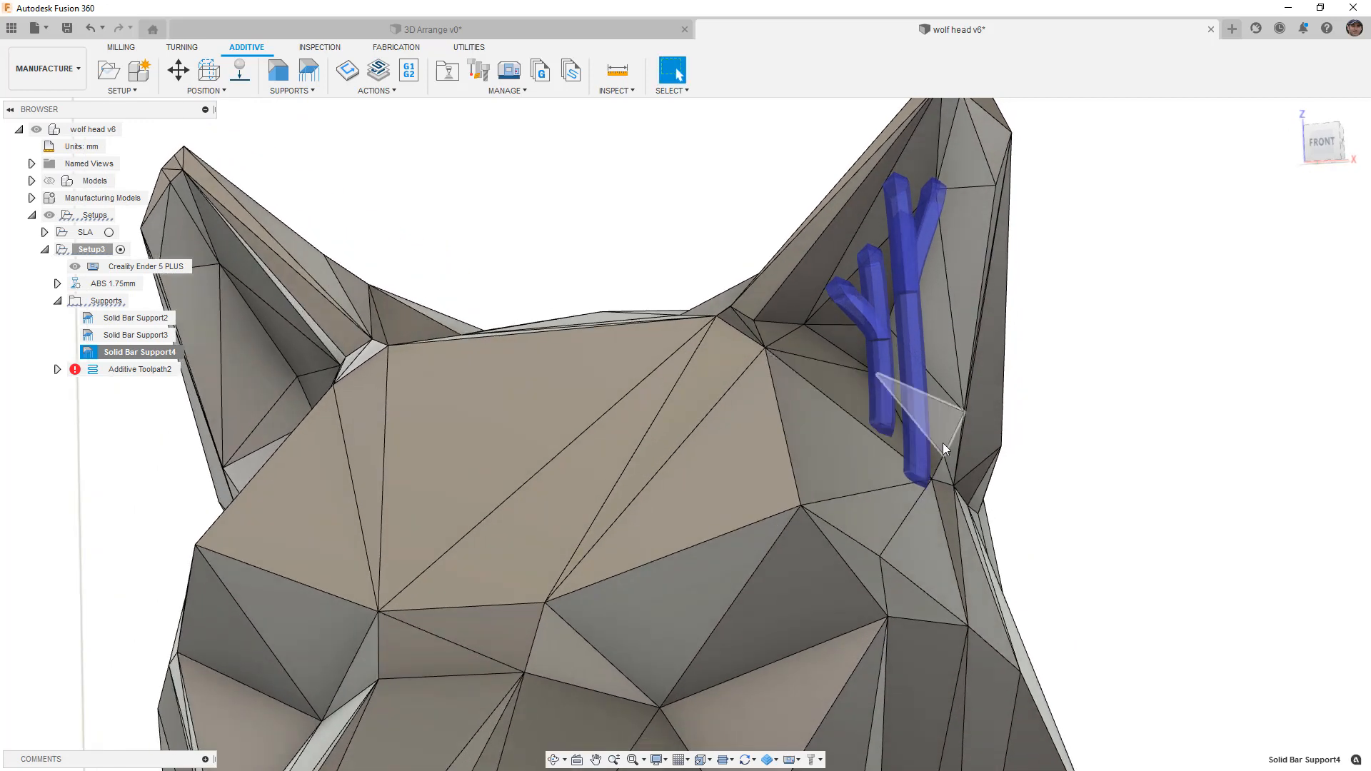
- Re-confirm Solid Bar Support4's settings through Edit without changes
right_click(138, 351)
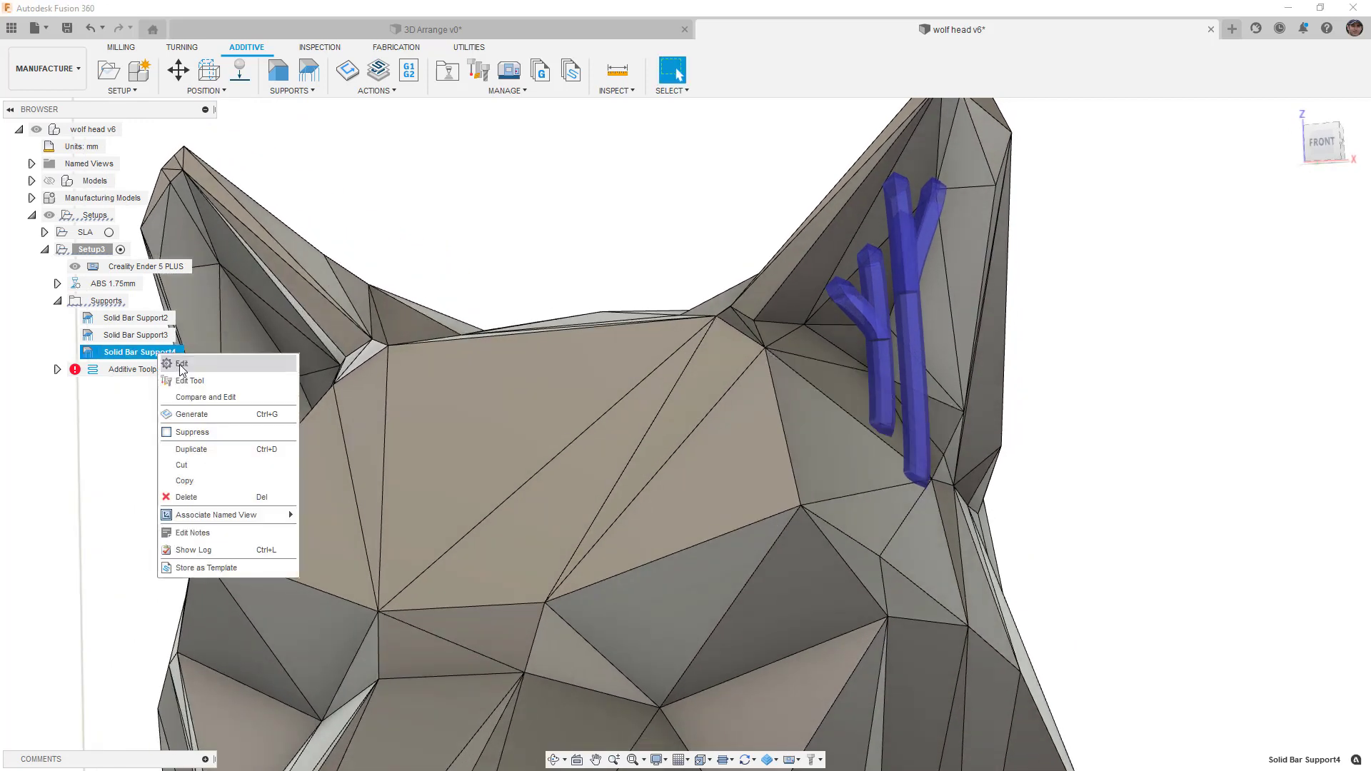
click(181, 364)
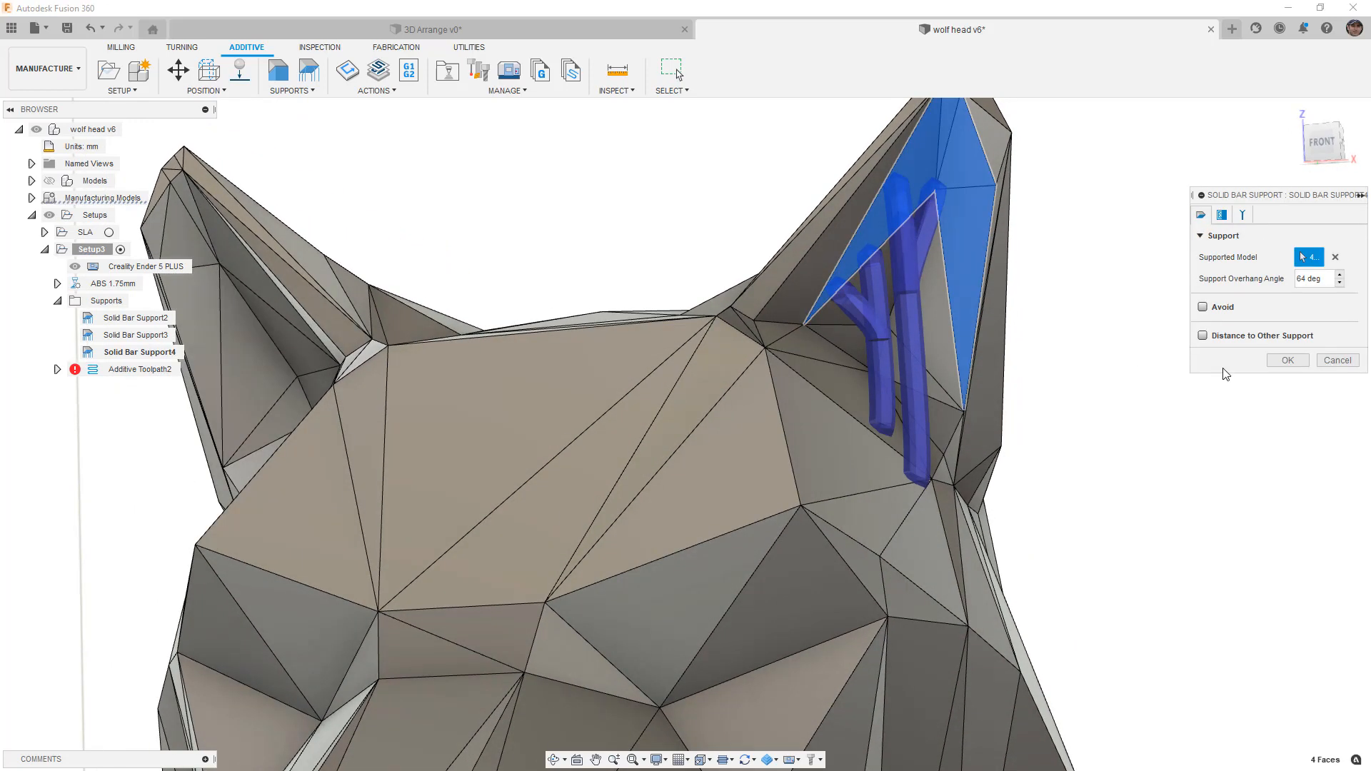
click(1301, 357)
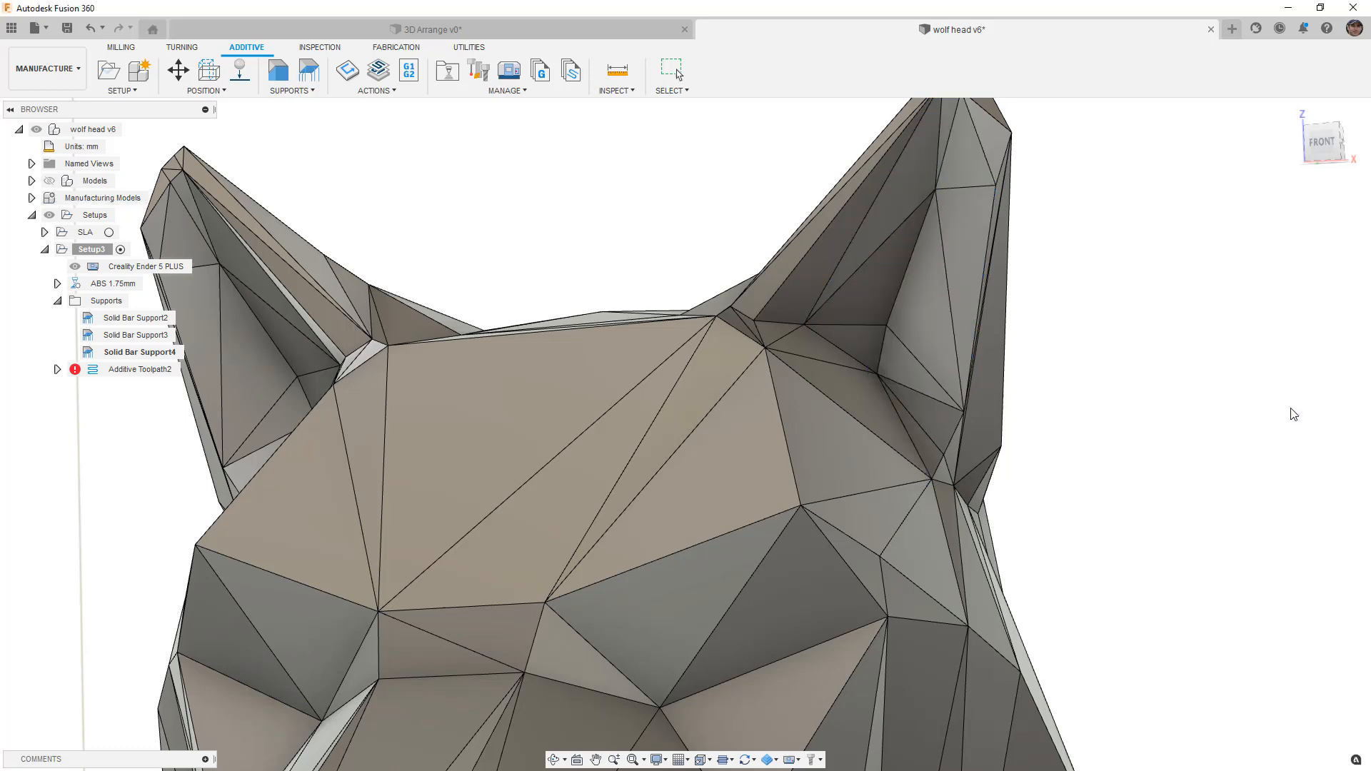
click(139, 351)
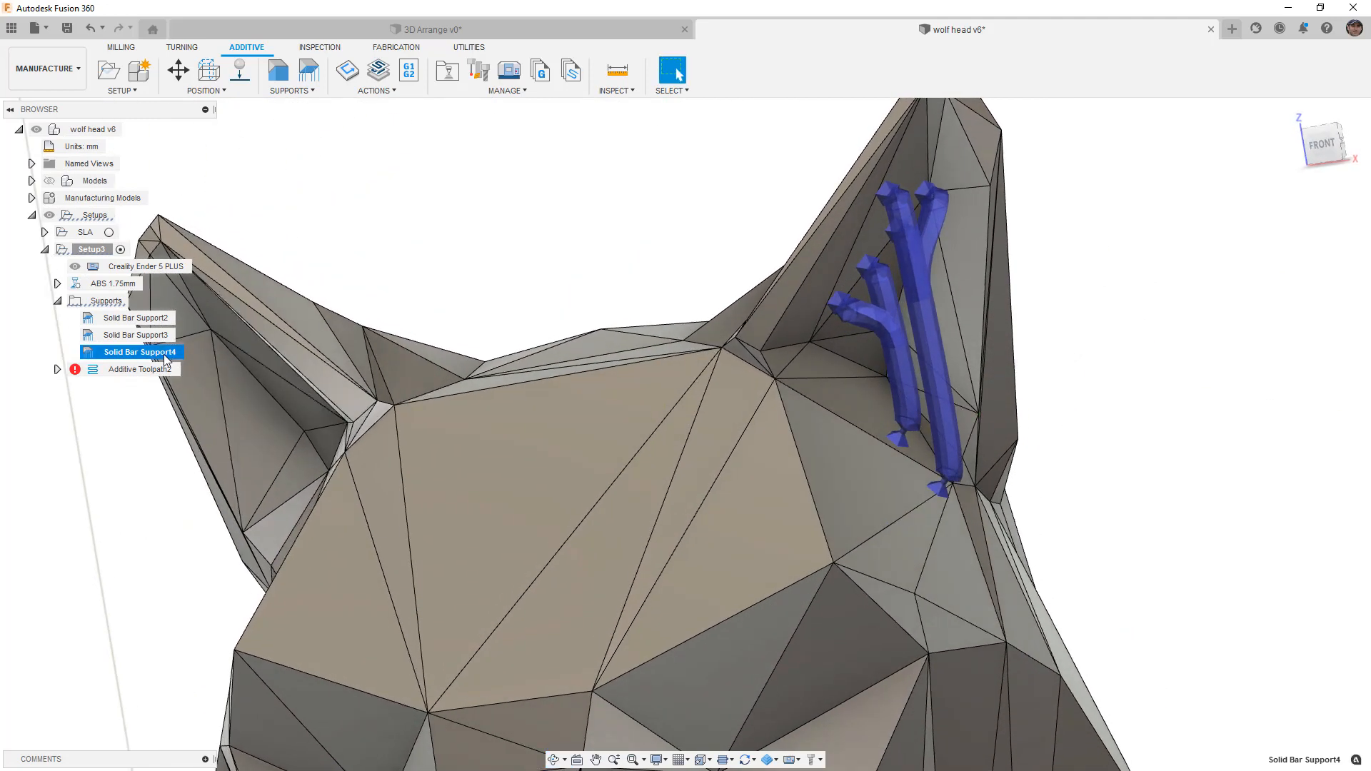
- Set Use Breakpoint to On part in Bar Properties and regenerate the ear support
double_click(138, 351)
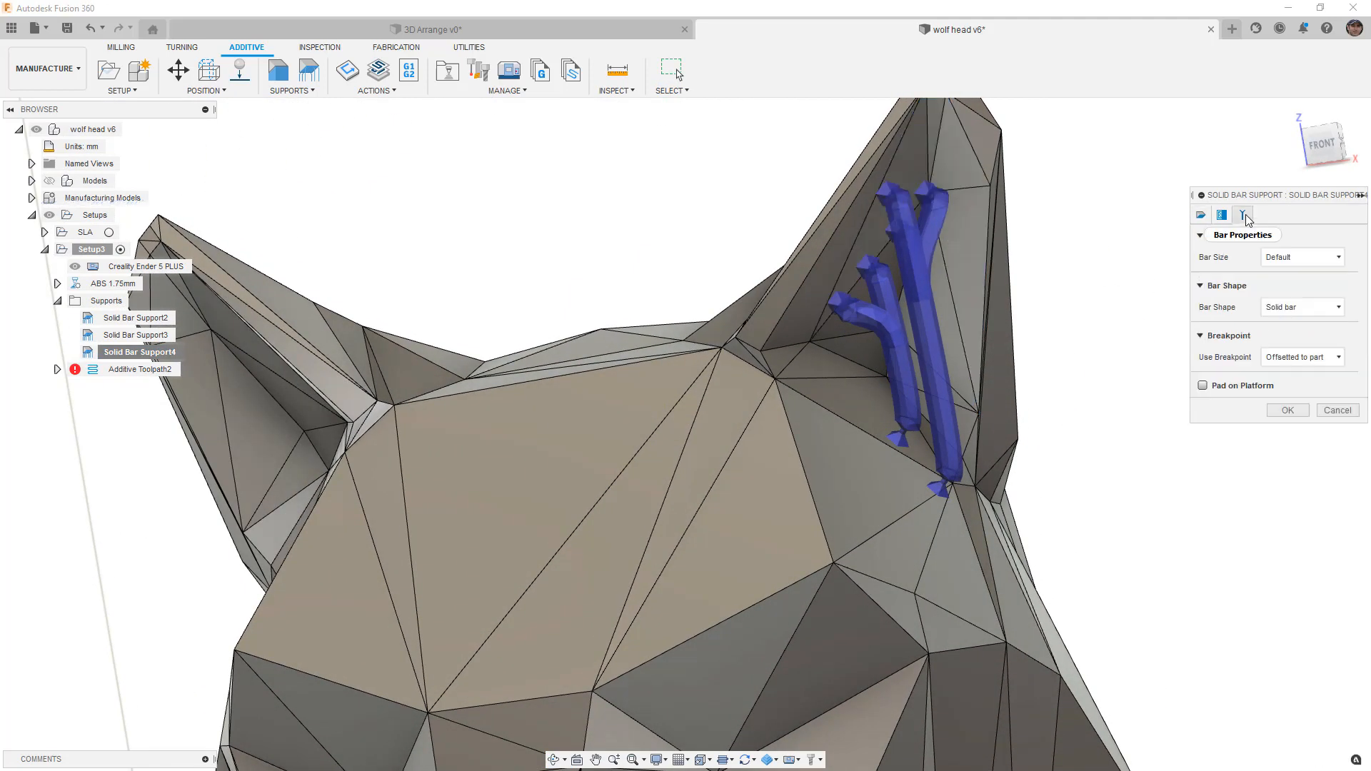
click(1242, 214)
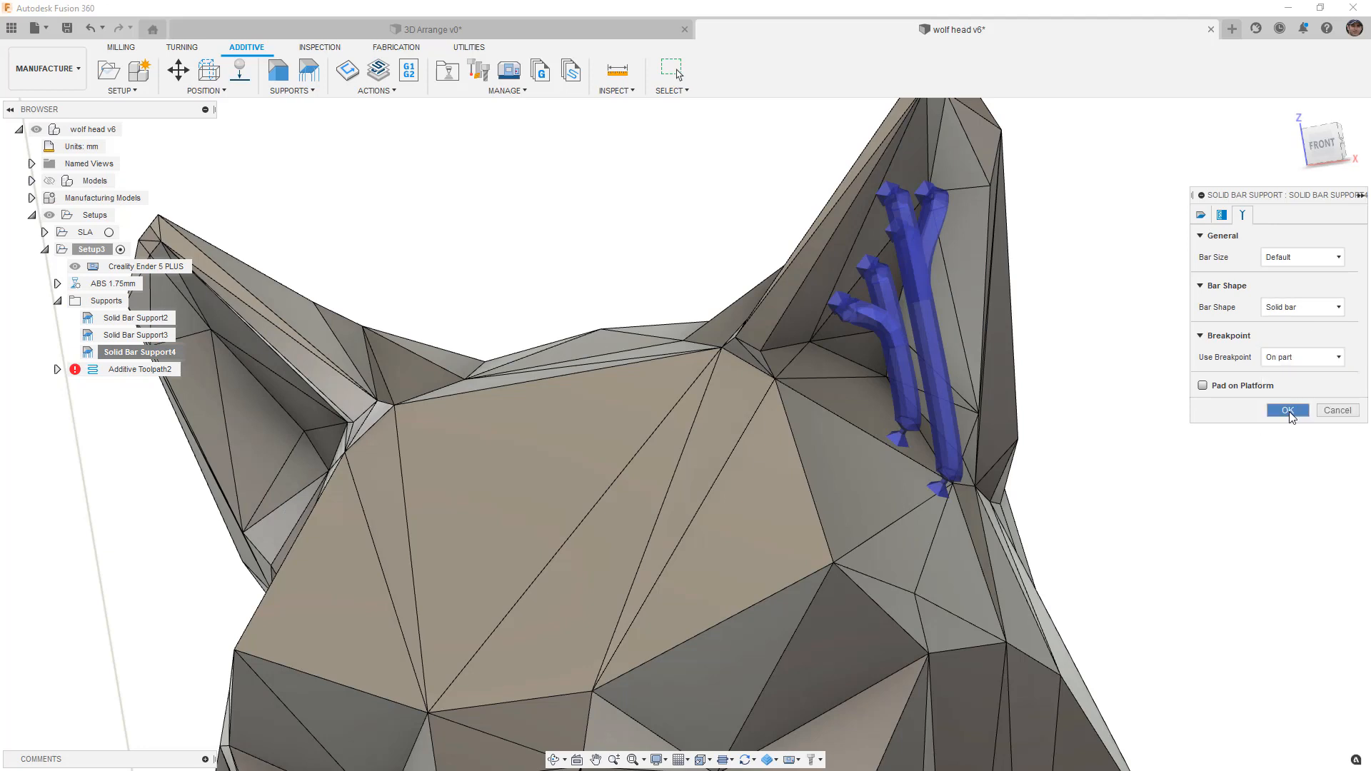
click(1287, 410)
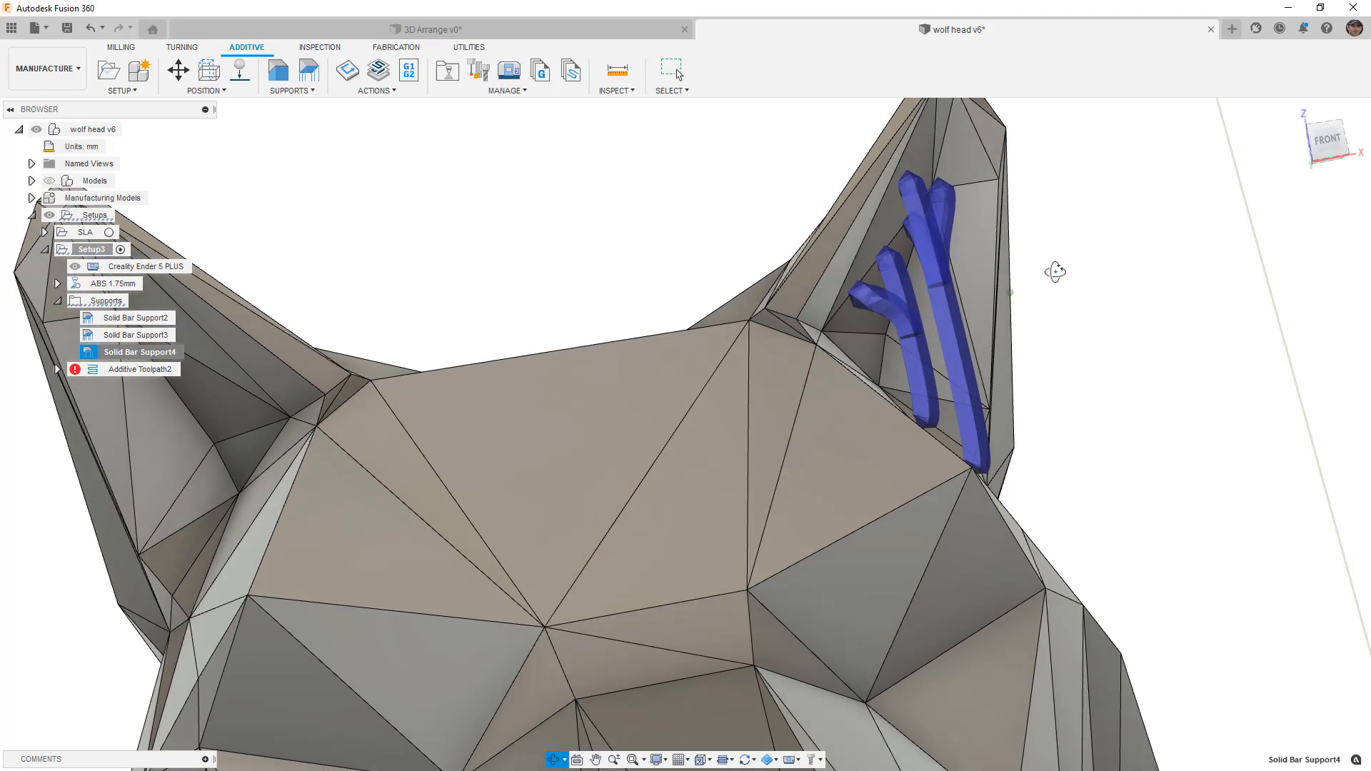